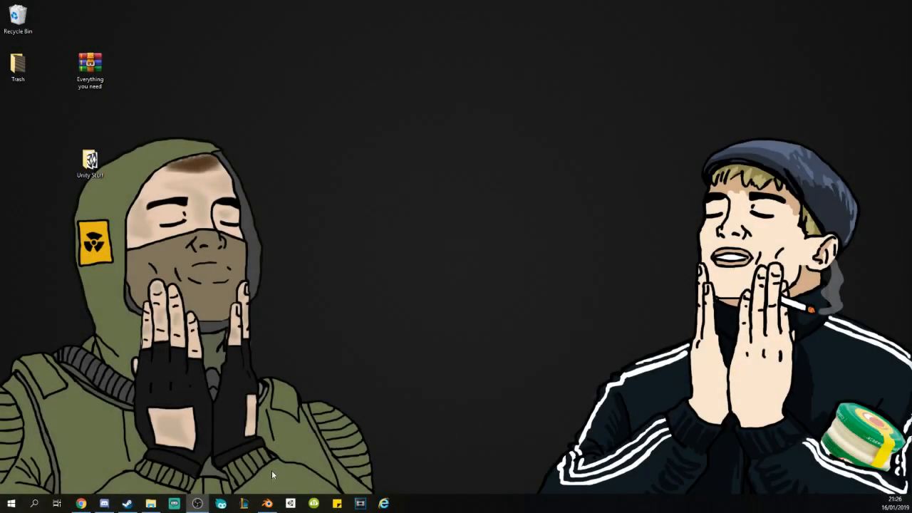
{"action": "mouse_move", "coordinate": [287, 504]}
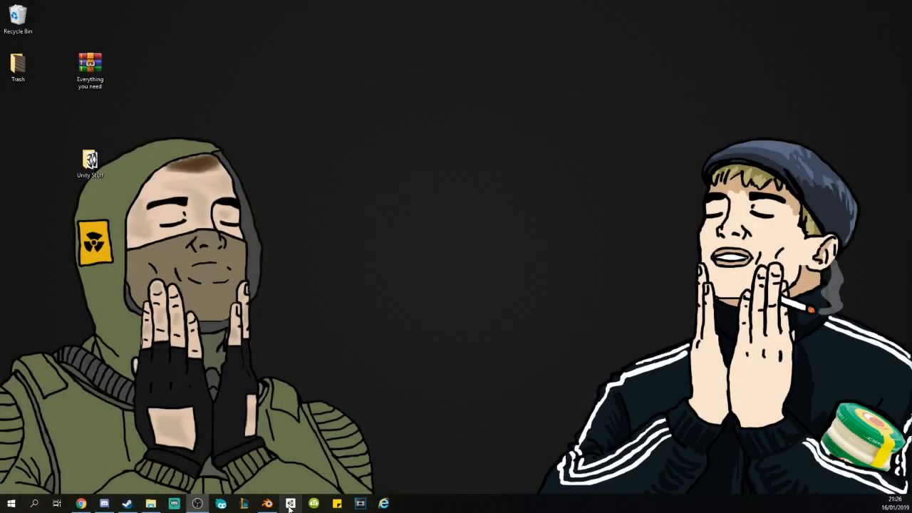
{"action": "mouse_move", "coordinate": [291, 504]}
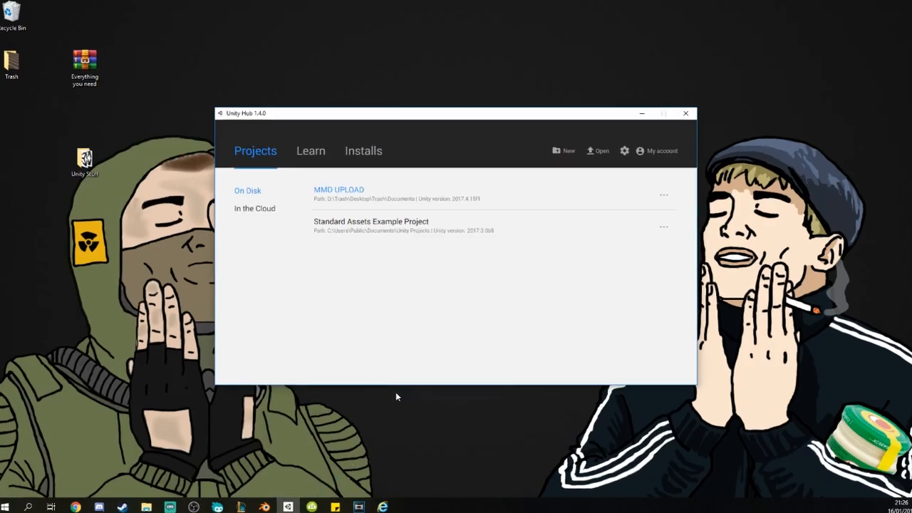
{"action": "left_click", "coordinate": [662, 114]}
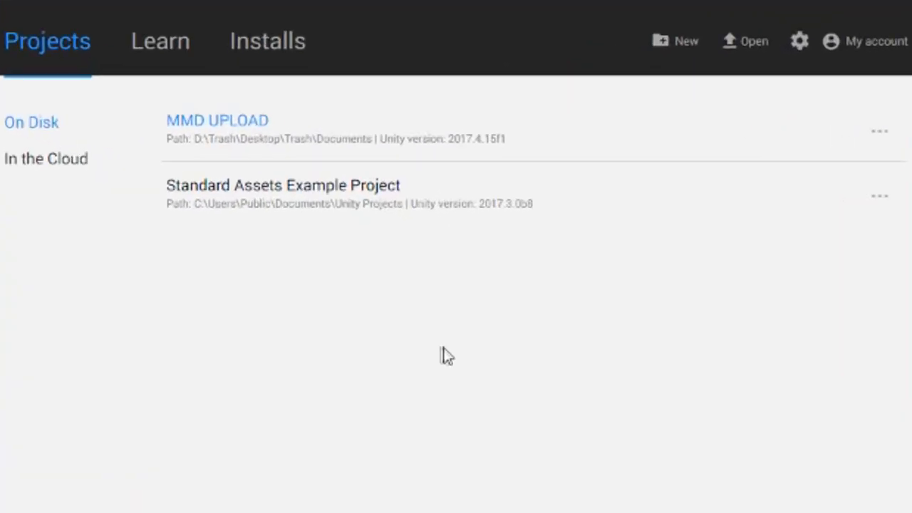
{"action": "mouse_move", "coordinate": [875, 39]}
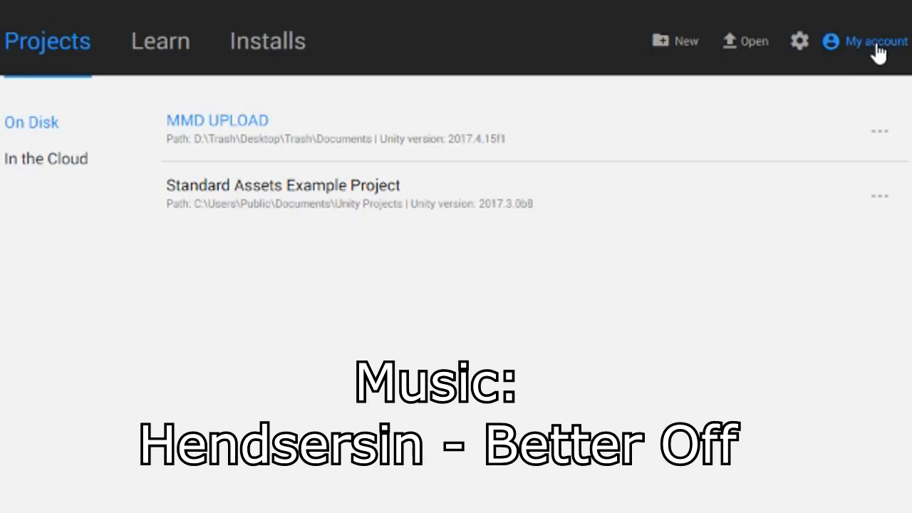
{"action": "mouse_move", "coordinate": [225, 245]}
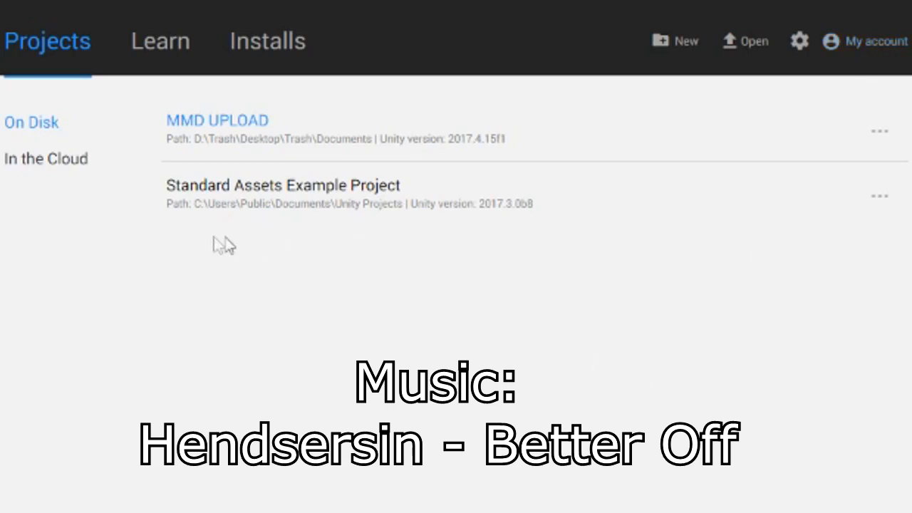
{"action": "mouse_move", "coordinate": [285, 228]}
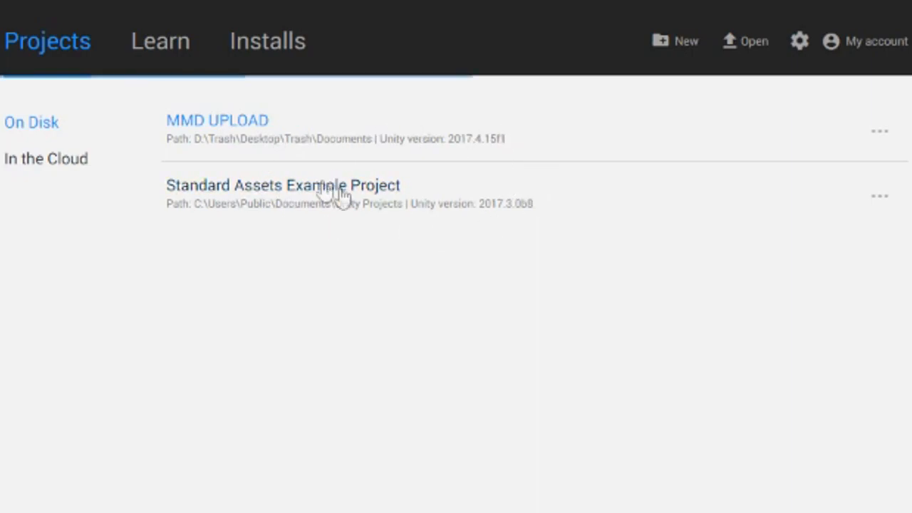
{"action": "mouse_move", "coordinate": [804, 228]}
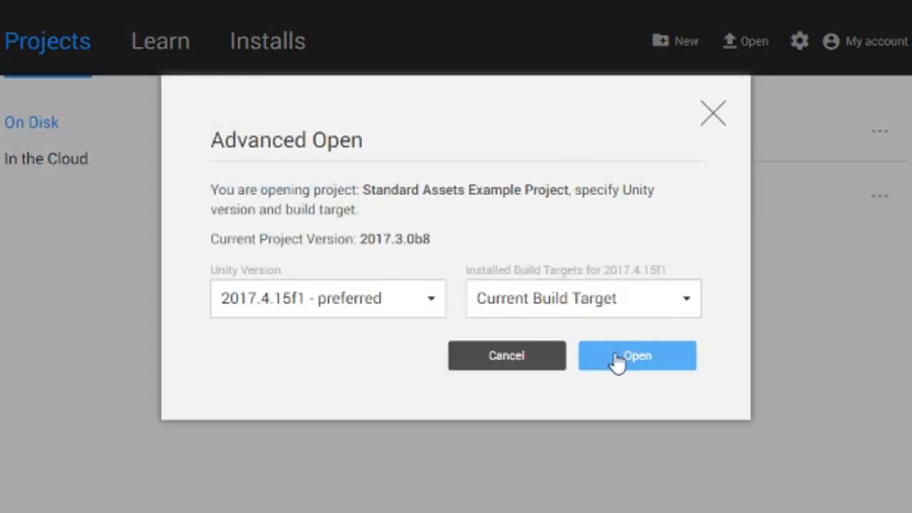
{"action": "left_click", "coordinate": [636, 356]}
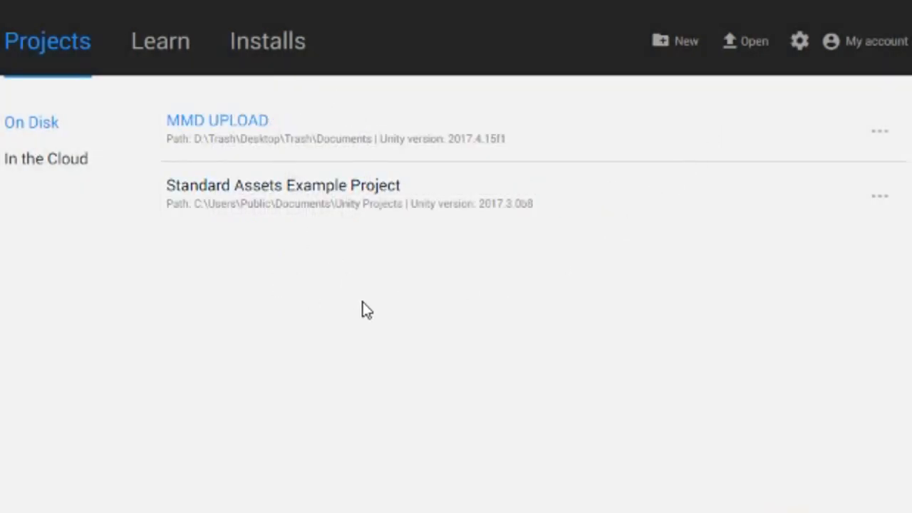
{"action": "mouse_move", "coordinate": [675, 40]}
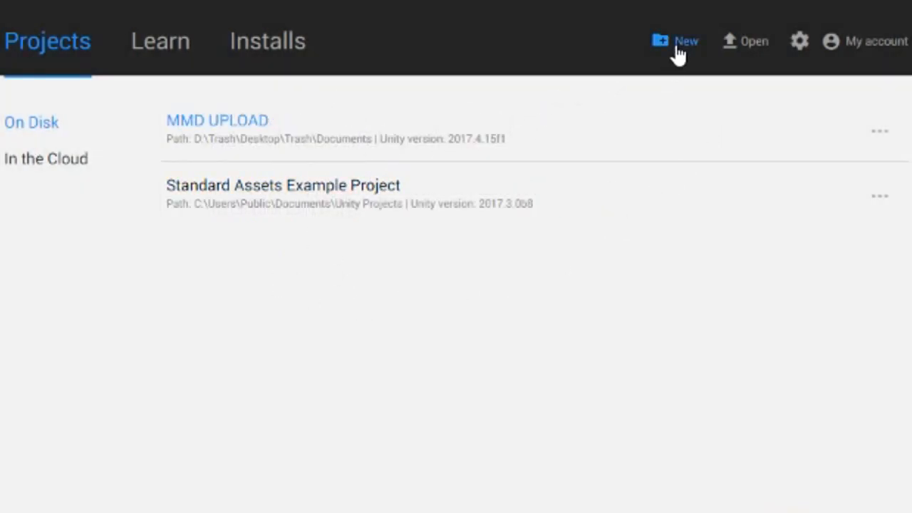
- Create a new 3D project named MMD UNITY from the Hub's New project panel
{"action": "left_click", "coordinate": [674, 40]}
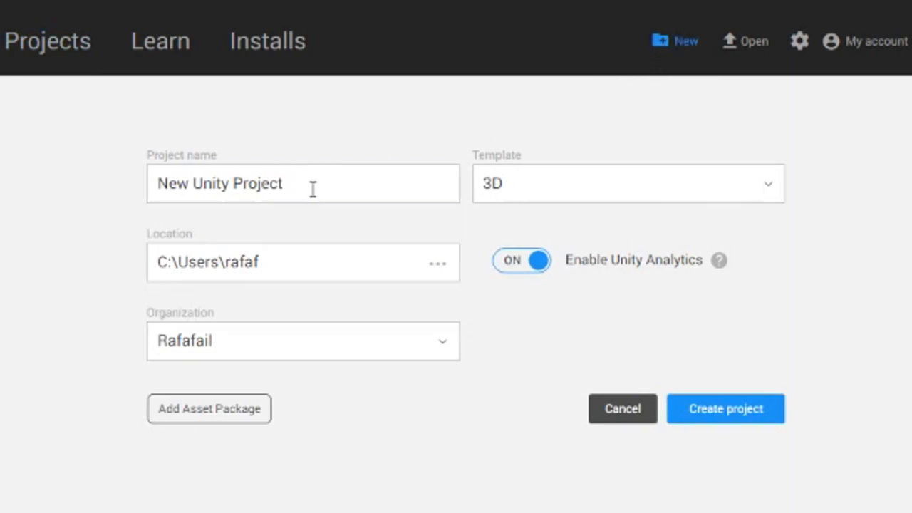
{"action": "type", "text": "MMD"}
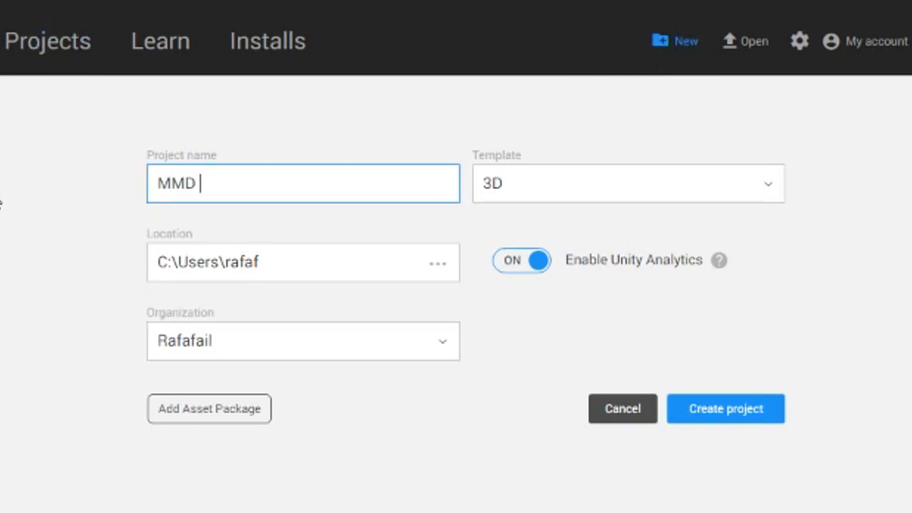
{"action": "type", "text": "Uni"}
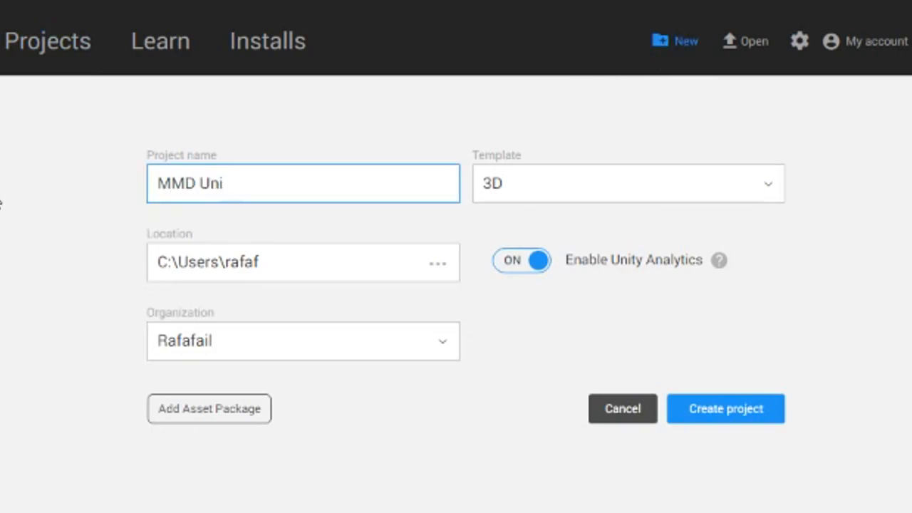
{"action": "type", "text": "N"}
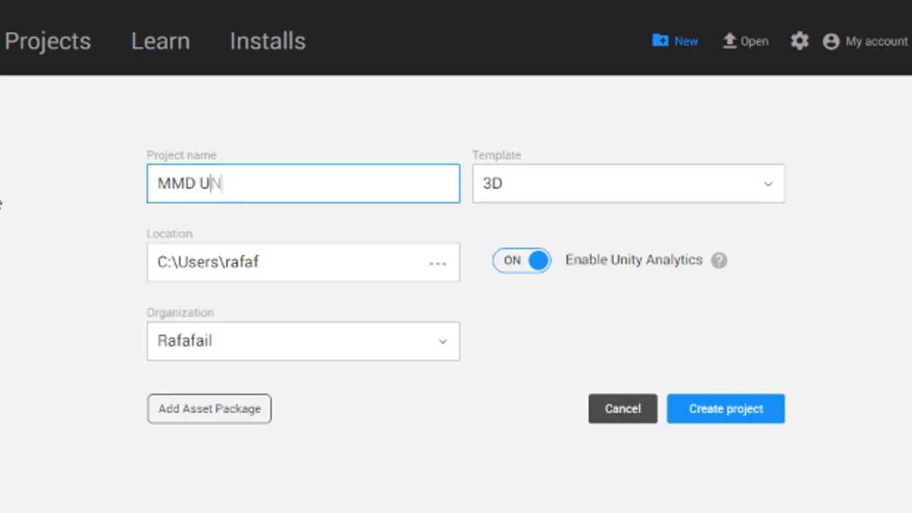
{"action": "type", "text": "UNITY UPLOAD"}
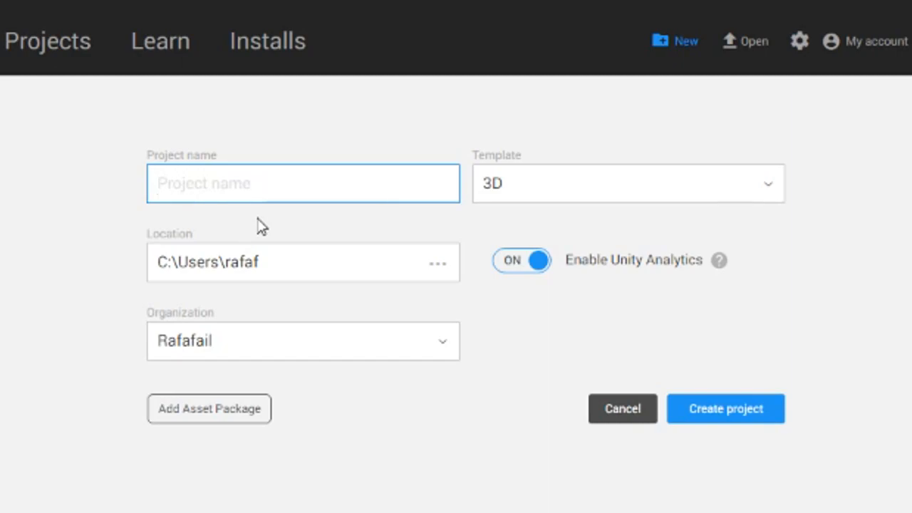
{"action": "mouse_move", "coordinate": [262, 202]}
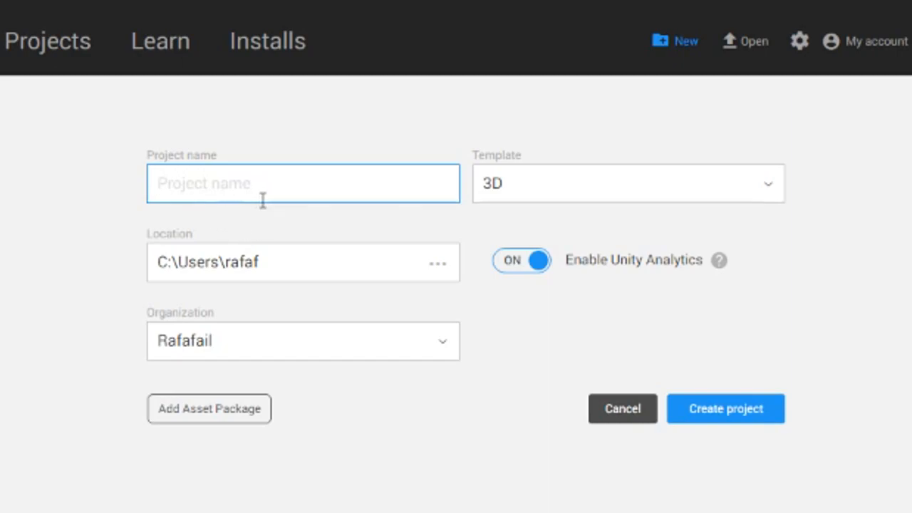
{"action": "mouse_move", "coordinate": [194, 348]}
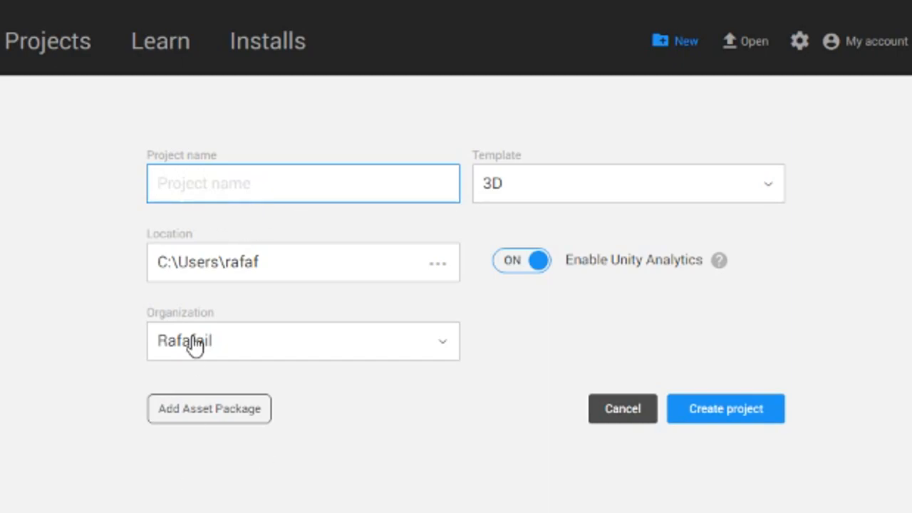
{"action": "type", "text": "MMD BLENDER"}
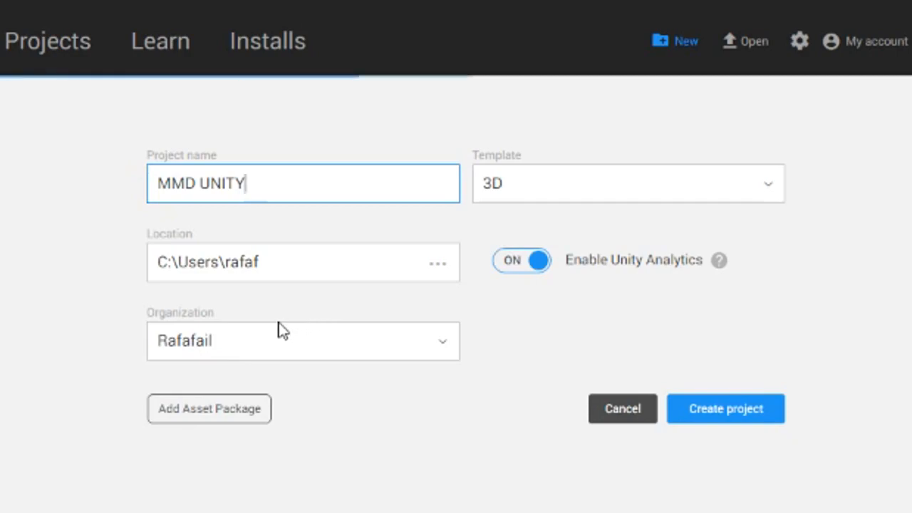
{"action": "mouse_move", "coordinate": [428, 414]}
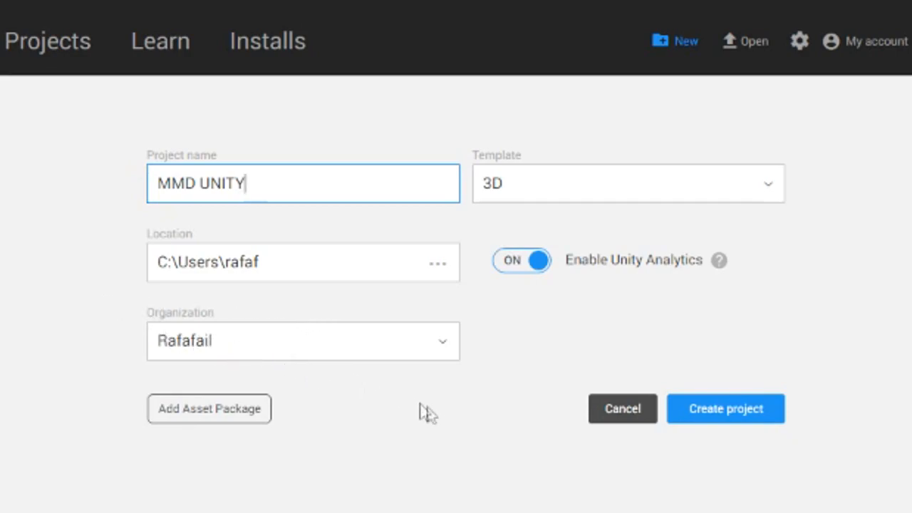
{"action": "mouse_move", "coordinate": [644, 359]}
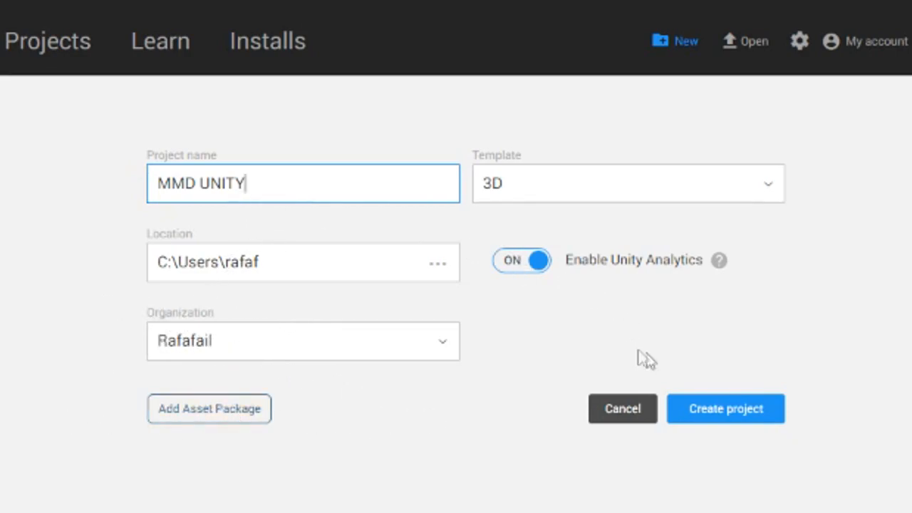
{"action": "left_click", "coordinate": [726, 408]}
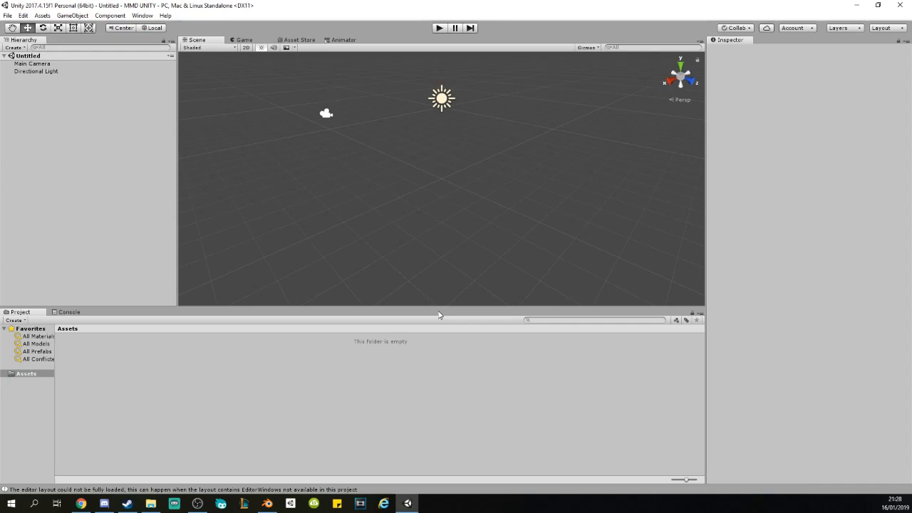
{"action": "mouse_move", "coordinate": [191, 214]}
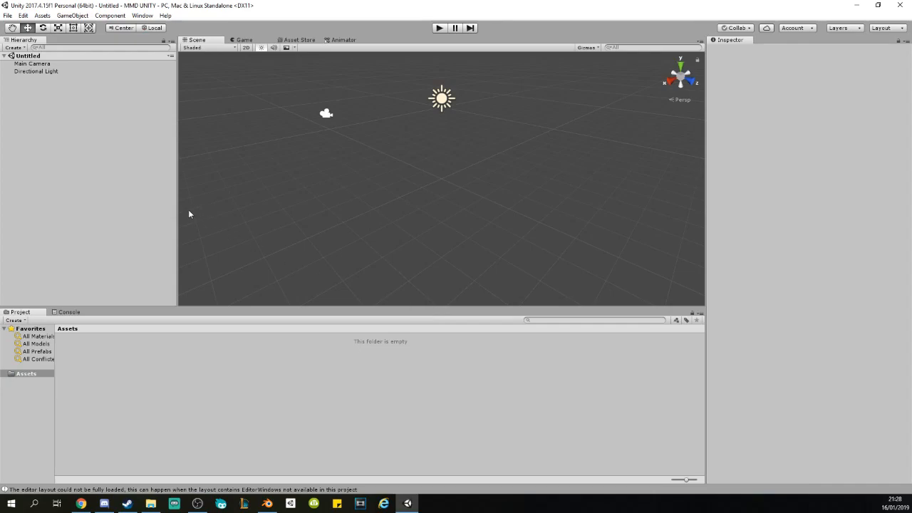
{"action": "mouse_move", "coordinate": [454, 197]}
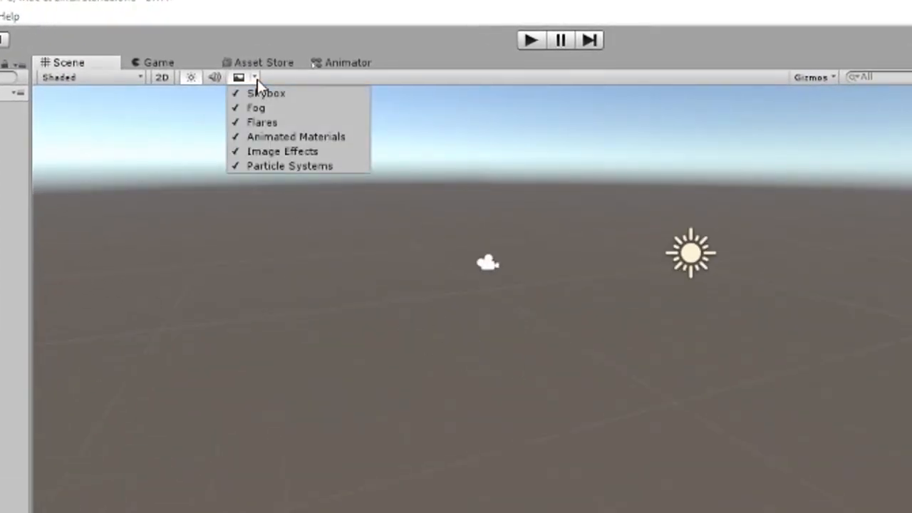
{"action": "left_click", "coordinate": [253, 77]}
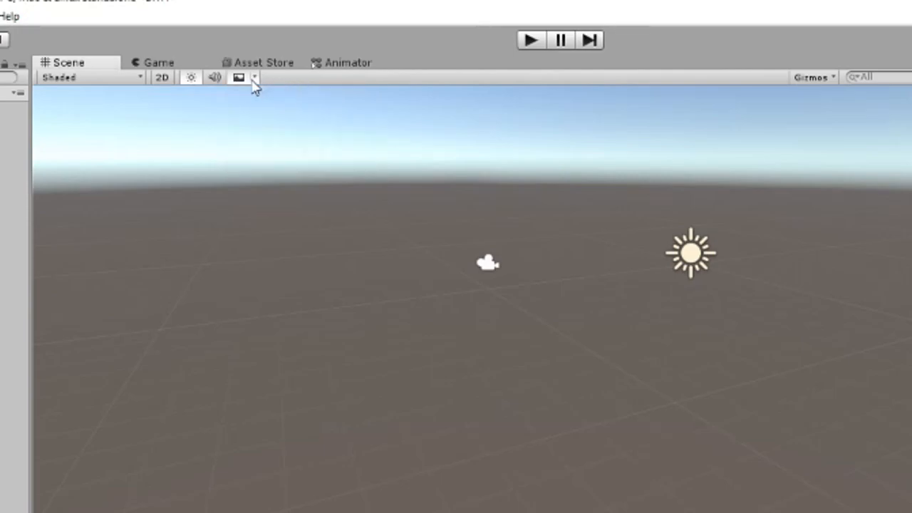
{"action": "left_click", "coordinate": [254, 77]}
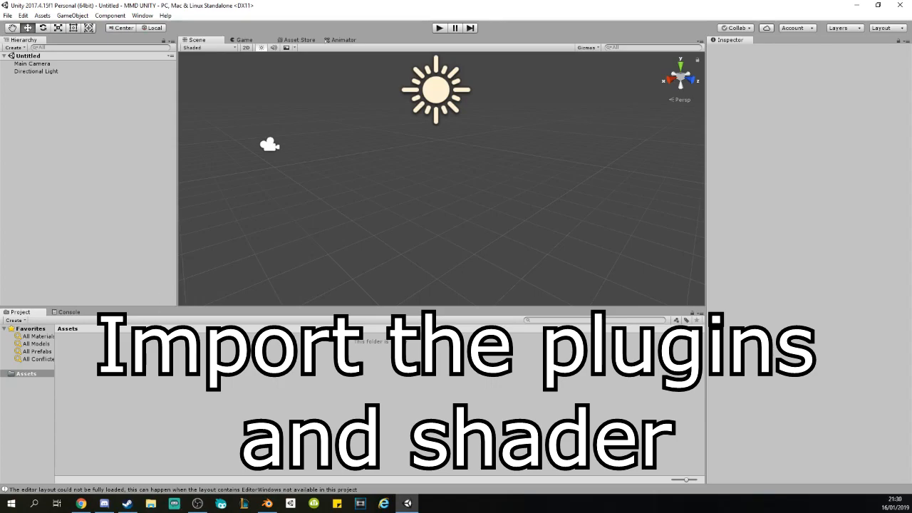
- Import the VRCSDK .unitypackage from the downloads folder, accepting all its contents
{"action": "left_click", "coordinate": [151, 505]}
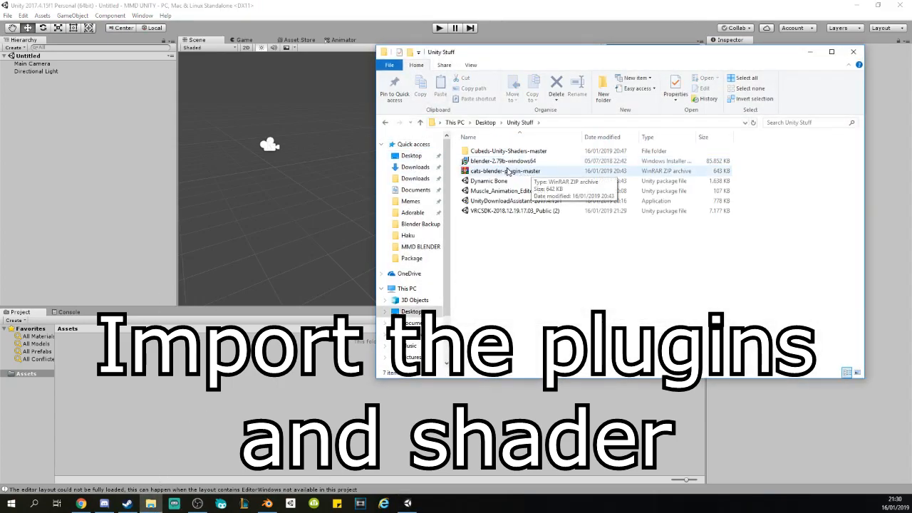
{"action": "left_click", "coordinate": [514, 211]}
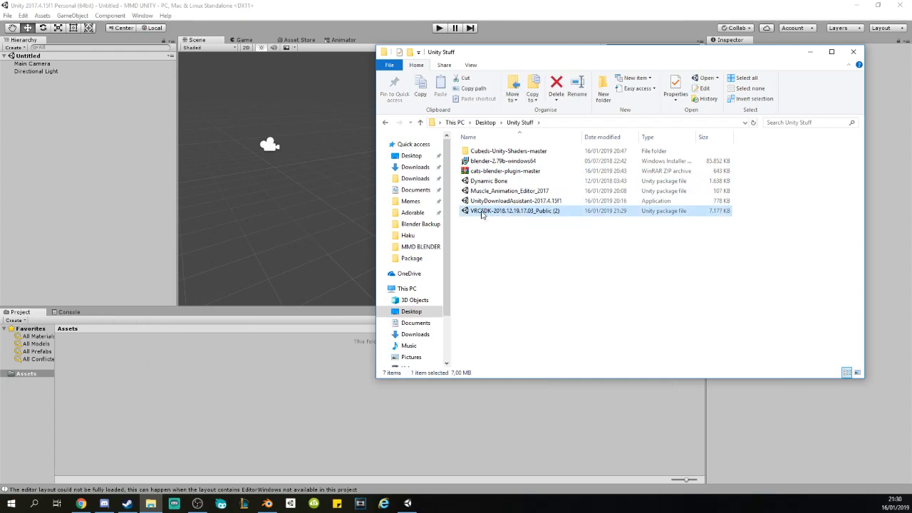
{"action": "mouse_move", "coordinate": [481, 214]}
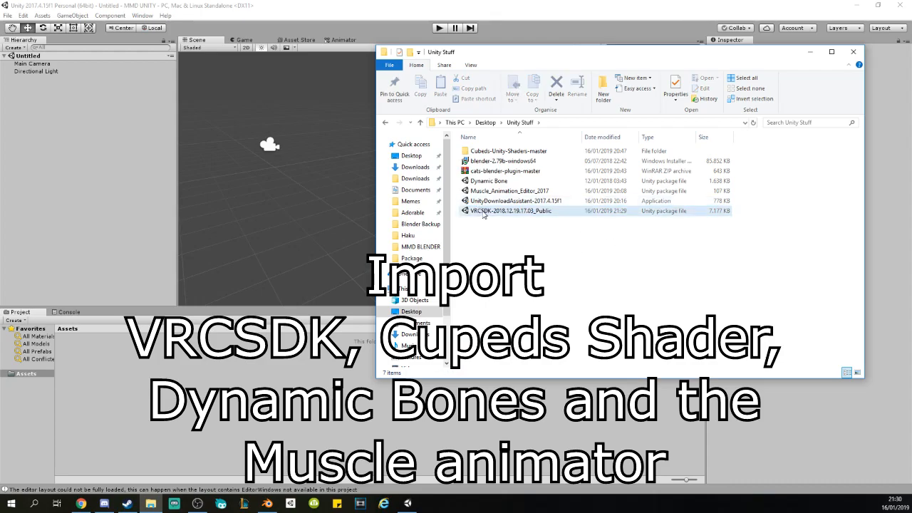
{"action": "left_click", "coordinate": [511, 211]}
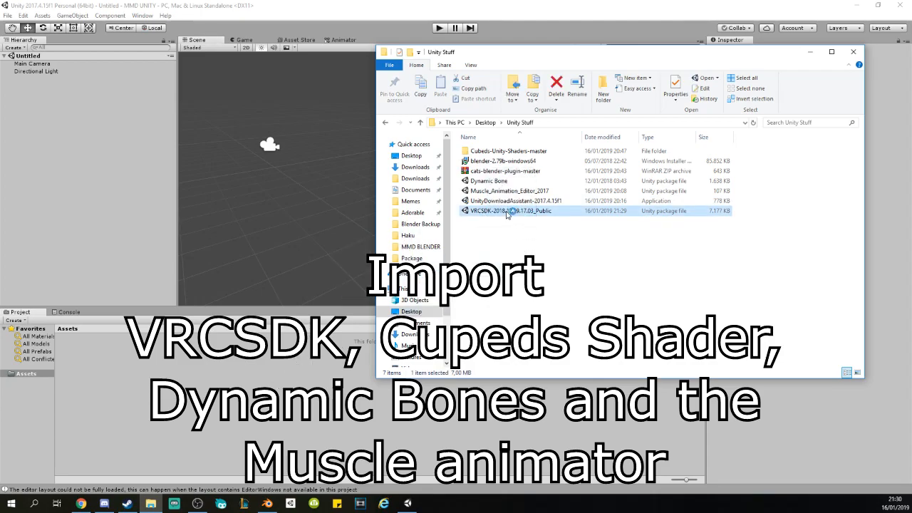
{"action": "double_click", "coordinate": [510, 211]}
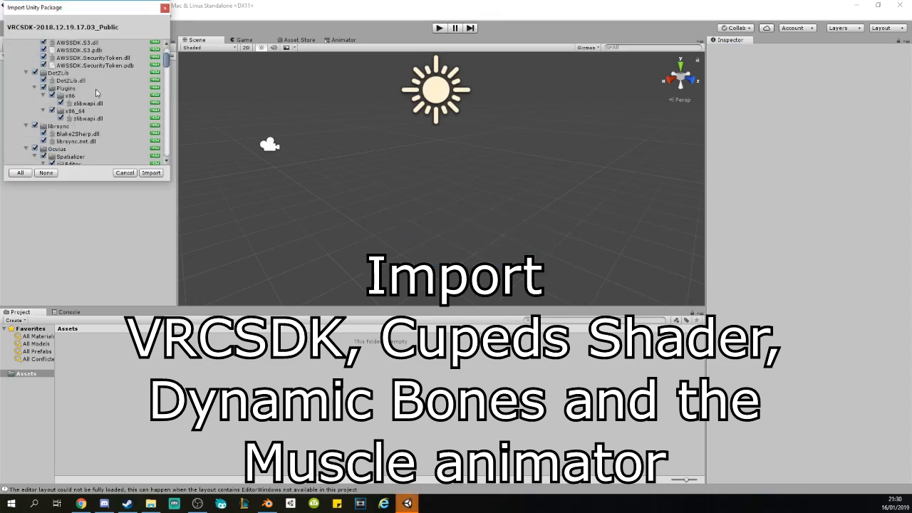
{"action": "left_click", "coordinate": [151, 172]}
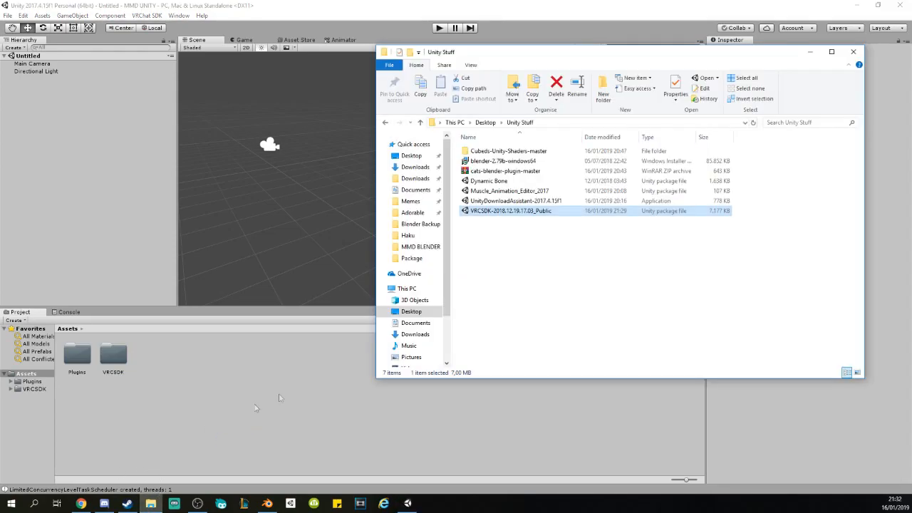
{"action": "mouse_move", "coordinate": [501, 191]}
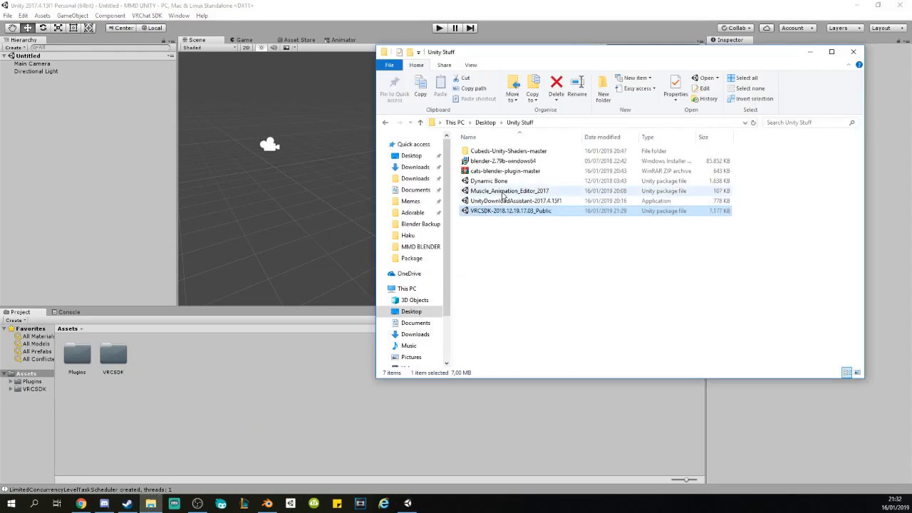
- Drag the Cubeds-Unity-Shaders-master folder from File Explorer into the project's Assets
{"action": "left_click", "coordinate": [507, 151]}
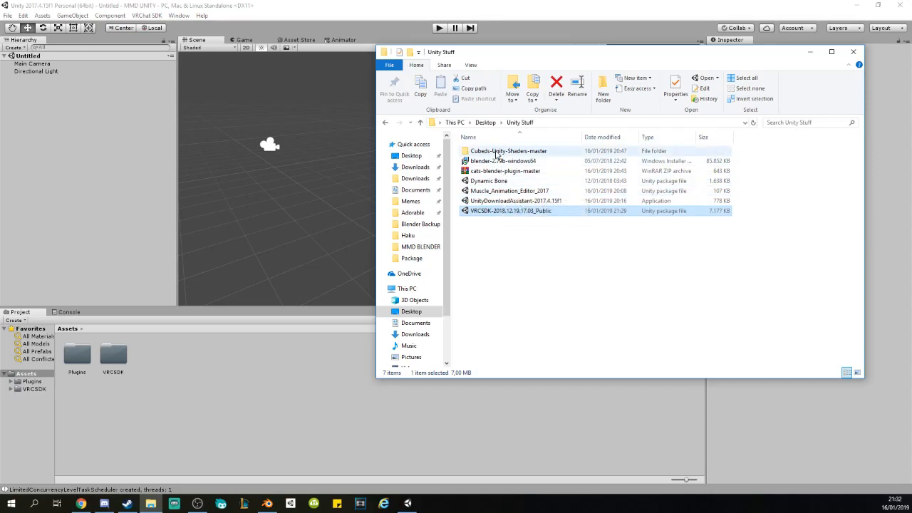
{"action": "left_click", "coordinate": [507, 151]}
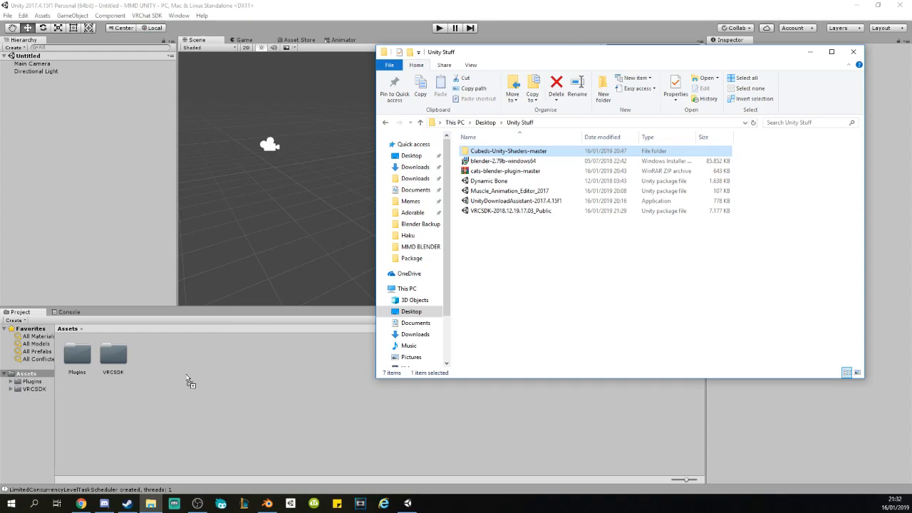
{"action": "mouse_move", "coordinate": [221, 385]}
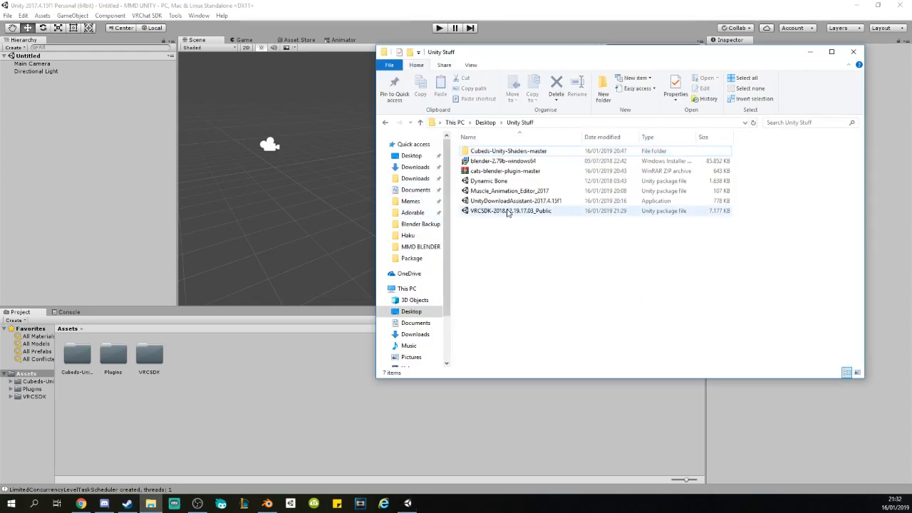
- Import the Muscle_Animation_Editor_2017 package, then select the Dynamic Bone package in the downloads
{"action": "left_click", "coordinate": [509, 191]}
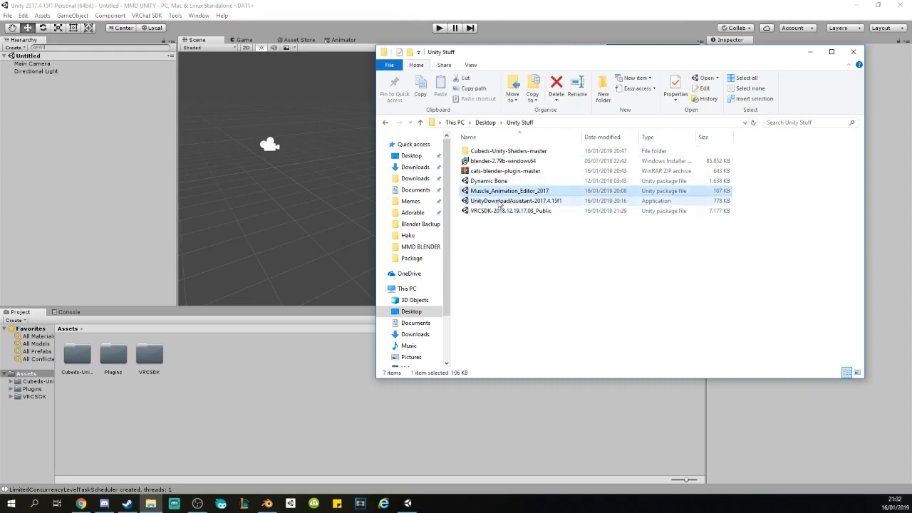
{"action": "mouse_move", "coordinate": [531, 197]}
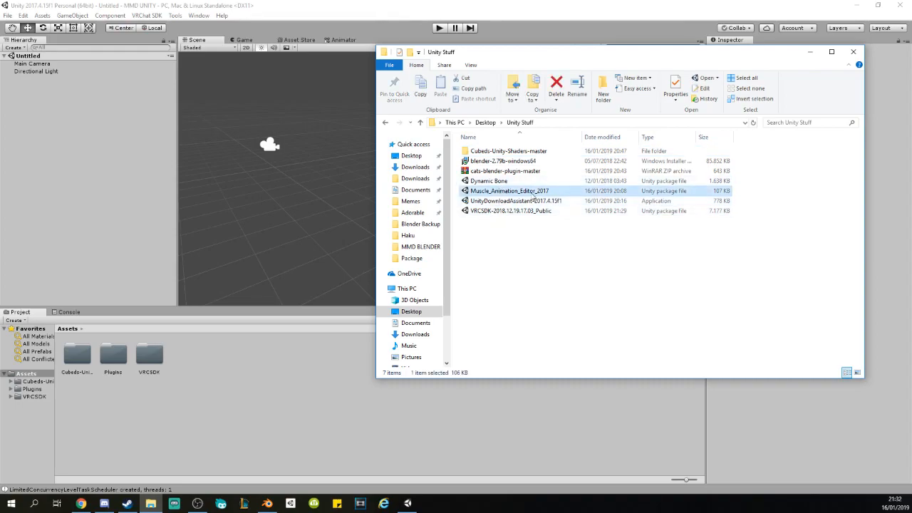
{"action": "mouse_move", "coordinate": [509, 191]}
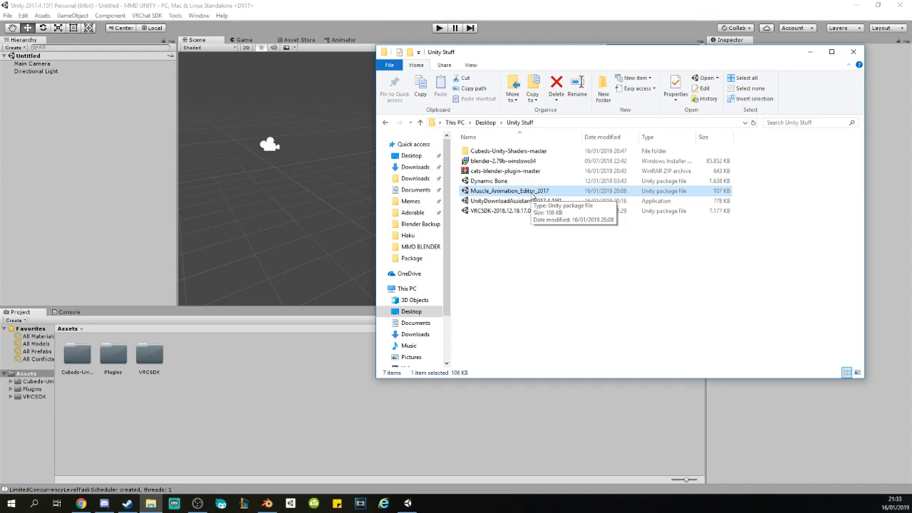
{"action": "mouse_move", "coordinate": [539, 263]}
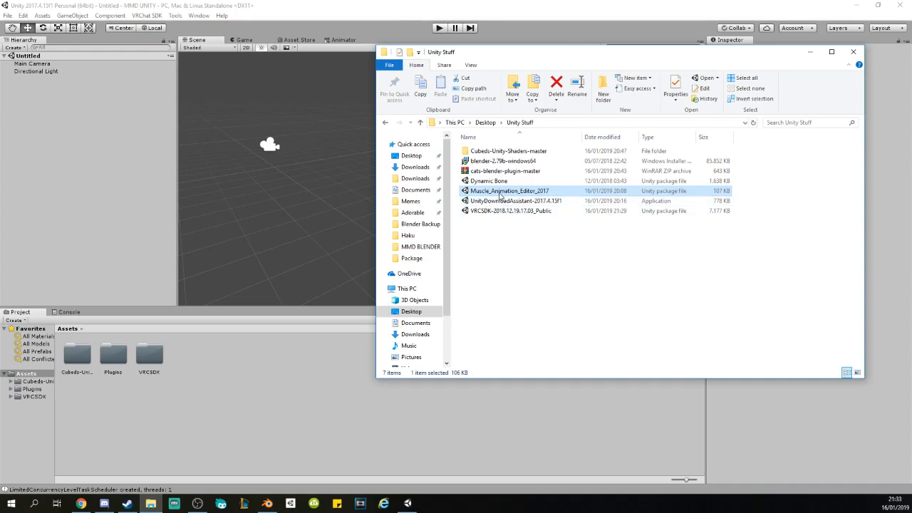
{"action": "mouse_move", "coordinate": [520, 193]}
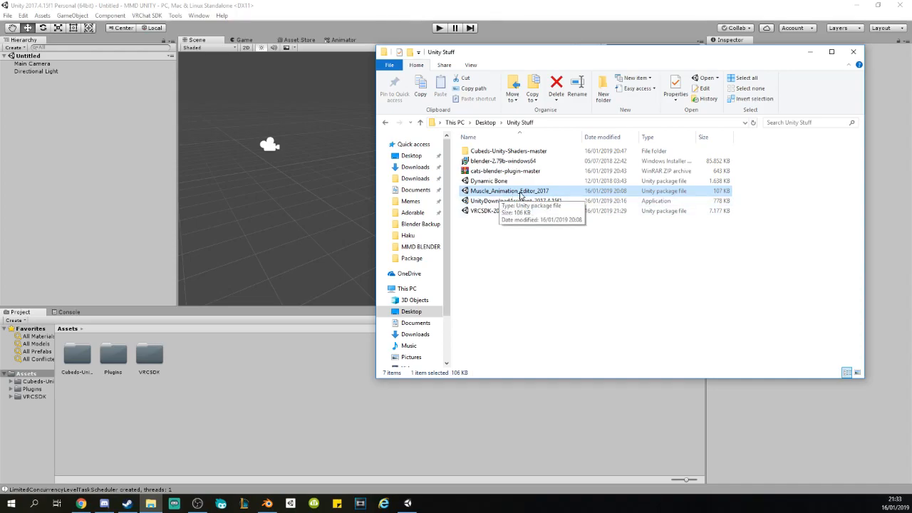
{"action": "mouse_move", "coordinate": [510, 253]}
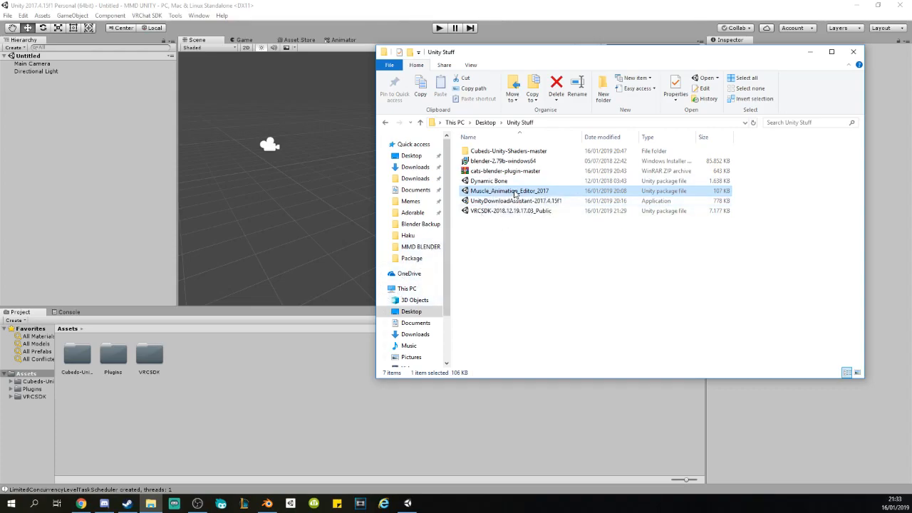
{"action": "mouse_move", "coordinate": [511, 191]}
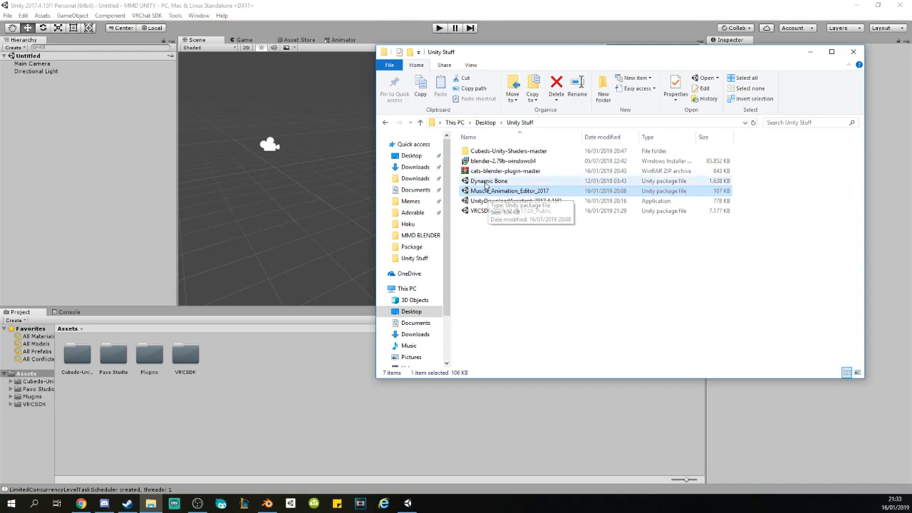
{"action": "left_click", "coordinate": [490, 180]}
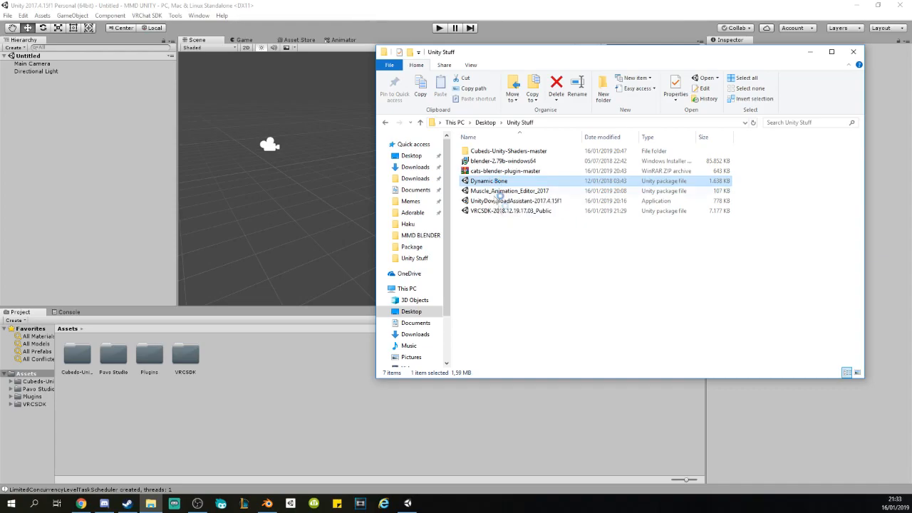
- Import the Dynamic Bone package so a DynamicBone folder joins the assets
{"action": "double_click", "coordinate": [489, 180]}
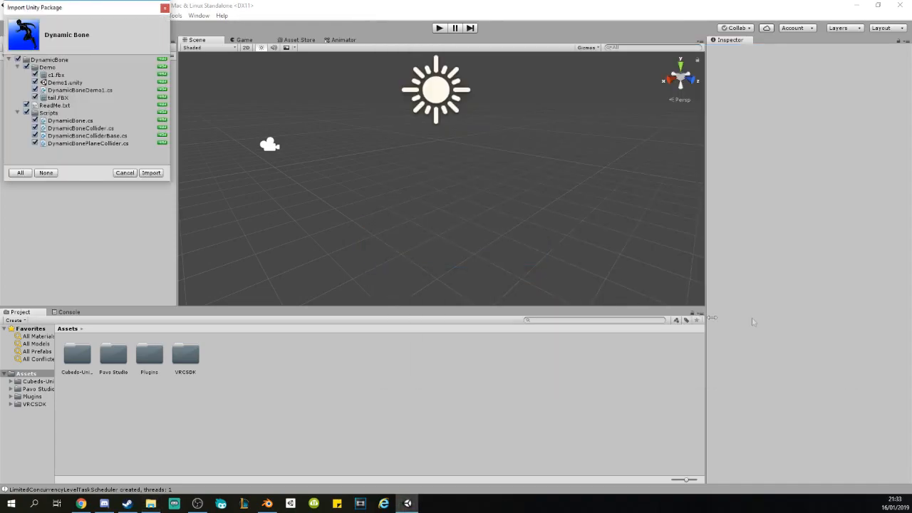
{"action": "left_click", "coordinate": [151, 172]}
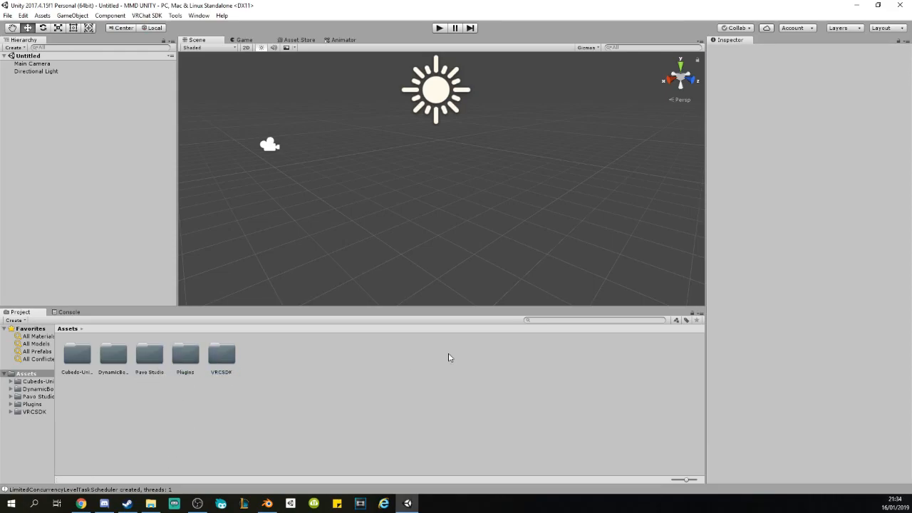
- Create a new folder named Kyo in the project's Assets
{"action": "right_click", "coordinate": [449, 356]}
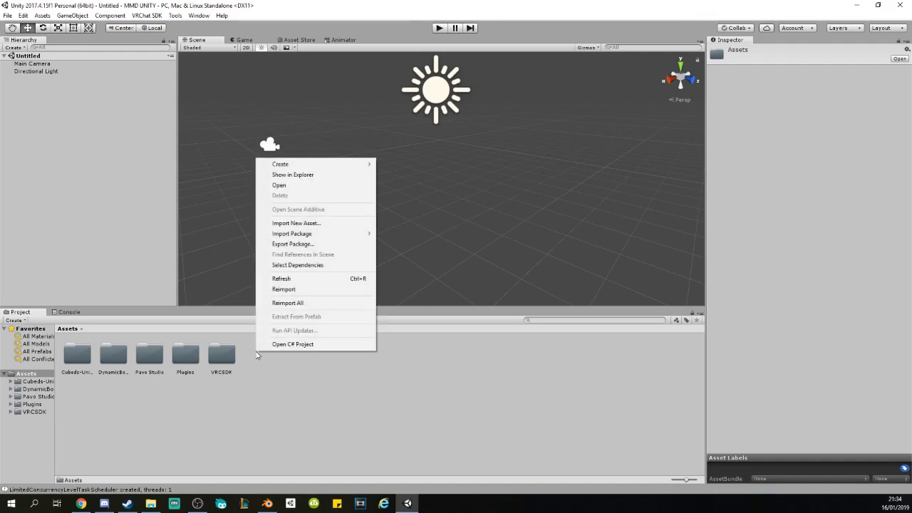
{"action": "left_click", "coordinate": [273, 408]}
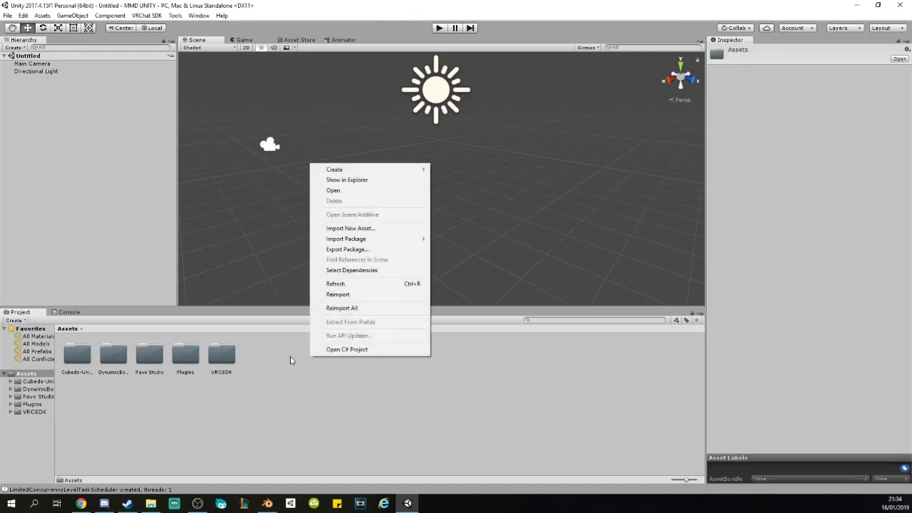
{"action": "left_click", "coordinate": [291, 359]}
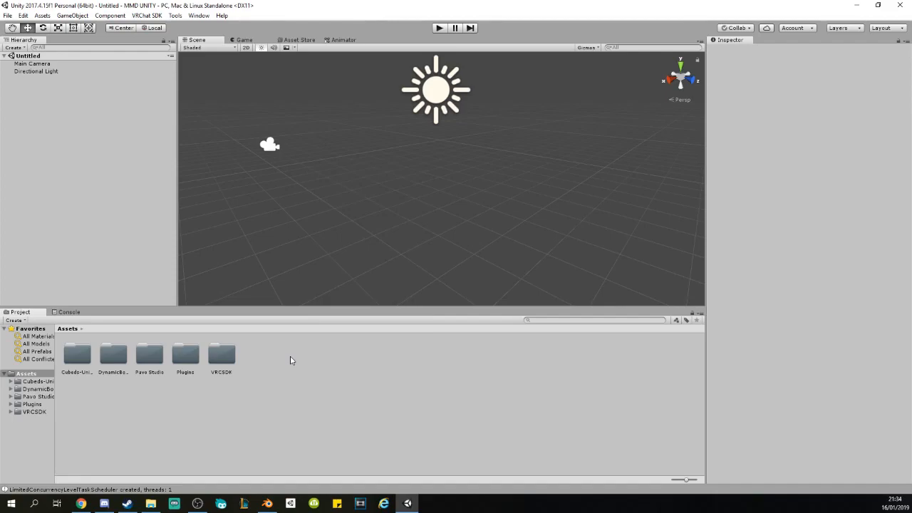
{"action": "mouse_move", "coordinate": [347, 387]}
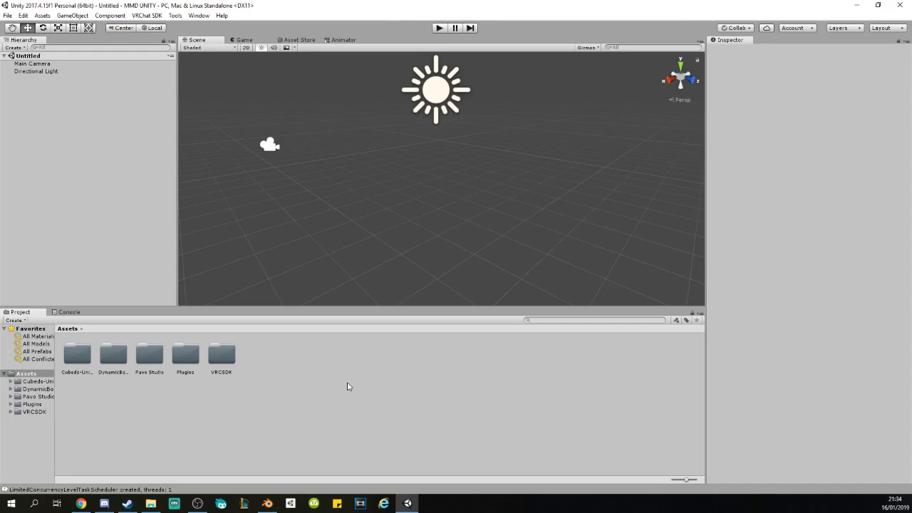
{"action": "mouse_move", "coordinate": [556, 393]}
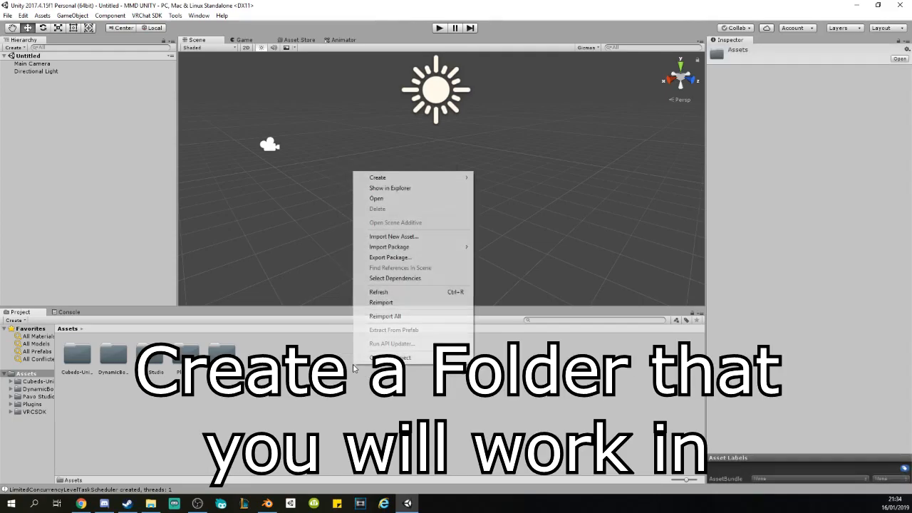
{"action": "left_click", "coordinate": [376, 177]}
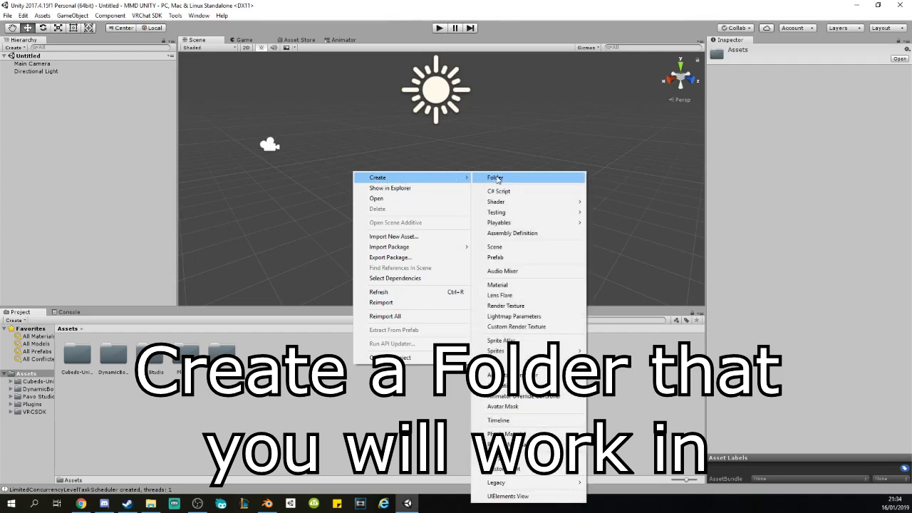
{"action": "left_click", "coordinate": [494, 176]}
{"action": "type", "text": "Kyo"}
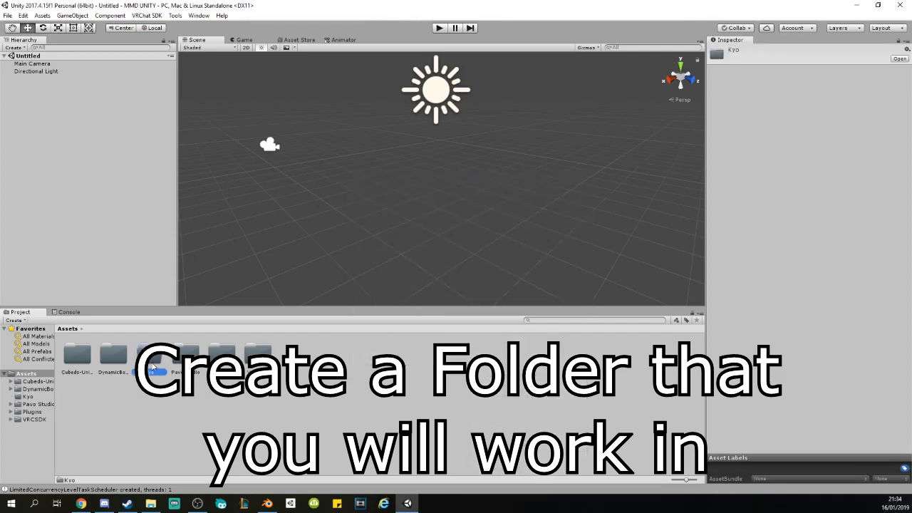
{"action": "left_click", "coordinate": [149, 353]}
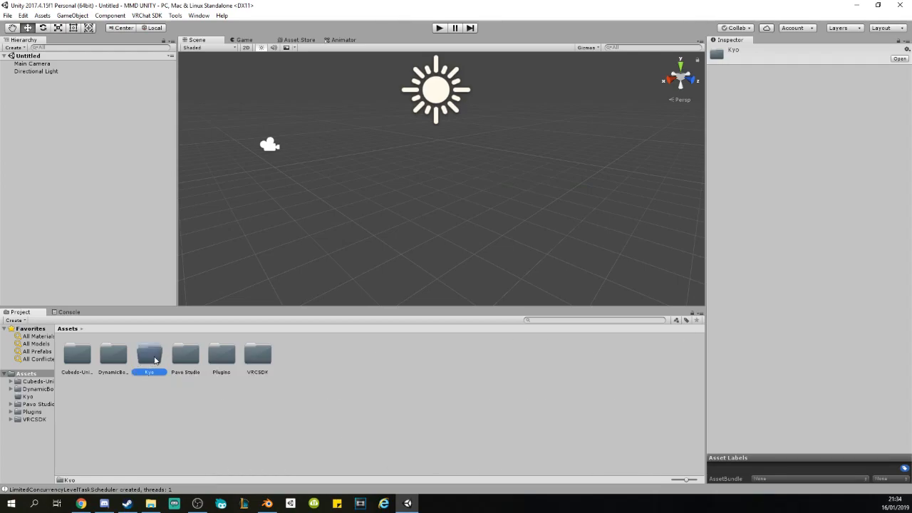
- Search the project for 'Kyo' and select the new Kyo folder
{"action": "right_click", "coordinate": [349, 348]}
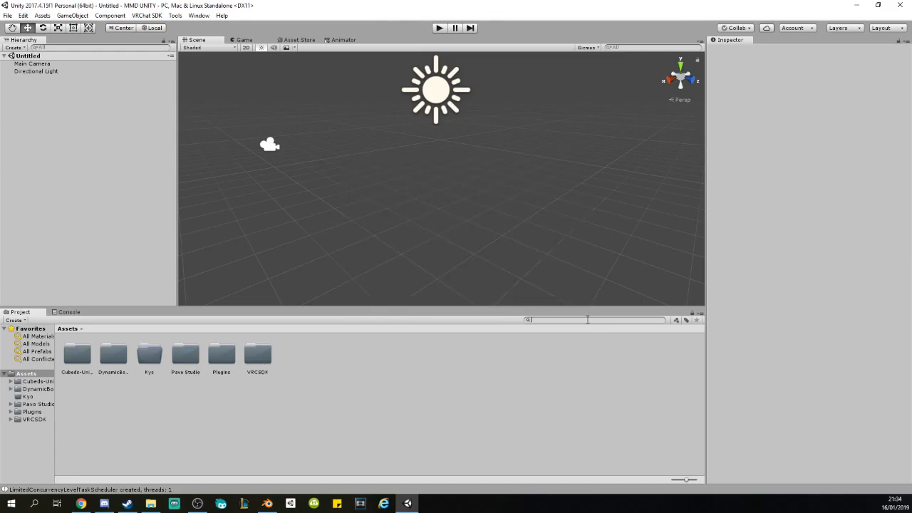
{"action": "type", "text": "Kyo"}
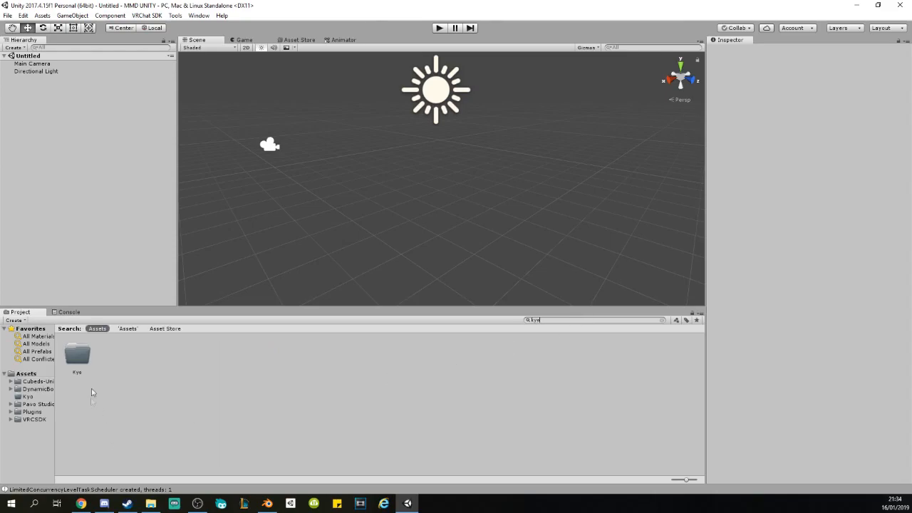
{"action": "left_click", "coordinate": [77, 355]}
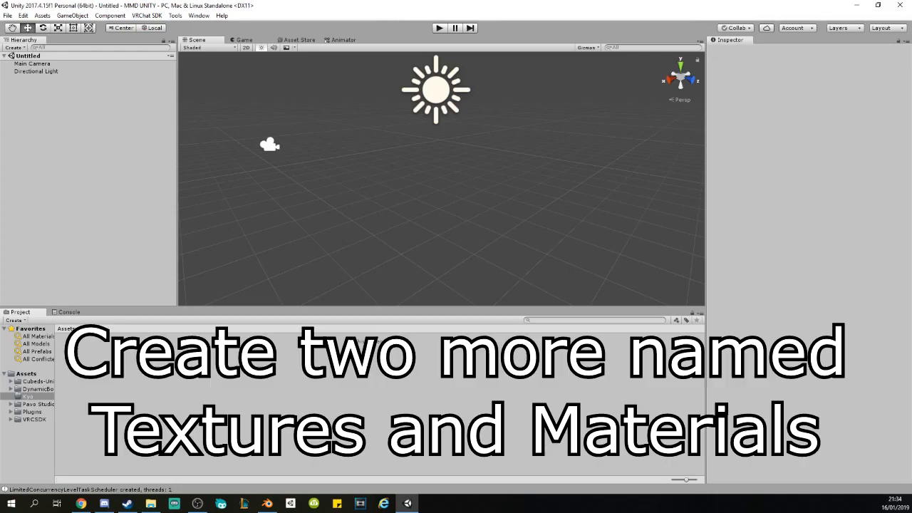
- Add Materials and Textures subfolders inside Assets/Kyo
{"action": "right_click", "coordinate": [28, 397]}
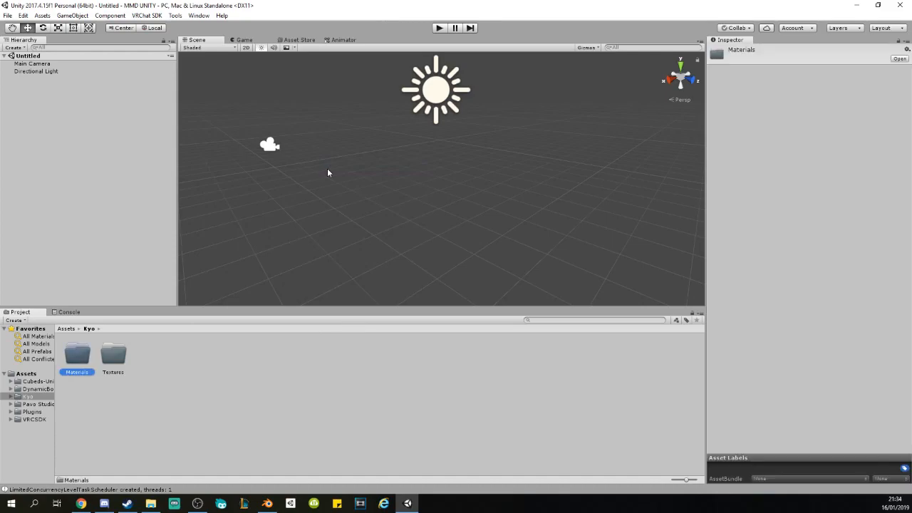
{"action": "mouse_move", "coordinate": [341, 419]}
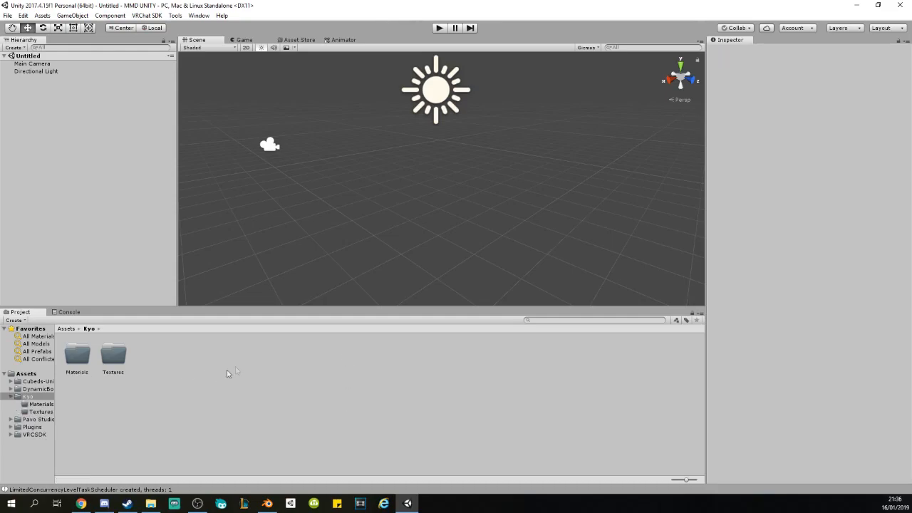
{"action": "left_click", "coordinate": [113, 355]}
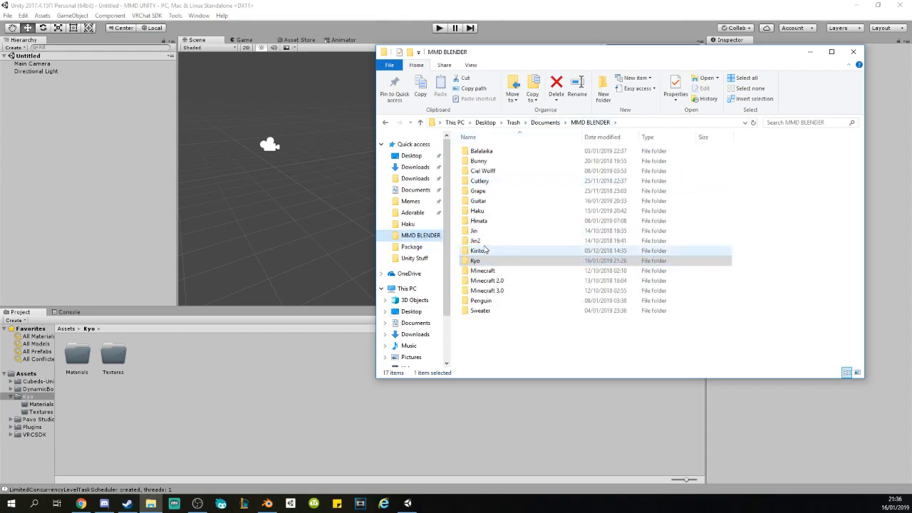
- Browse the Kyo model folder in MMD BLENDER, selecting its TGA, BMP textures and the KyoUNITY PMX model file
{"action": "double_click", "coordinate": [476, 259]}
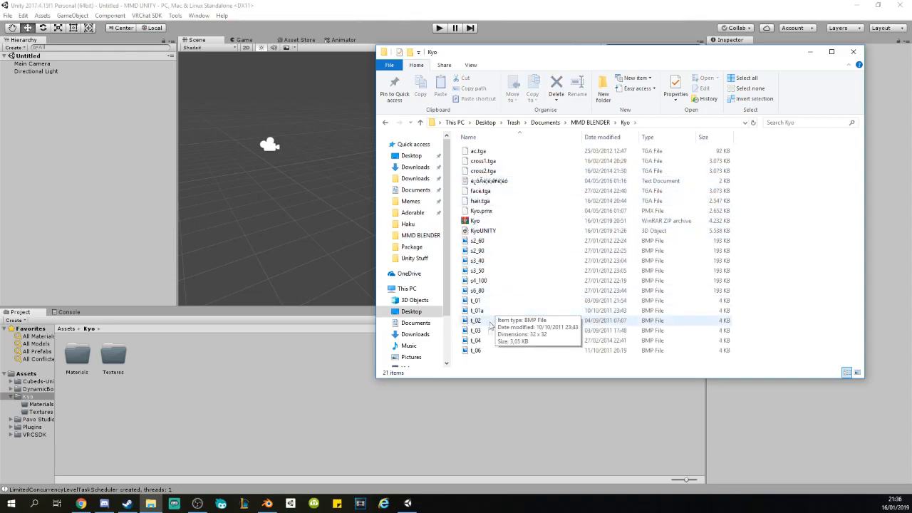
{"action": "mouse_move", "coordinate": [485, 365]}
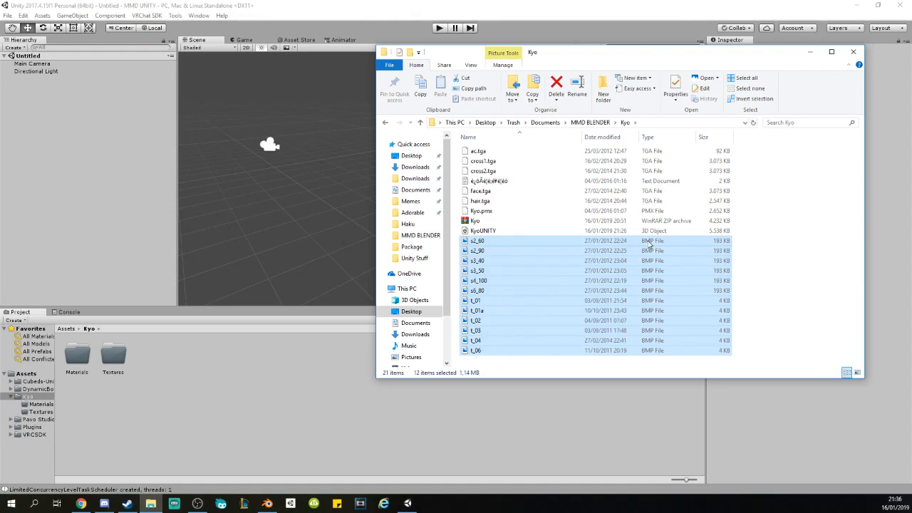
{"action": "mouse_move", "coordinate": [496, 237]}
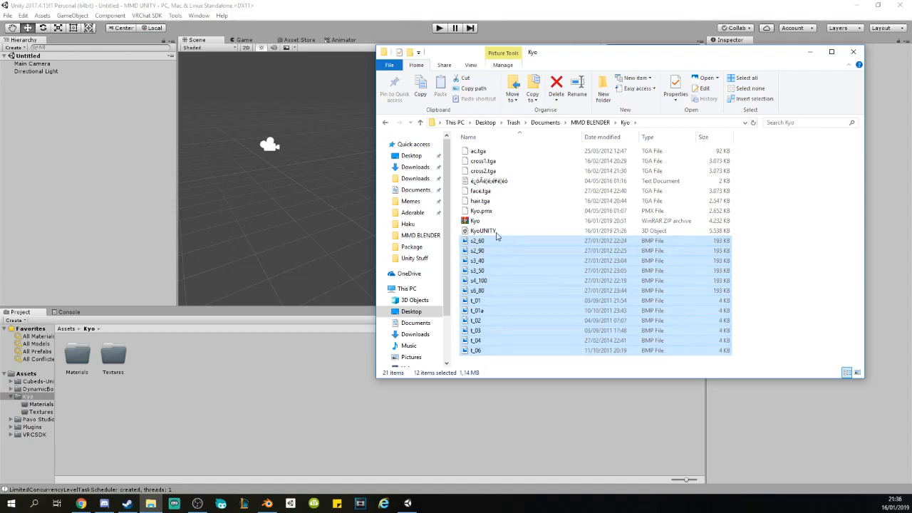
{"action": "mouse_move", "coordinate": [490, 207]}
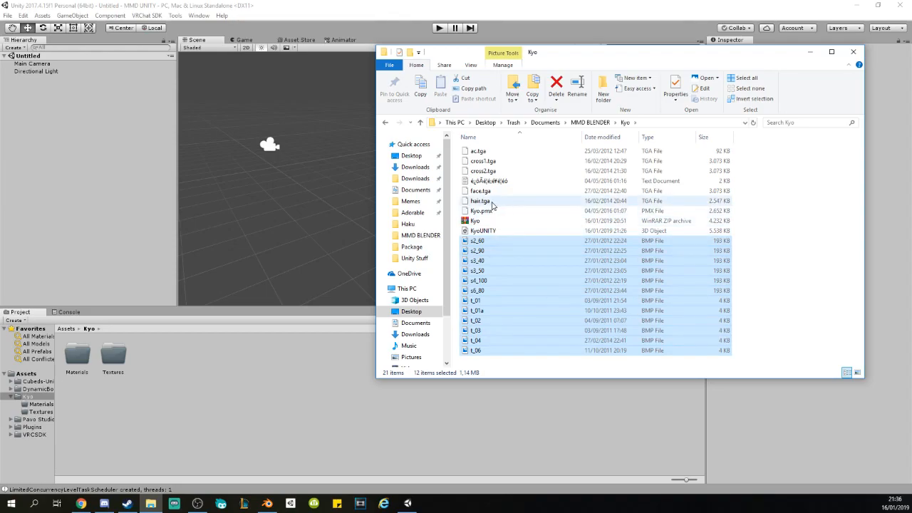
{"action": "left_click", "coordinate": [479, 200]}
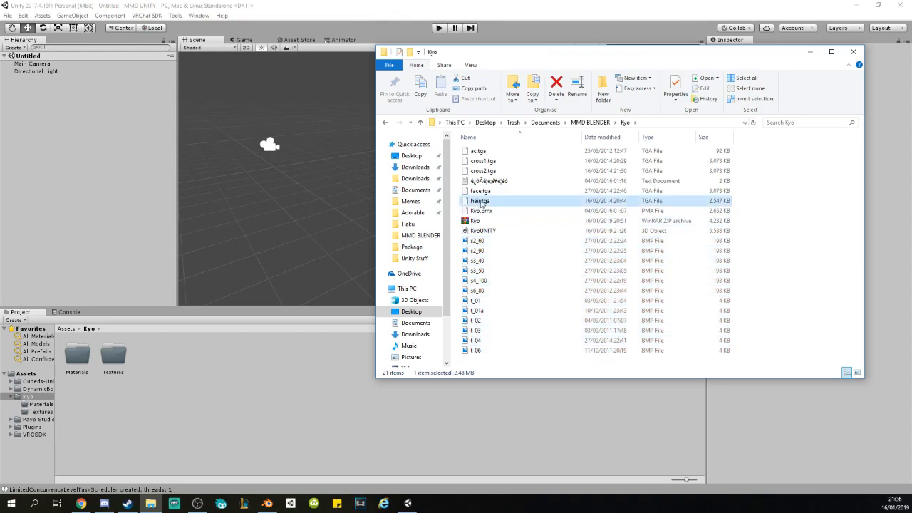
{"action": "left_click", "coordinate": [482, 159]}
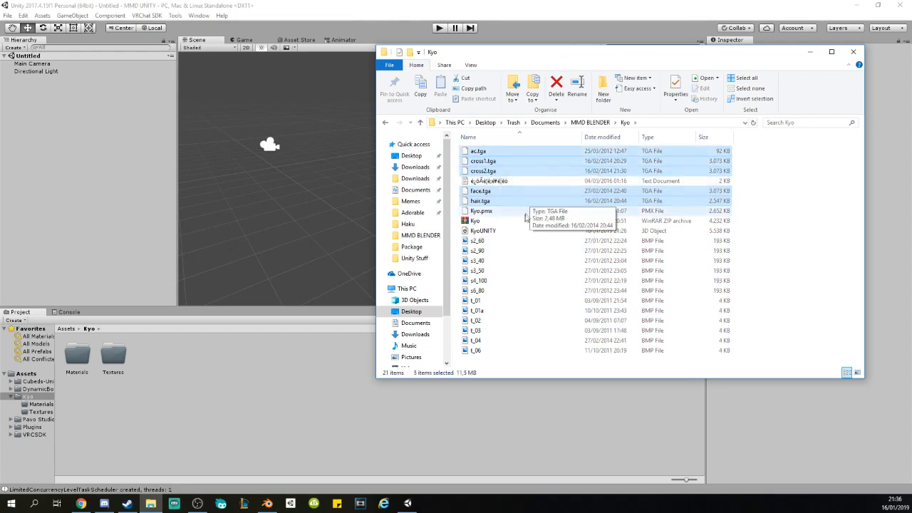
{"action": "mouse_move", "coordinate": [499, 171]}
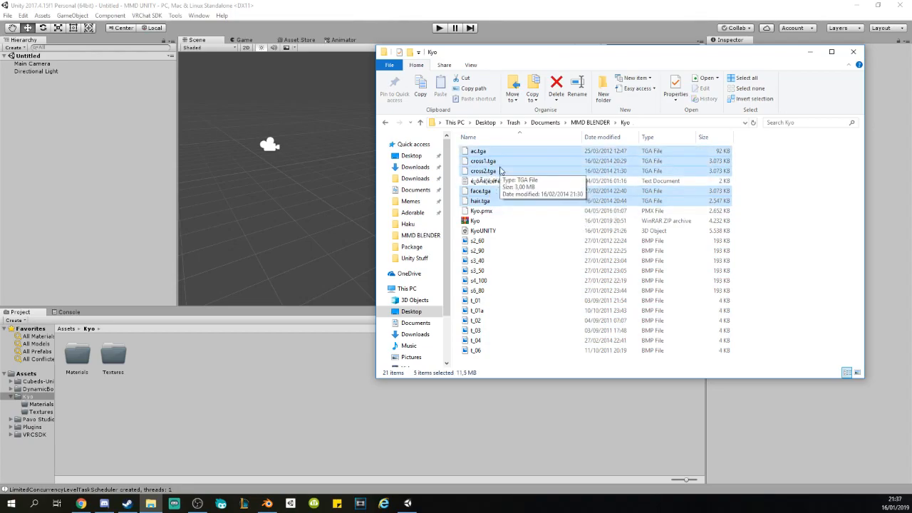
{"action": "left_click", "coordinate": [483, 231]}
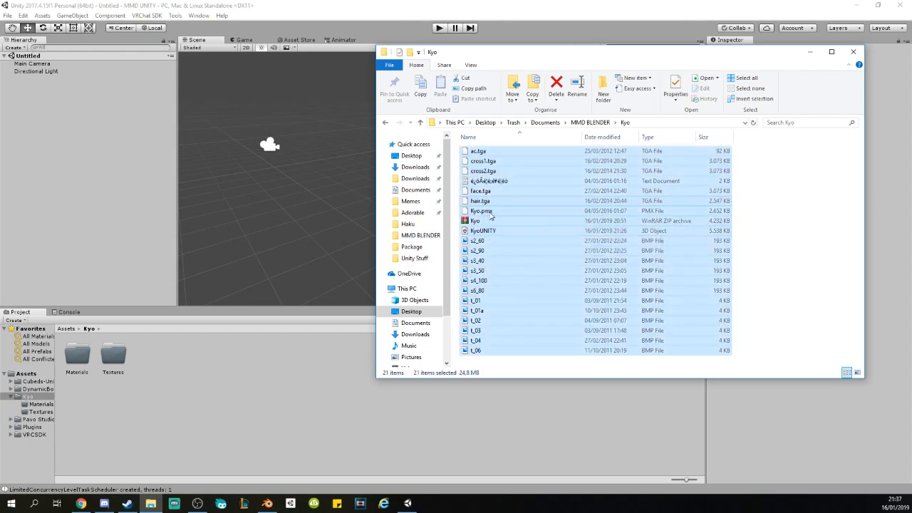
{"action": "left_click", "coordinate": [478, 241]}
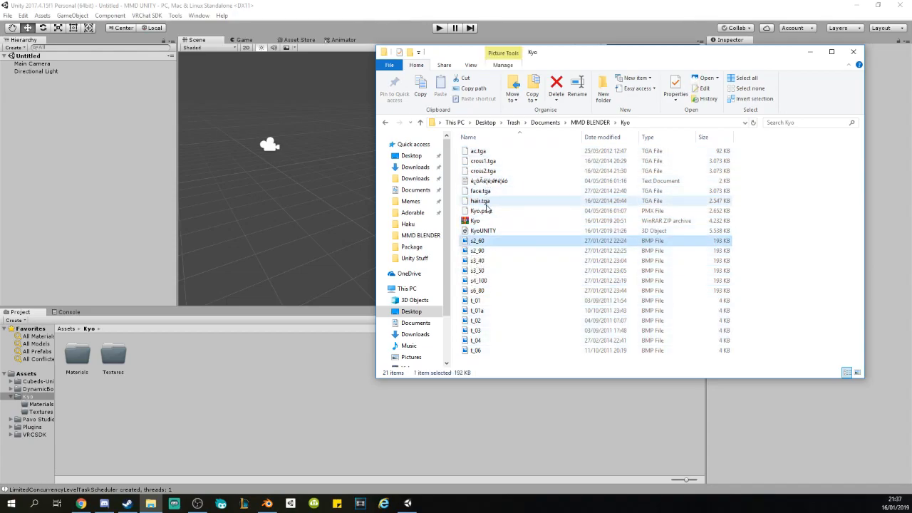
{"action": "left_click", "coordinate": [483, 160]}
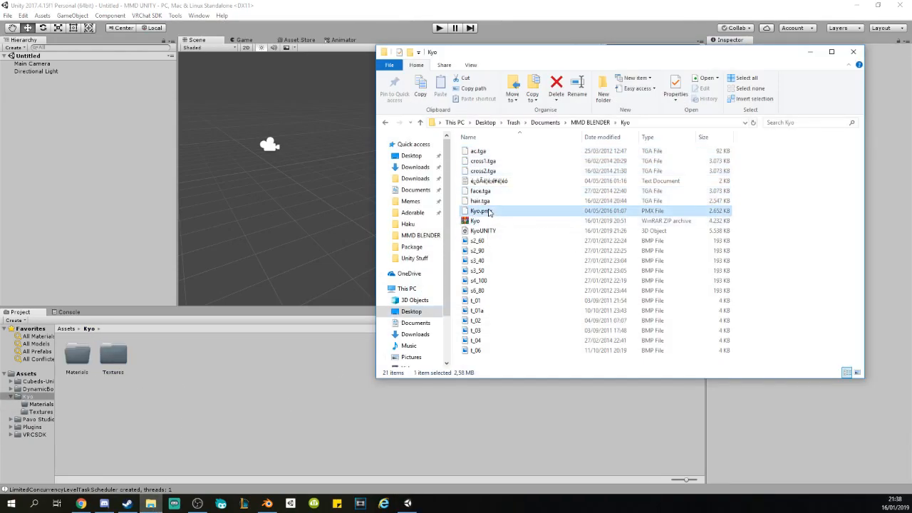
{"action": "left_click", "coordinate": [482, 231]}
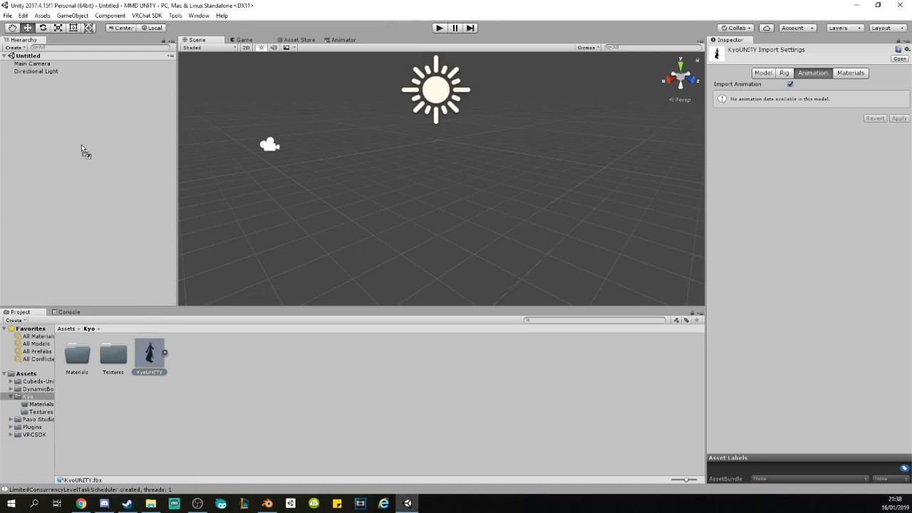
- Drag the KyoUNITY model asset from the Project window into the Scene view
{"action": "left_click_drag", "start_coordinate": [148, 353], "coordinate": [436, 236]}
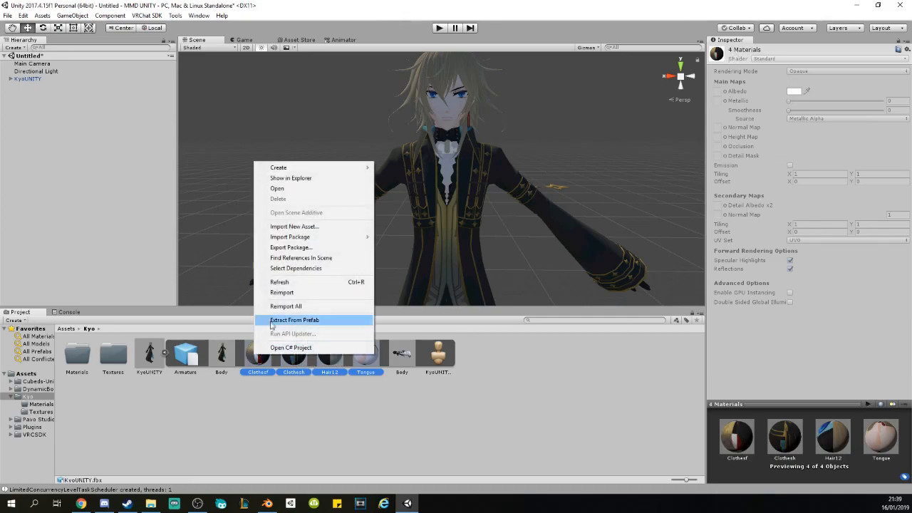
{"action": "mouse_move", "coordinate": [282, 292]}
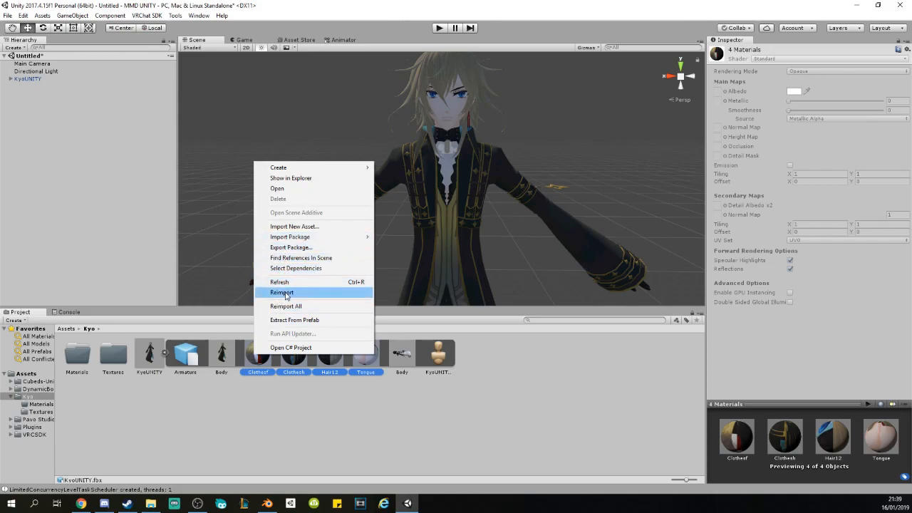
{"action": "mouse_move", "coordinate": [293, 319]}
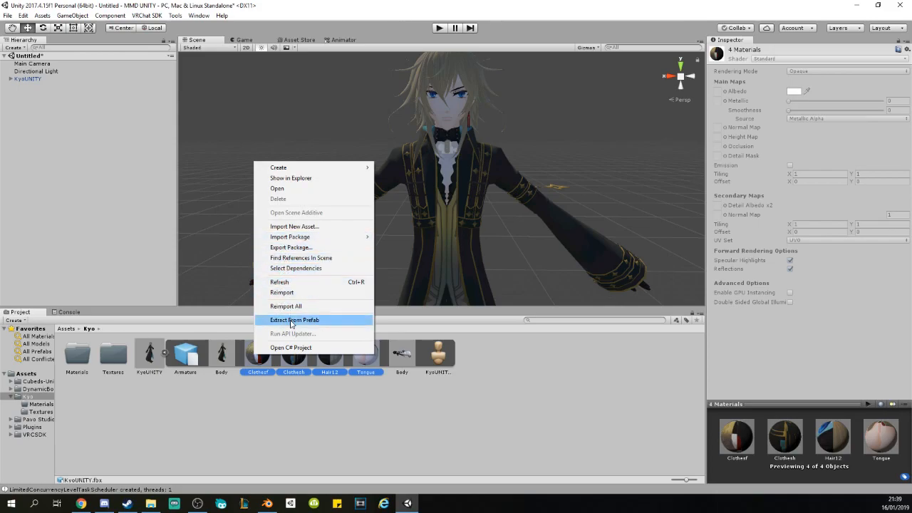
- Extract the Kyo model's embedded materials into the Assets/Kyo/Materials folder
{"action": "left_click", "coordinate": [294, 320]}
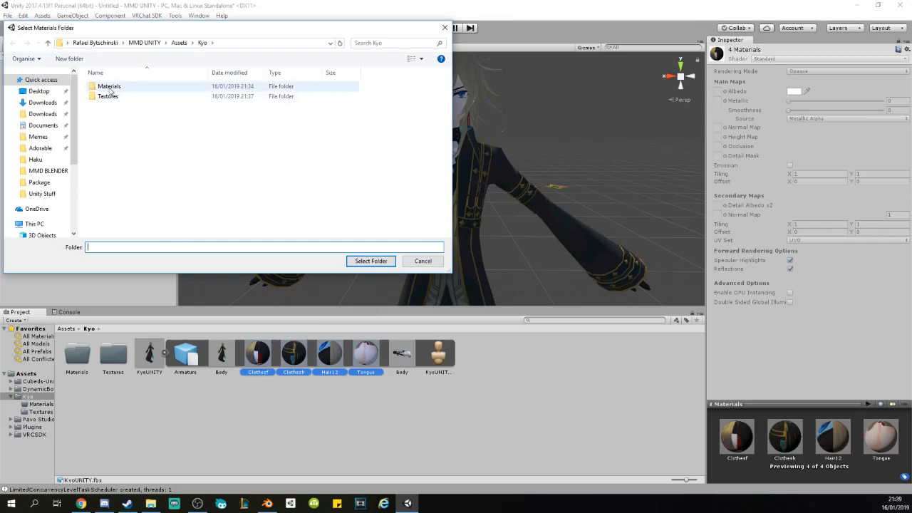
{"action": "left_click", "coordinate": [108, 87]}
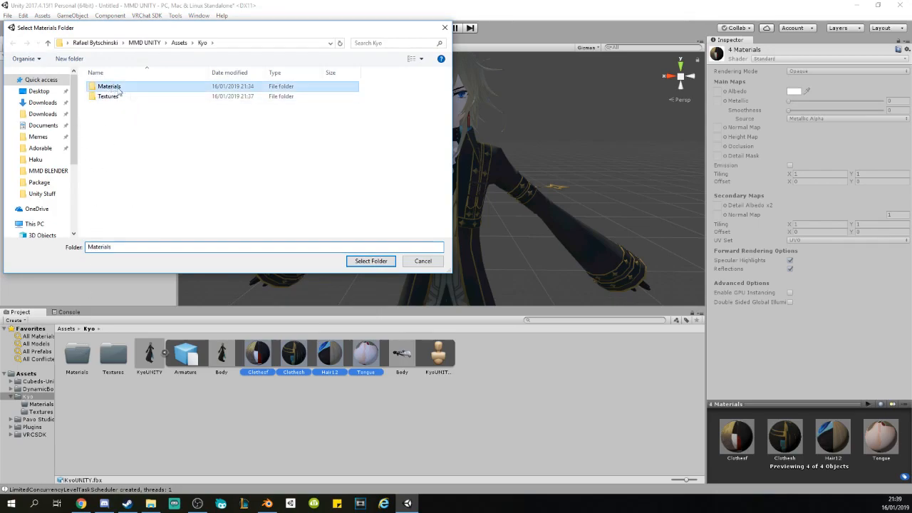
{"action": "left_click", "coordinate": [370, 261]}
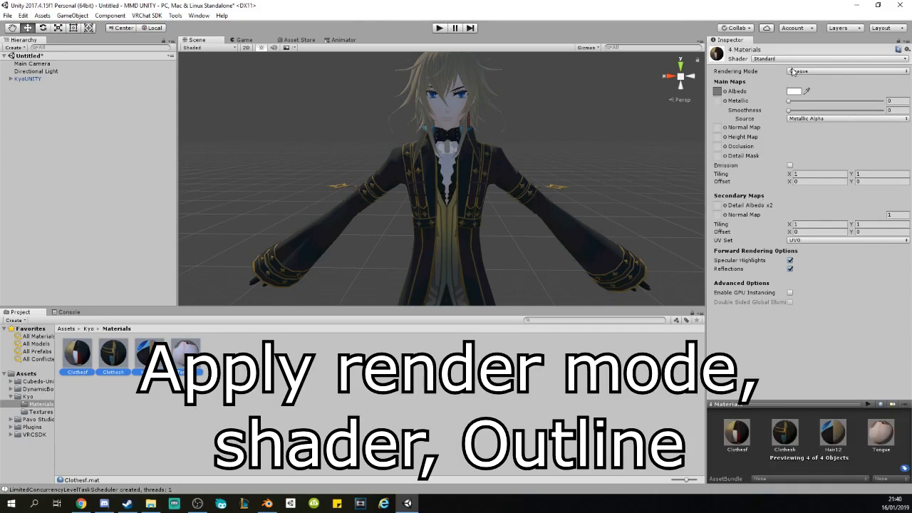
- Try the Opaque and Transparent rendering modes, then switch the materials to the Cubeds Flat Lit Toon shader
{"action": "left_click", "coordinate": [844, 71]}
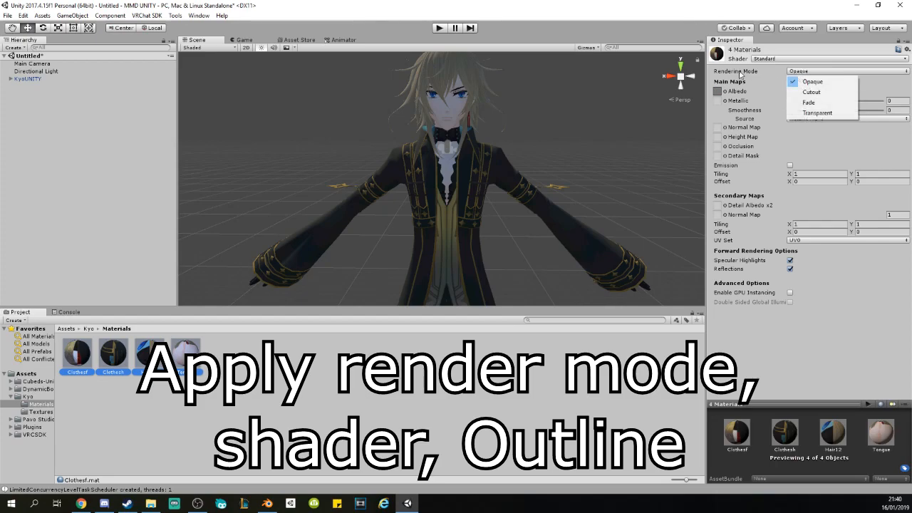
{"action": "mouse_move", "coordinate": [810, 81]}
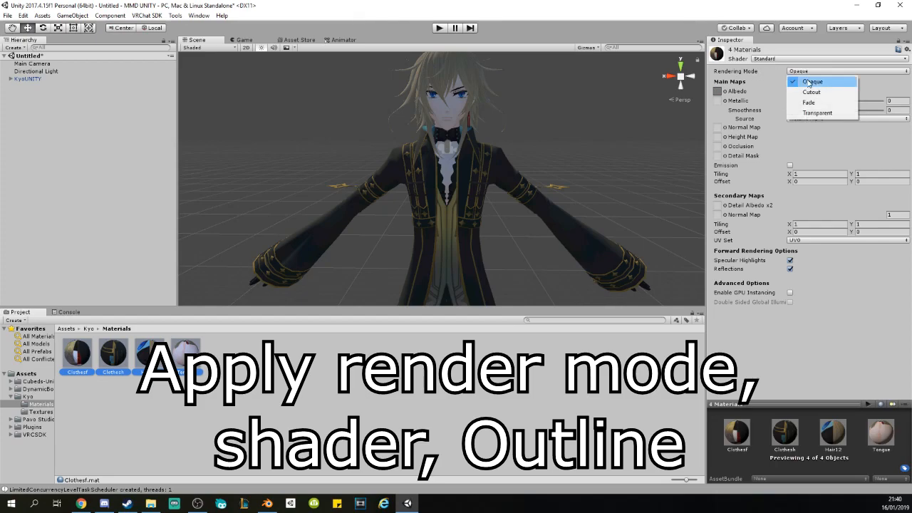
{"action": "left_click", "coordinate": [812, 81]}
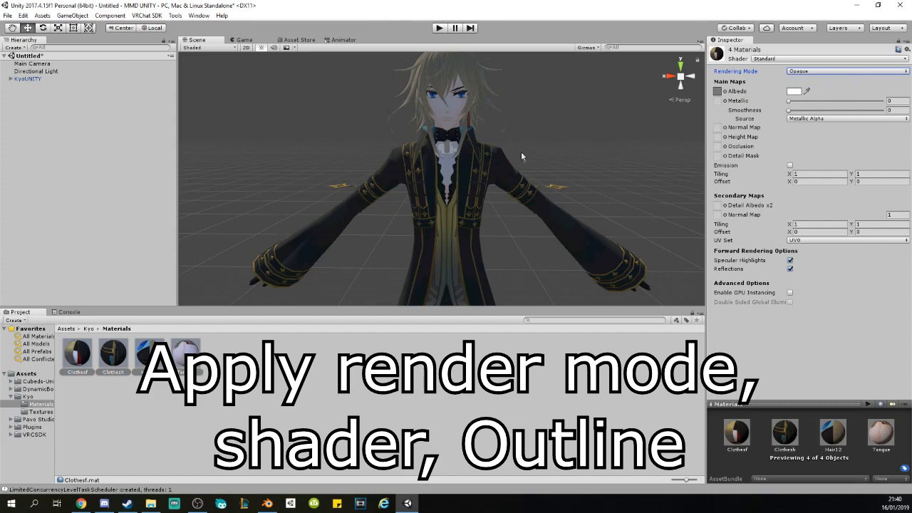
{"action": "mouse_move", "coordinate": [427, 226]}
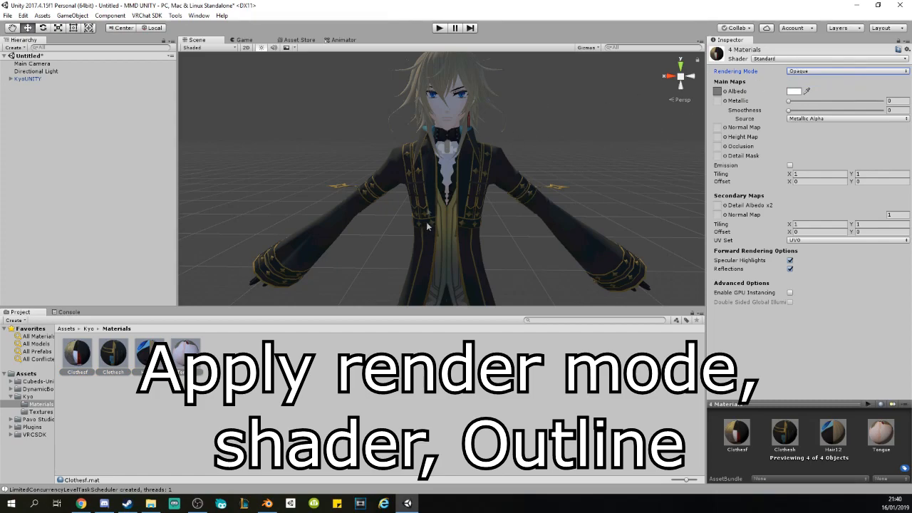
{"action": "left_click", "coordinate": [847, 71]}
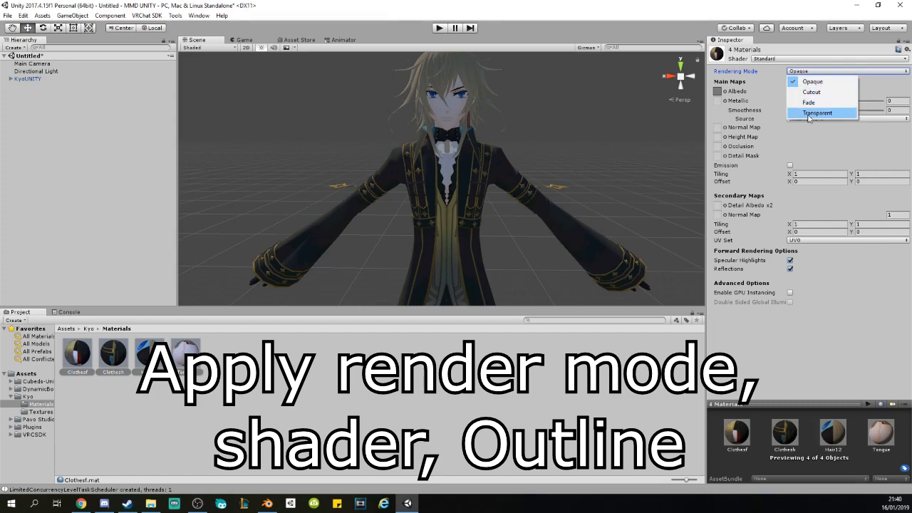
{"action": "left_click", "coordinate": [818, 114]}
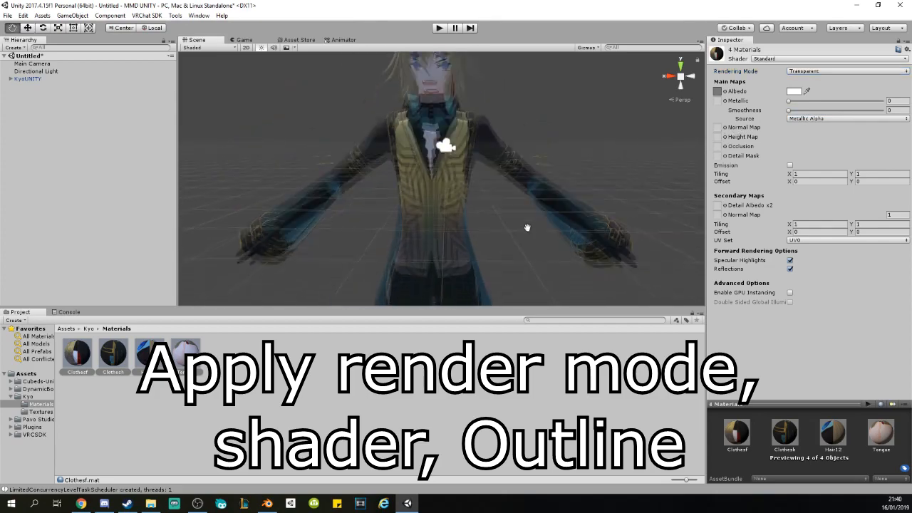
{"action": "left_click", "coordinate": [846, 72]}
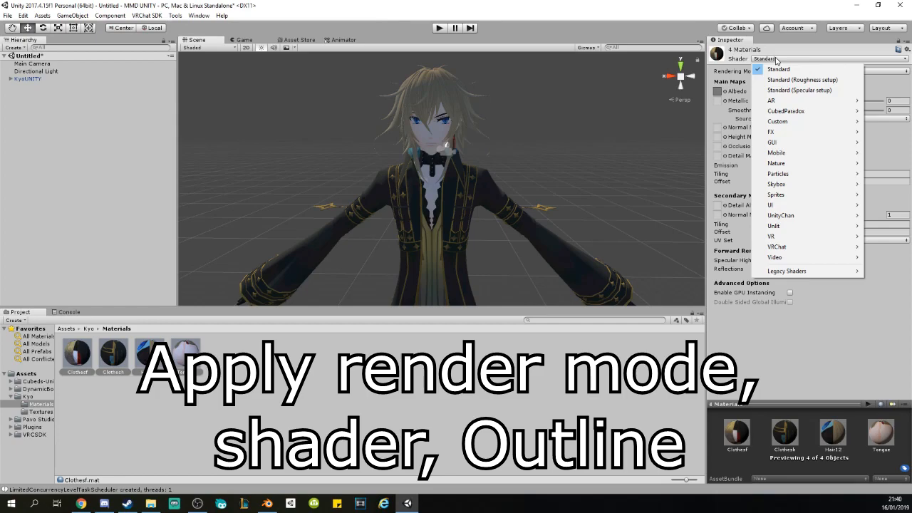
{"action": "mouse_move", "coordinate": [771, 100]}
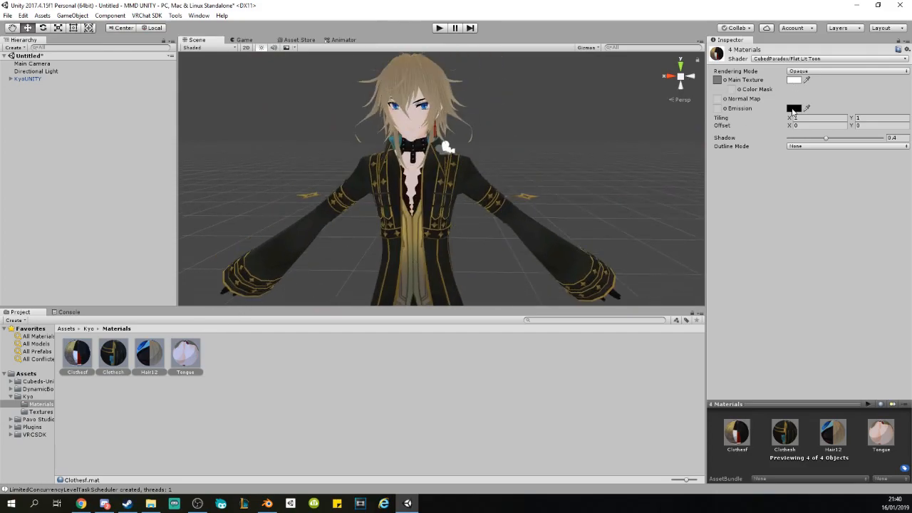
- Check that the Hair12 and Tongue materials picked up the toon shader
{"action": "left_click", "coordinate": [148, 354]}
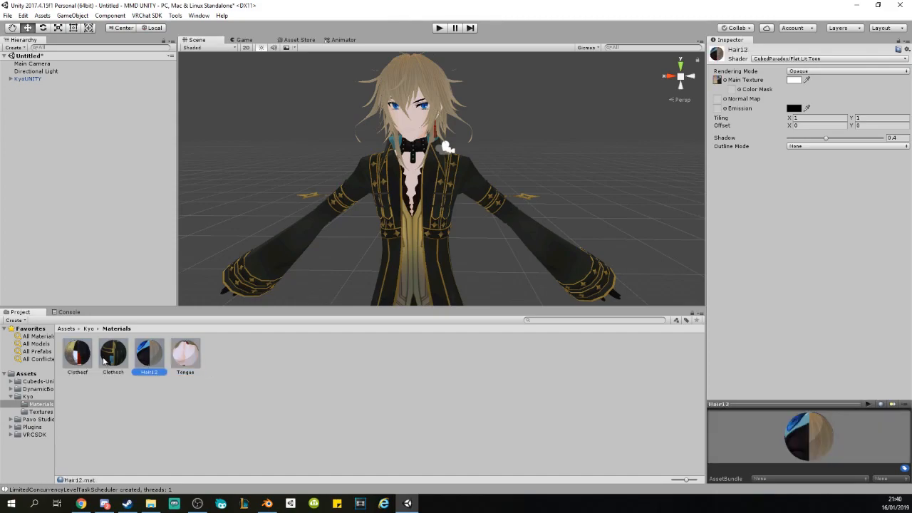
{"action": "left_click", "coordinate": [225, 353]}
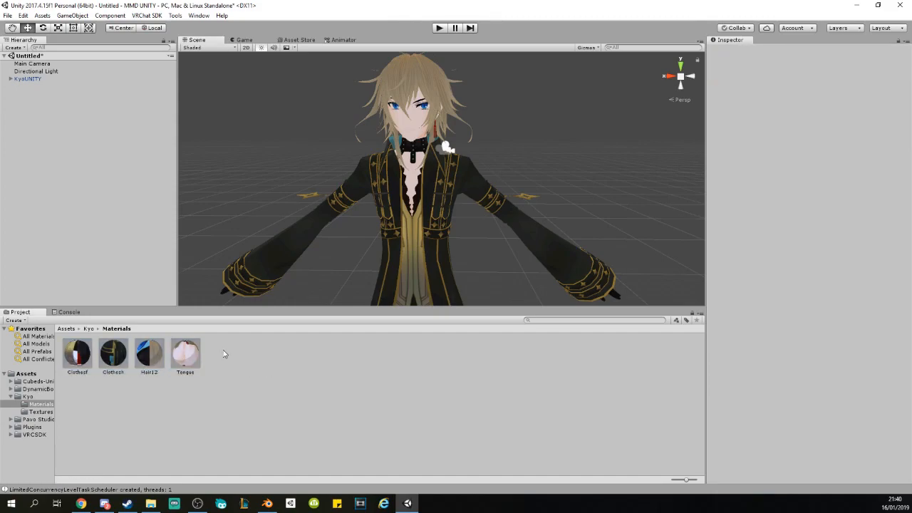
{"action": "left_click", "coordinate": [185, 353]}
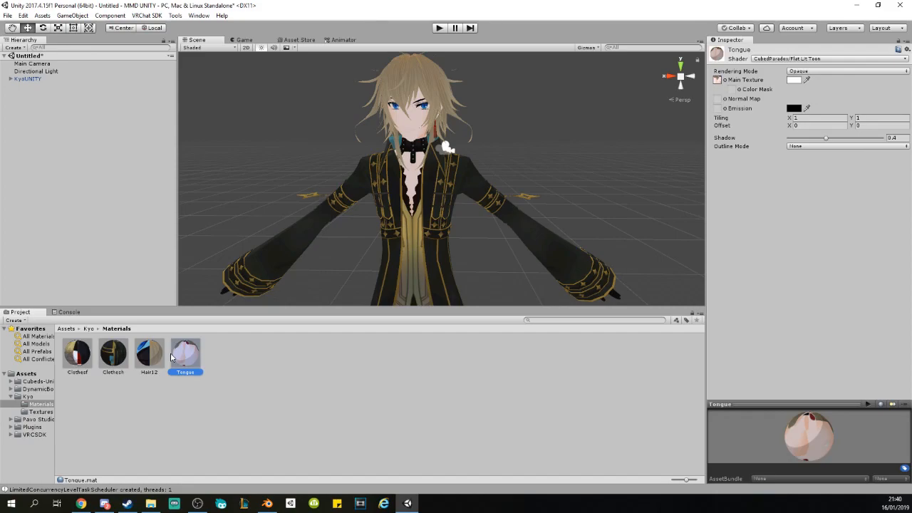
{"action": "mouse_move", "coordinate": [184, 359]}
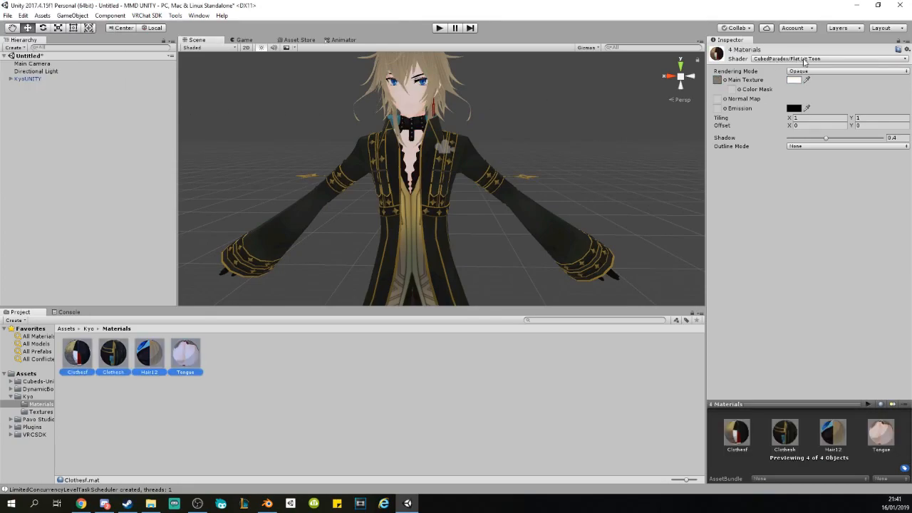
- Set Outline Mode to Tinted on all four materials and inspect the outlined coat and legs
{"action": "left_click", "coordinate": [846, 145]}
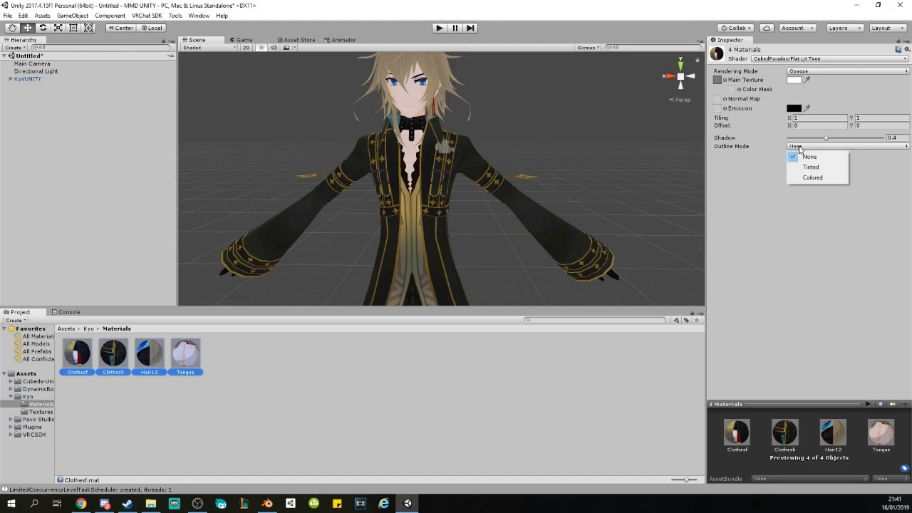
{"action": "mouse_move", "coordinate": [811, 167]}
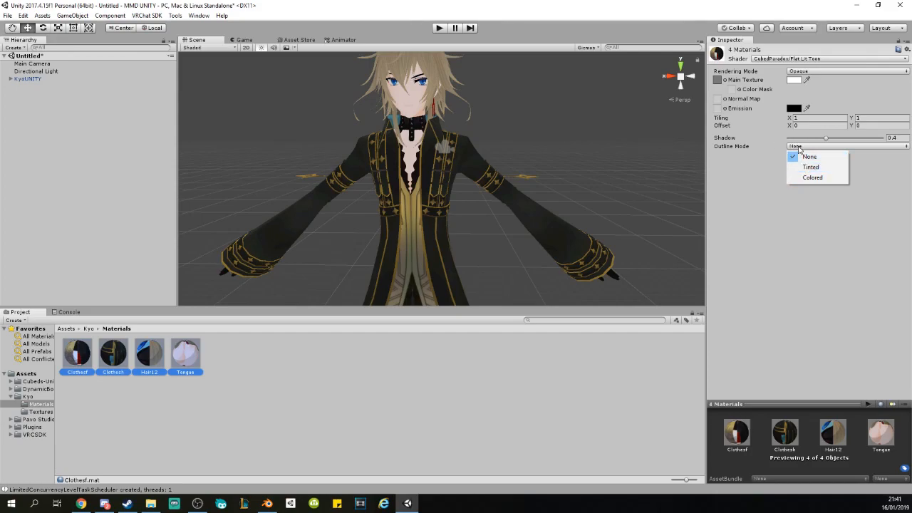
{"action": "left_click", "coordinate": [811, 165]}
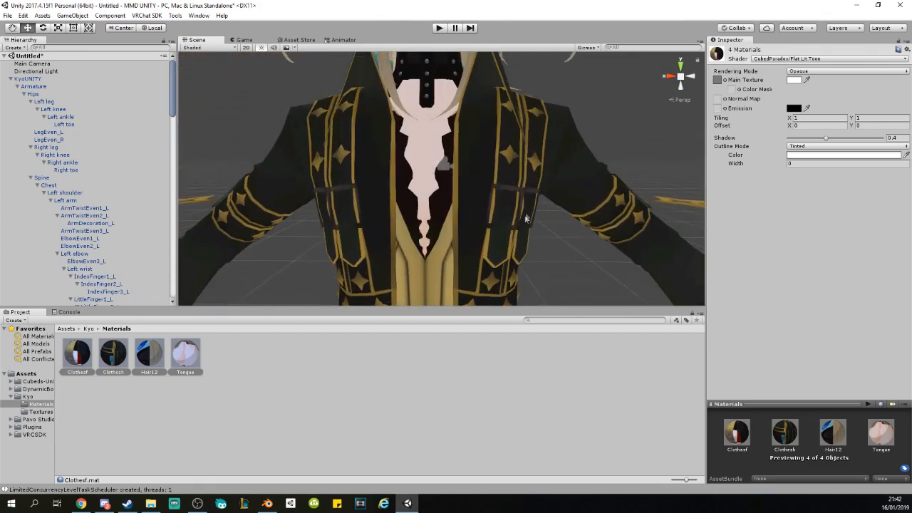
{"action": "left_click_drag", "start_coordinate": [524, 217], "coordinate": [510, 122]}
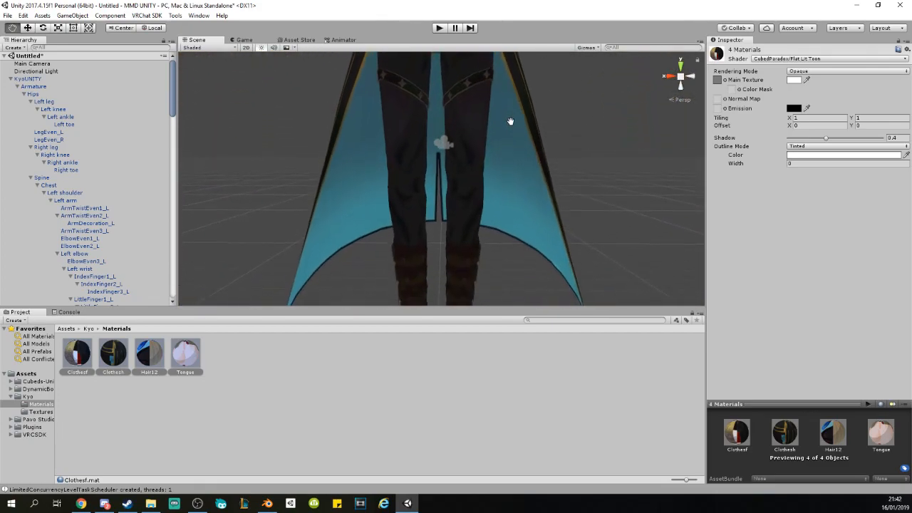
{"action": "left_click_drag", "start_coordinate": [510, 120], "coordinate": [573, 132]}
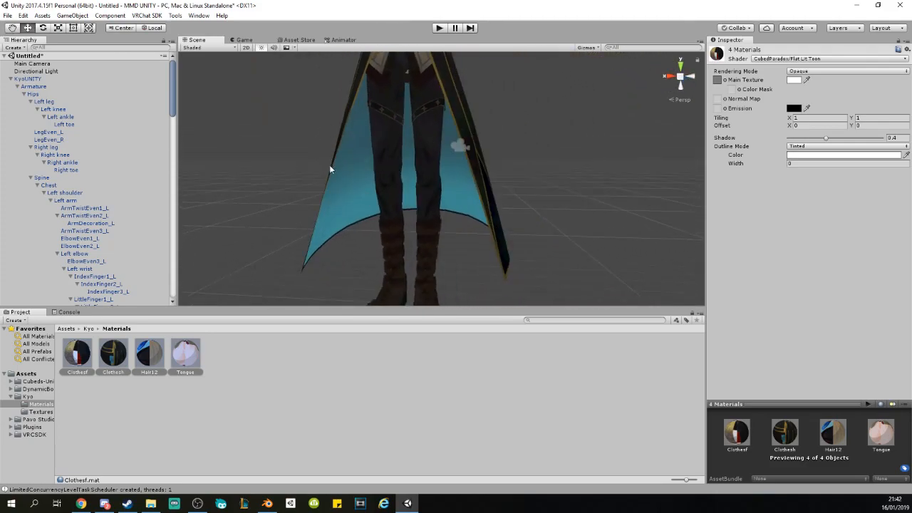
{"action": "left_click", "coordinate": [89, 328]}
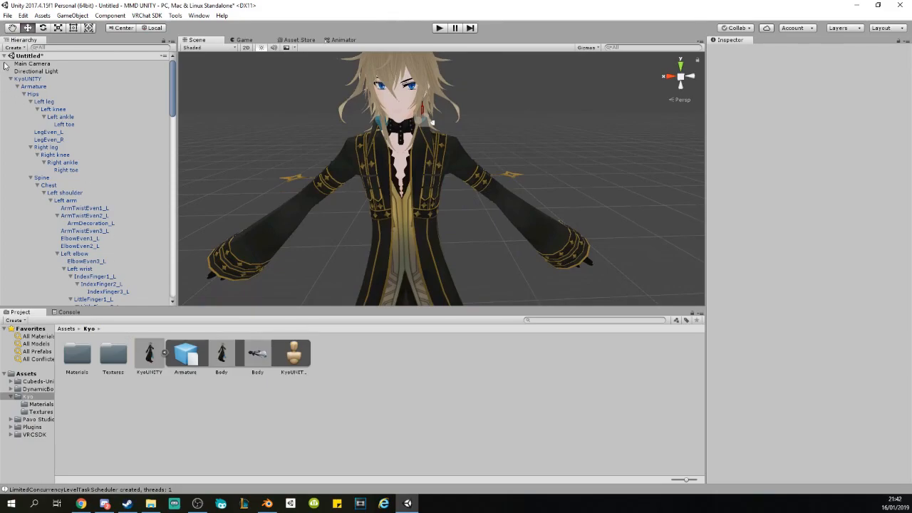
- Set the KyoUNITY model's Rig Animation Type to Humanoid and apply it
{"action": "left_click", "coordinate": [5, 78]}
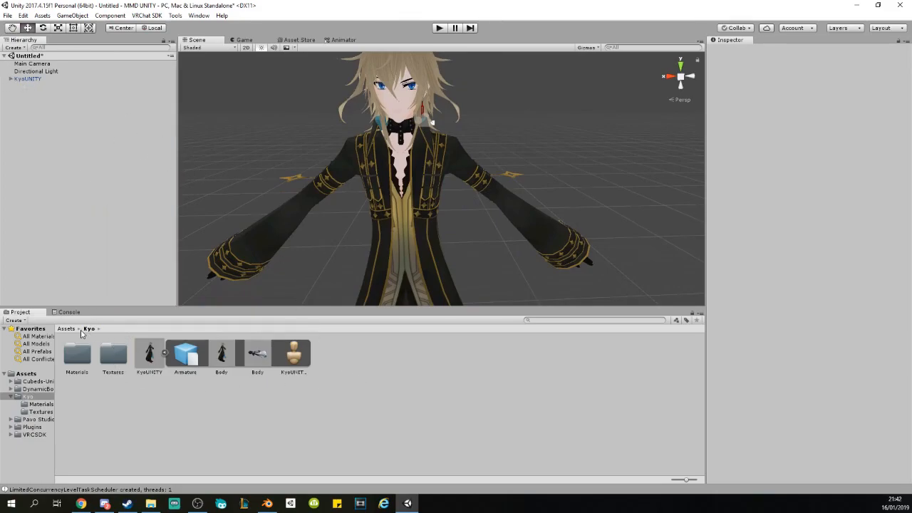
{"action": "left_click", "coordinate": [148, 354]}
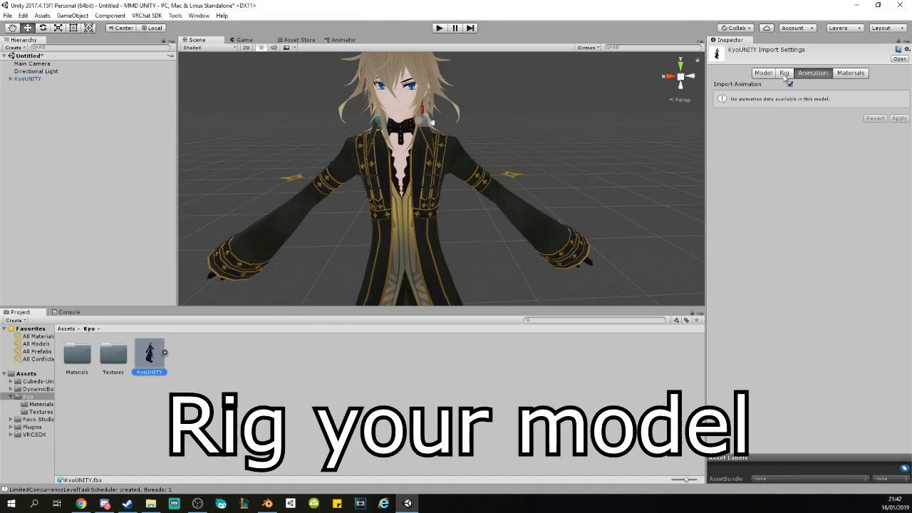
{"action": "left_click", "coordinate": [783, 71]}
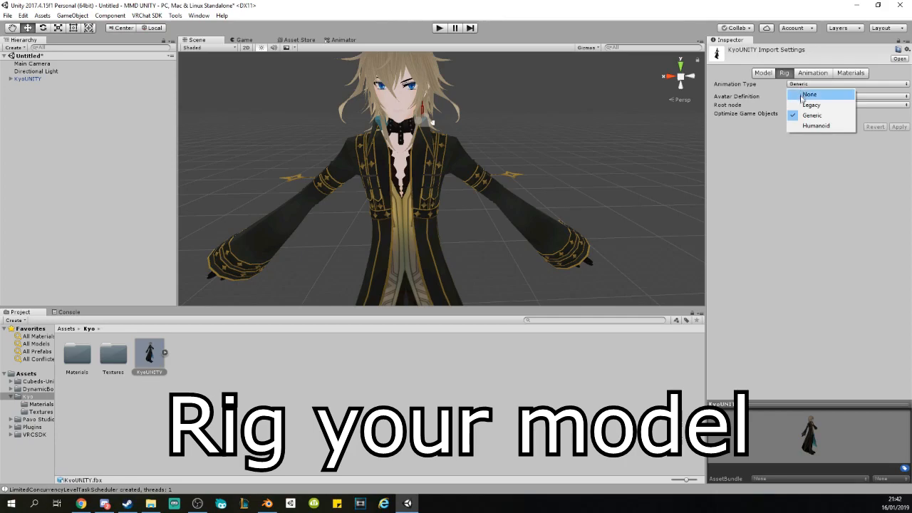
{"action": "left_click", "coordinate": [815, 125]}
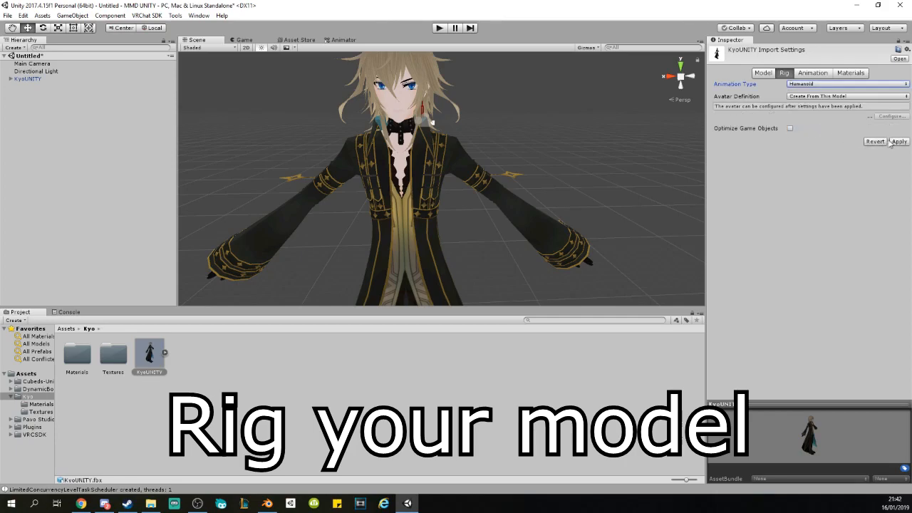
{"action": "left_click", "coordinate": [898, 141]}
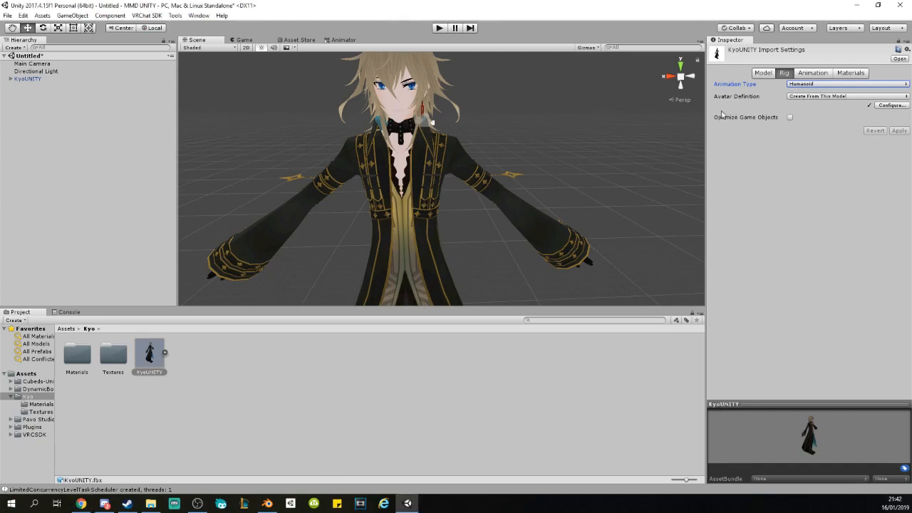
{"action": "mouse_move", "coordinate": [819, 105]}
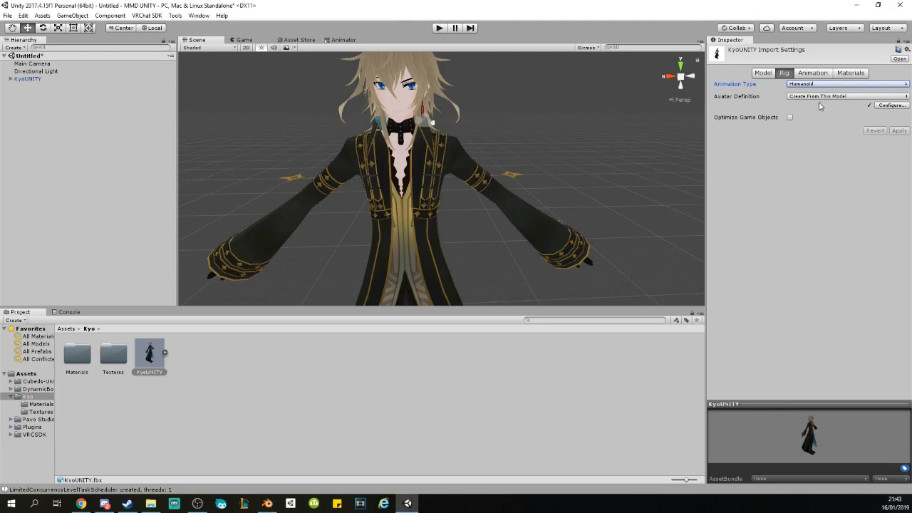
{"action": "mouse_move", "coordinate": [789, 117]}
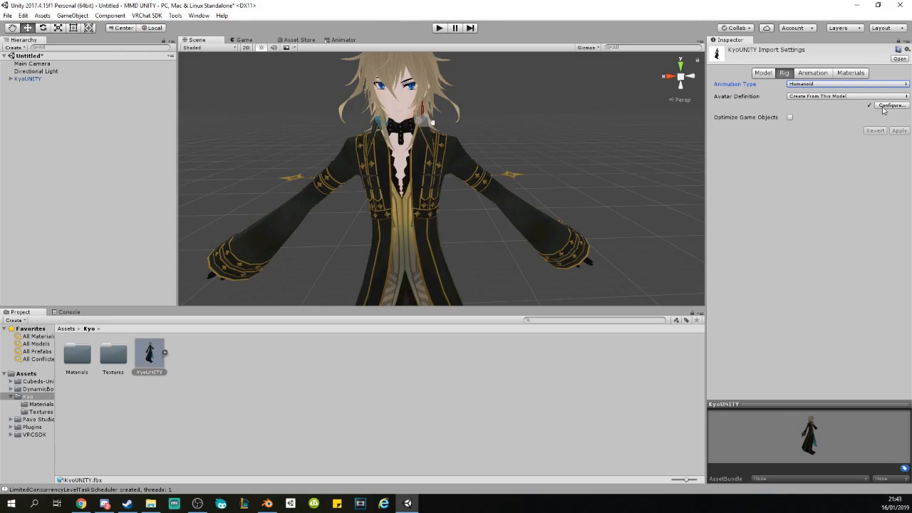
{"action": "mouse_move", "coordinate": [884, 109]}
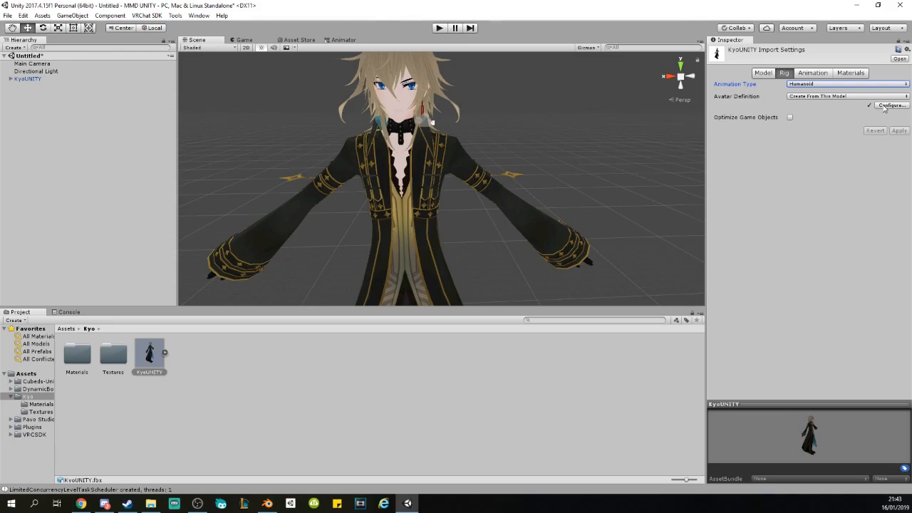
- Start avatar configuration and agree to save the modified scene first
{"action": "left_click", "coordinate": [891, 106]}
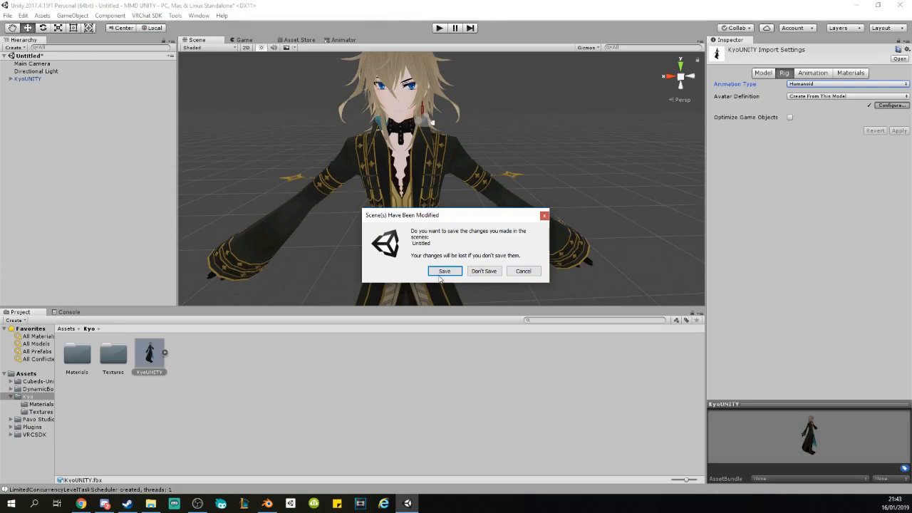
{"action": "left_click", "coordinate": [444, 271]}
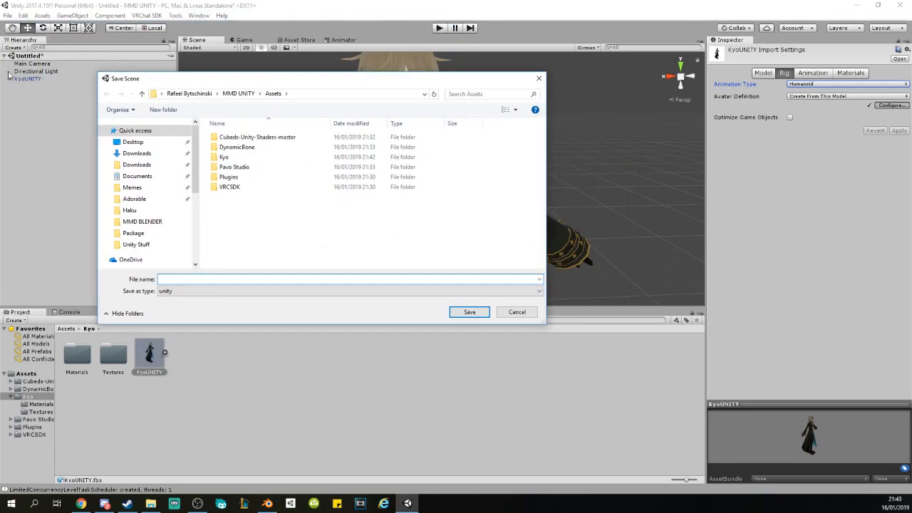
{"action": "double_click", "coordinate": [224, 157]}
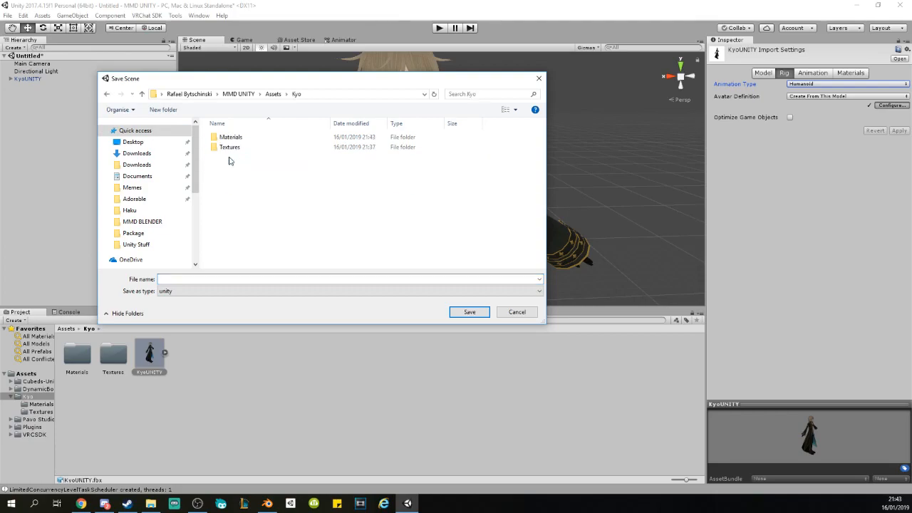
{"action": "left_click", "coordinate": [274, 94]}
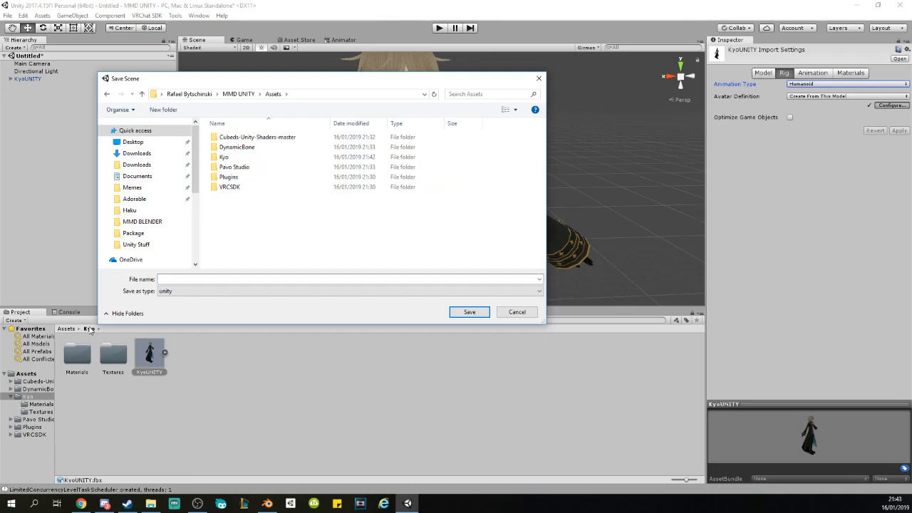
- Save the scene as 'Kyo' inside the Assets/Kyo folder
{"action": "double_click", "coordinate": [222, 157]}
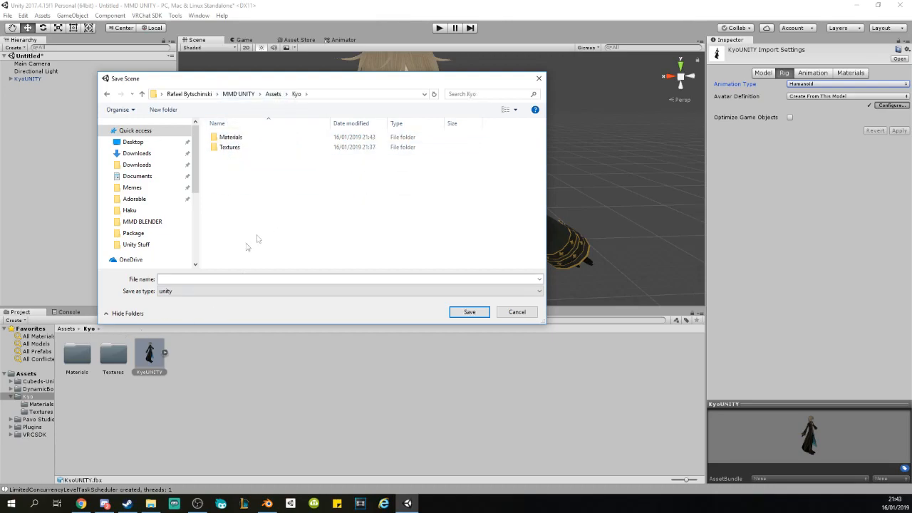
{"action": "left_click", "coordinate": [349, 278]}
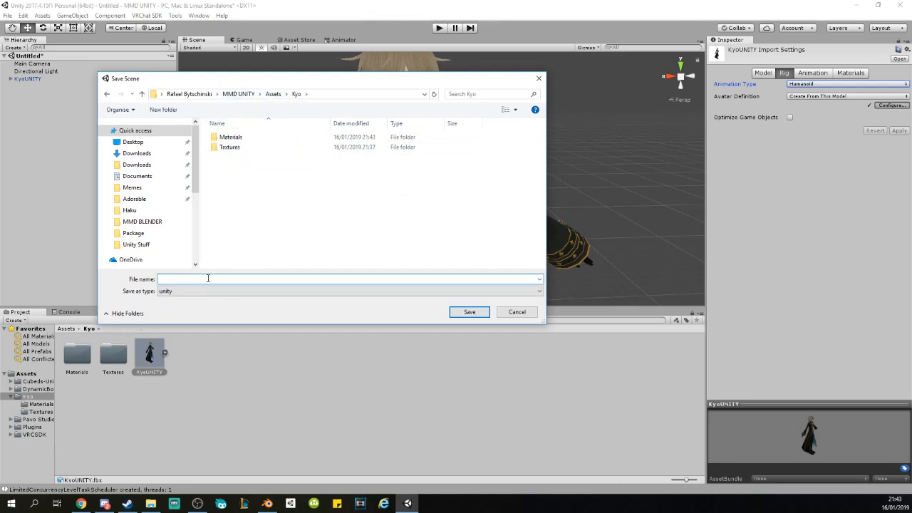
{"action": "type", "text": "KyoS"}
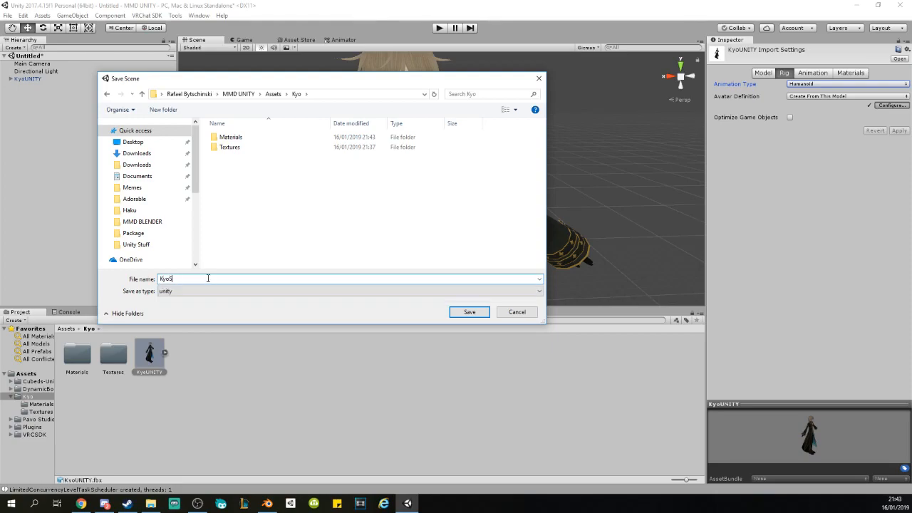
{"action": "left_click", "coordinate": [469, 312]}
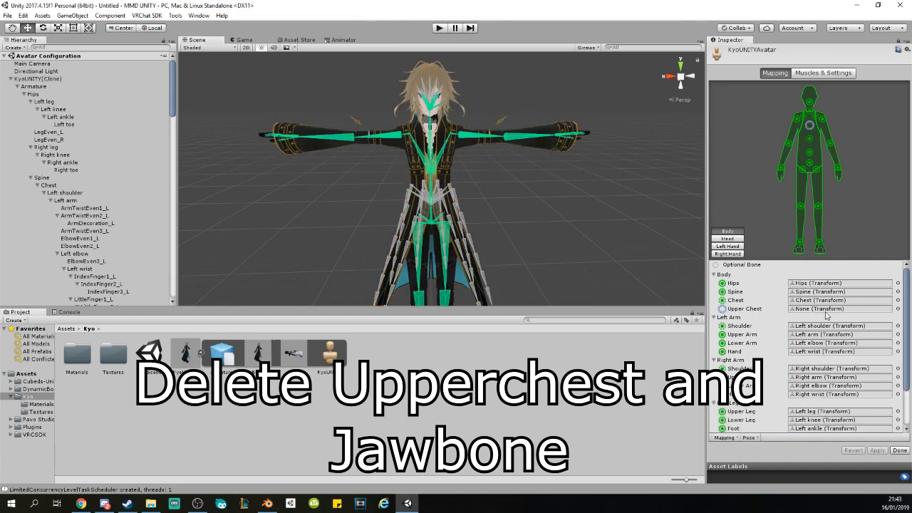
- Clear the Upper Chest and Jaw bone assignments in the humanoid mapping and finish with Done
{"action": "scroll", "scroll_direction": "down", "scroll_amount": 3}
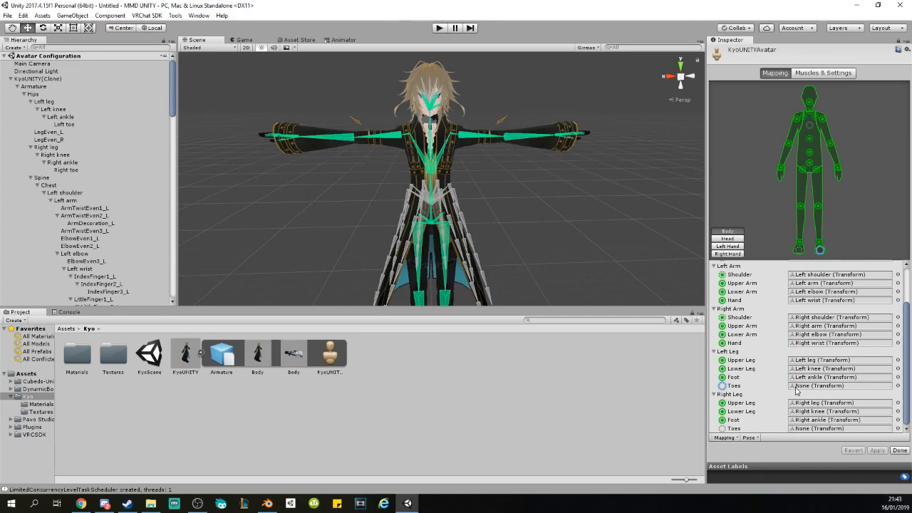
{"action": "left_click", "coordinate": [40, 78]}
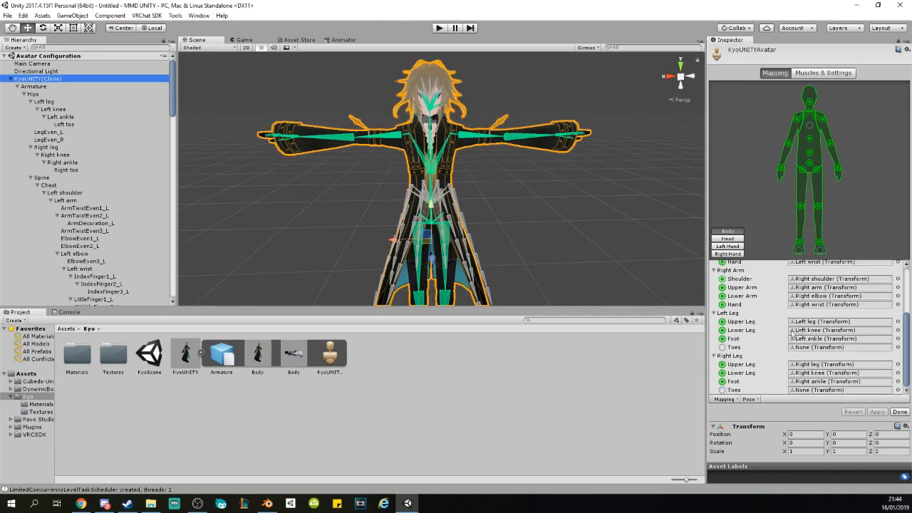
{"action": "mouse_move", "coordinate": [770, 363]}
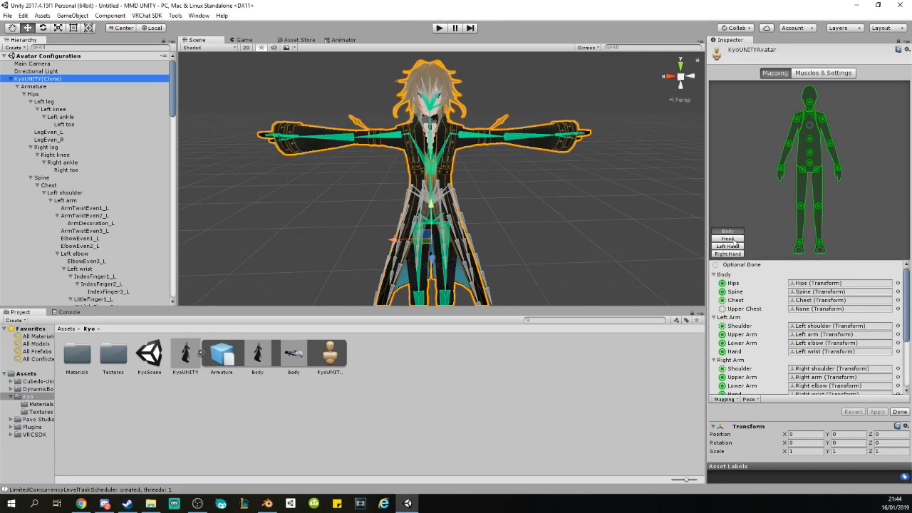
{"action": "left_click", "coordinate": [727, 239]}
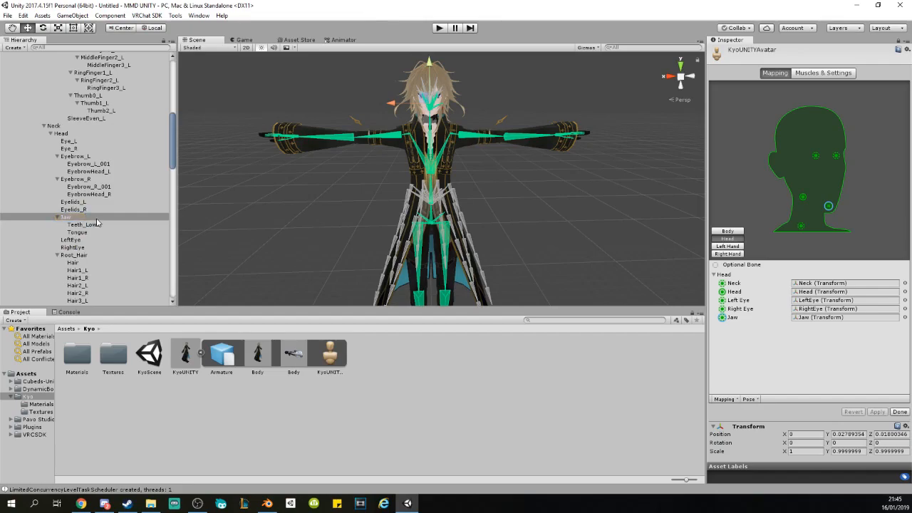
{"action": "left_click", "coordinate": [65, 217]}
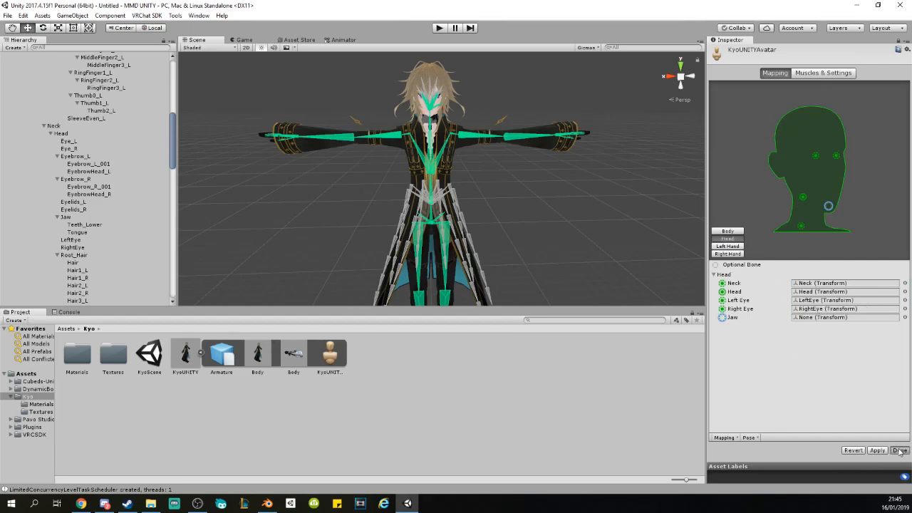
{"action": "left_click", "coordinate": [900, 451]}
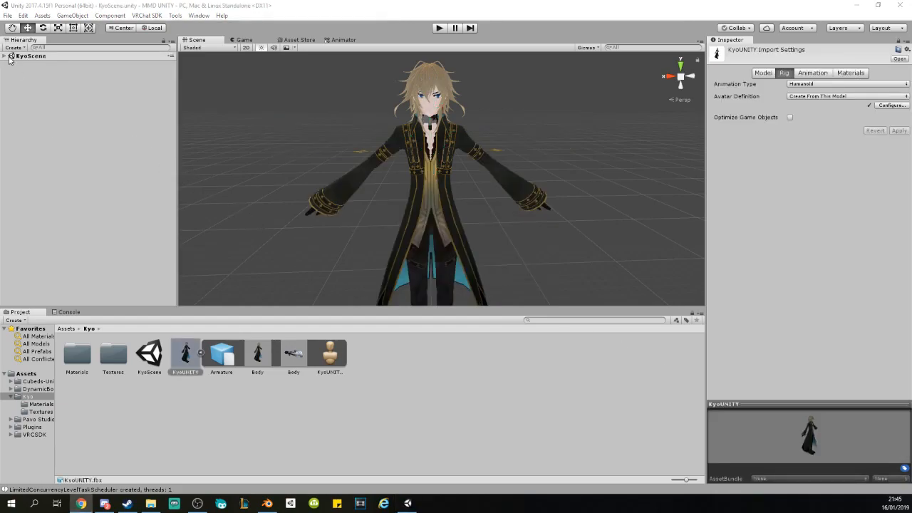
- Add a VRC_Avatar Descriptor component by searching 'Avatar'
{"action": "left_click", "coordinate": [808, 200]}
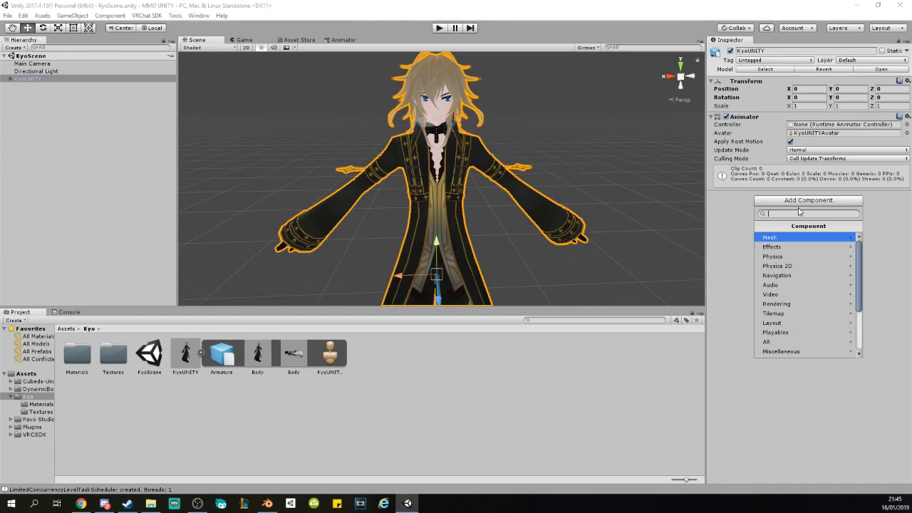
{"action": "type", "text": "Avatar"}
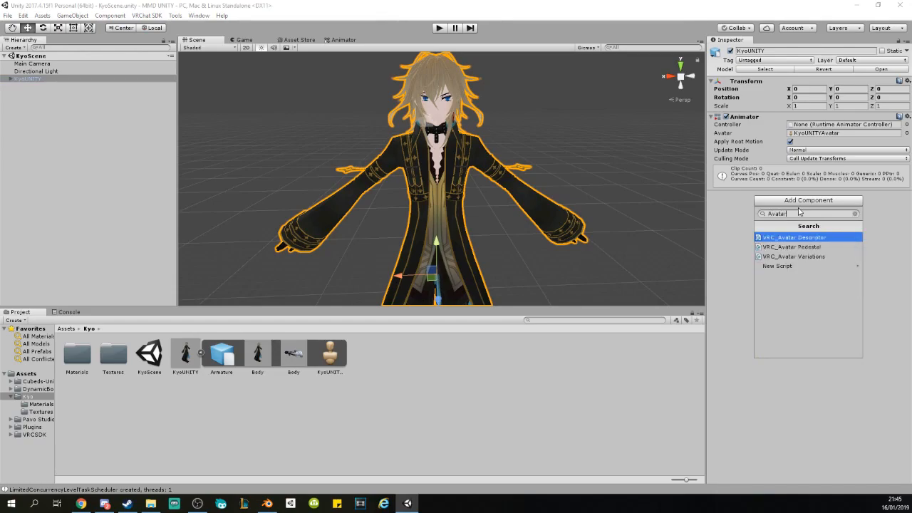
{"action": "mouse_move", "coordinate": [796, 243]}
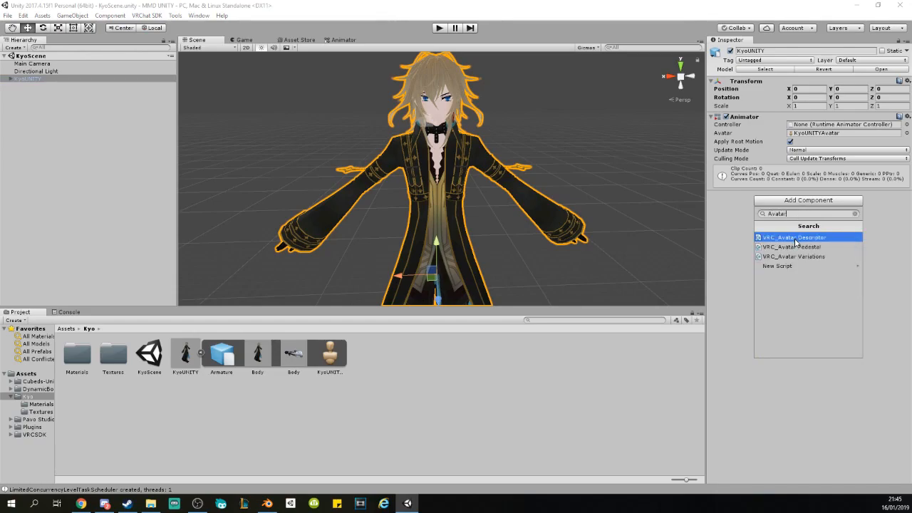
{"action": "left_click", "coordinate": [792, 237]}
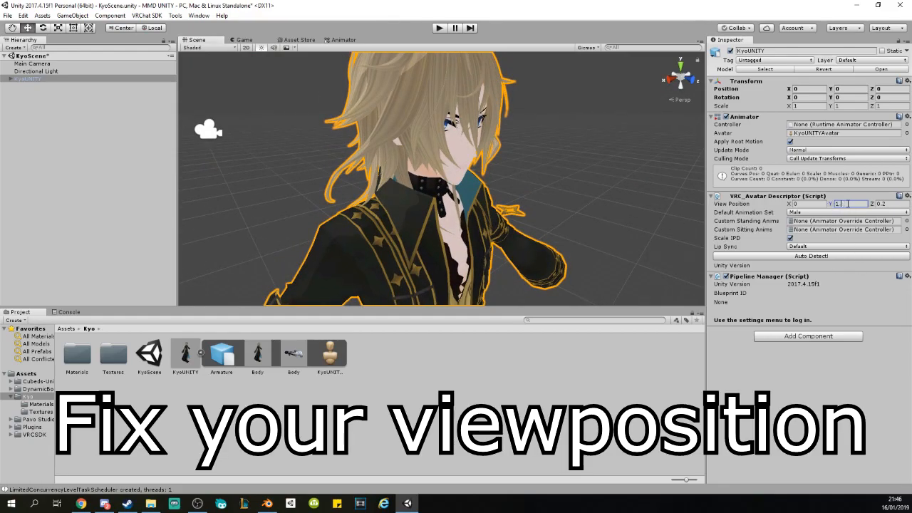
- Set the descriptor's View Position Y to 1.5 so it sits at eye height
{"action": "type", "text": "1.5"}
{"action": "left_click", "coordinate": [892, 204]}
{"action": "type", "text": "0.1"}
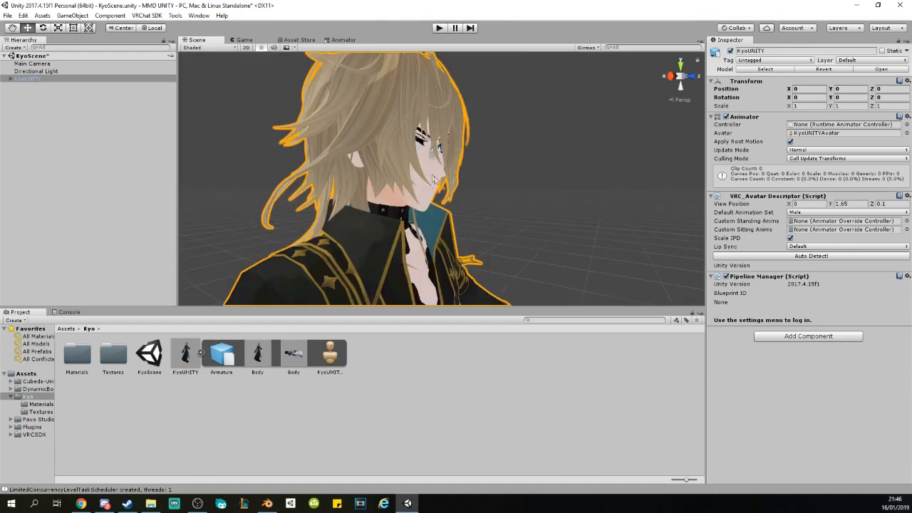
{"action": "mouse_move", "coordinate": [744, 234]}
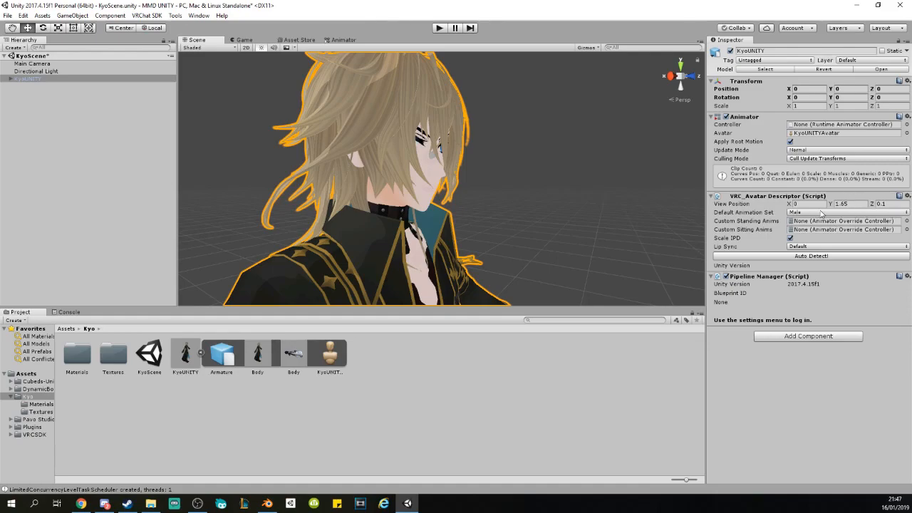
{"action": "mouse_move", "coordinate": [820, 215]}
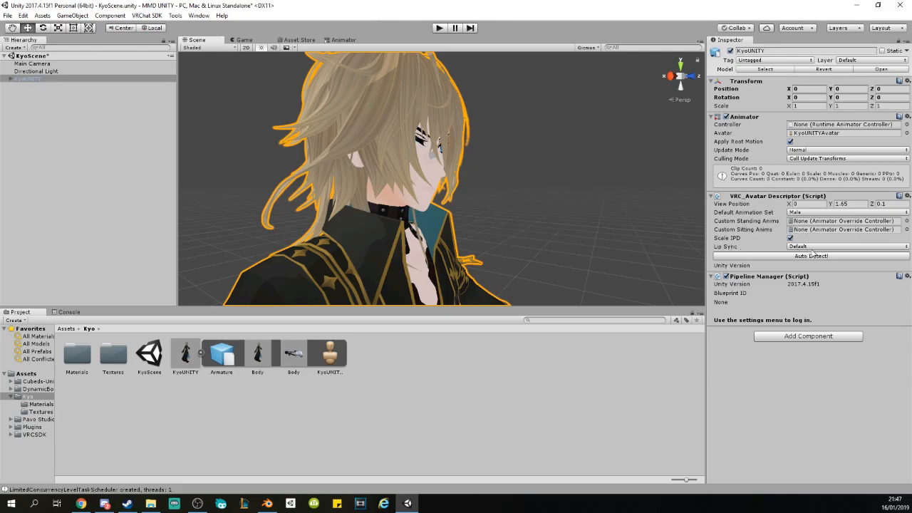
{"action": "left_click", "coordinate": [846, 245]}
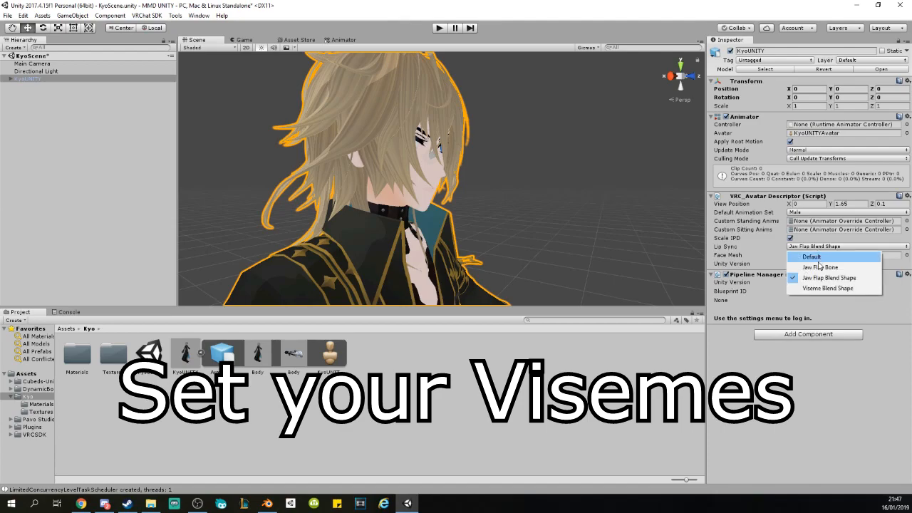
- Set Lip Sync to Viseme Blend Shape with Body as Face Mesh and matching vrc_v_ shapes per viseme
{"action": "left_click", "coordinate": [828, 288]}
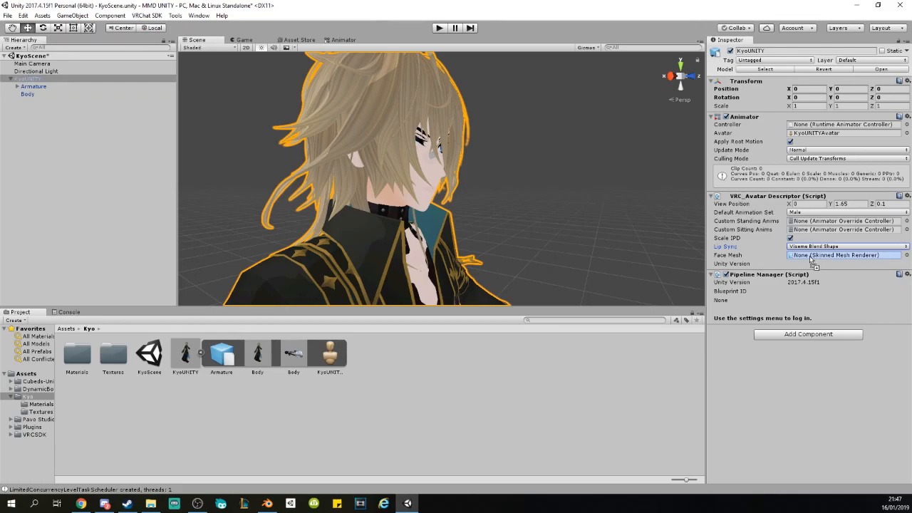
{"action": "left_click", "coordinate": [846, 254]}
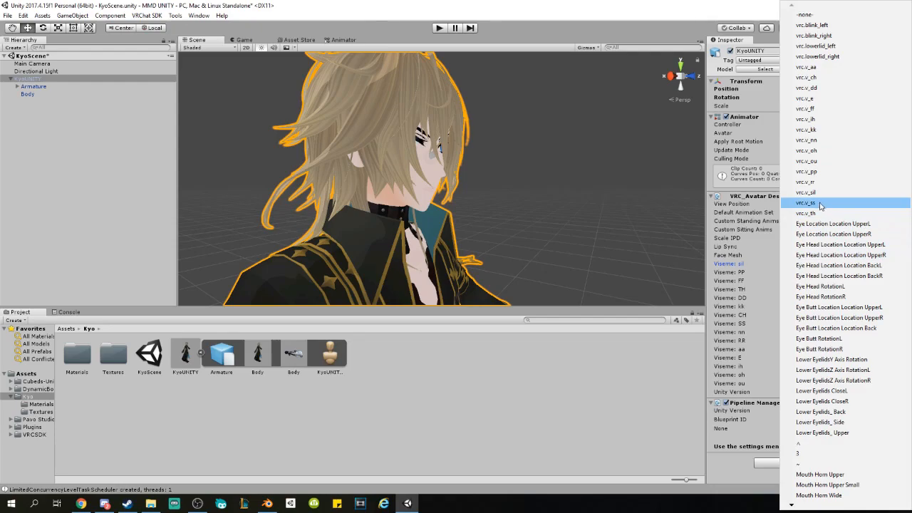
{"action": "left_click", "coordinate": [807, 202]}
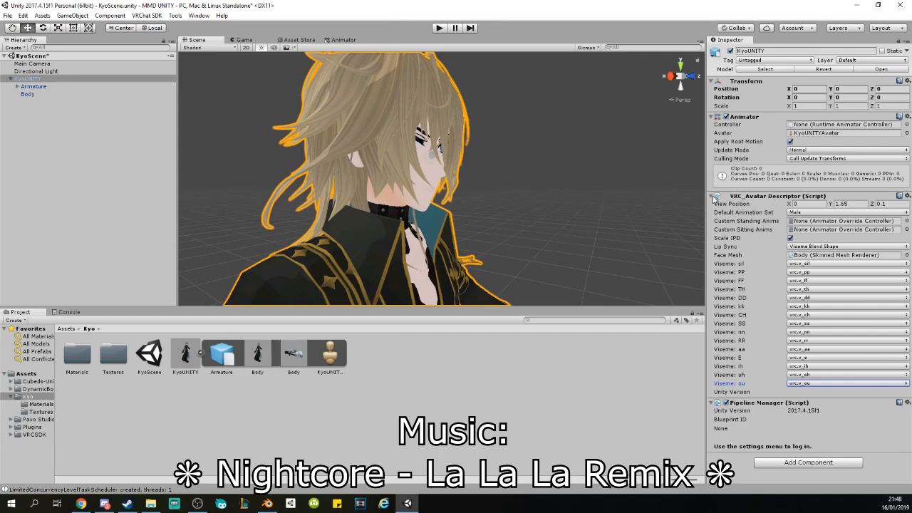
{"action": "left_click", "coordinate": [710, 197]}
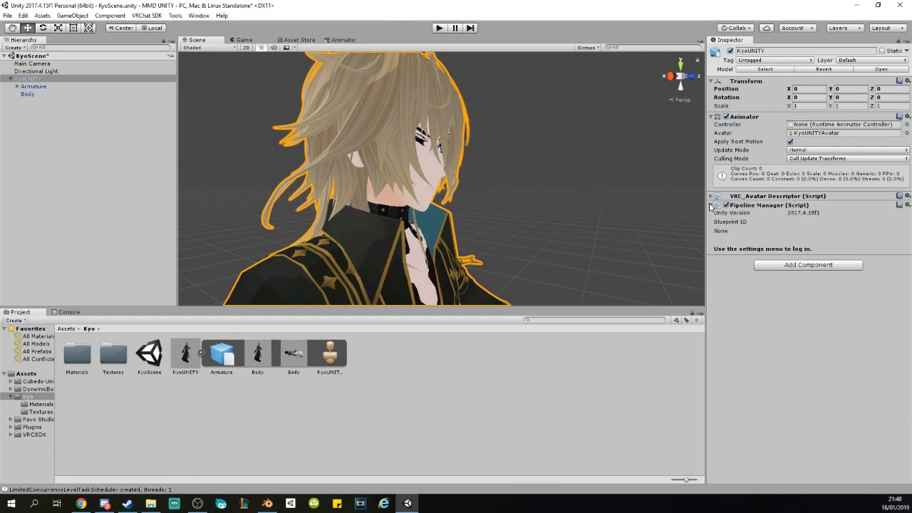
{"action": "left_click", "coordinate": [713, 197]}
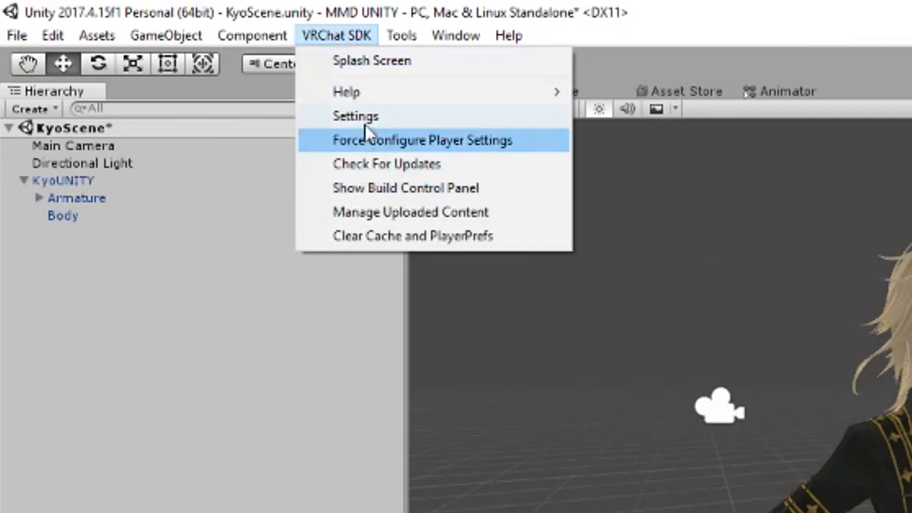
- Verify the login in VRChat SDK Settings, then launch Build & Publish for the avatar
{"action": "left_click", "coordinate": [355, 115]}
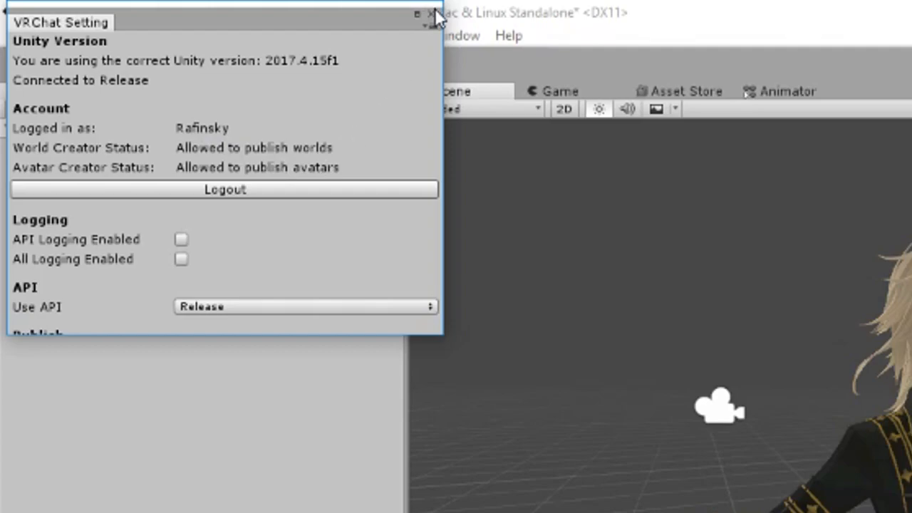
{"action": "left_click", "coordinate": [416, 14]}
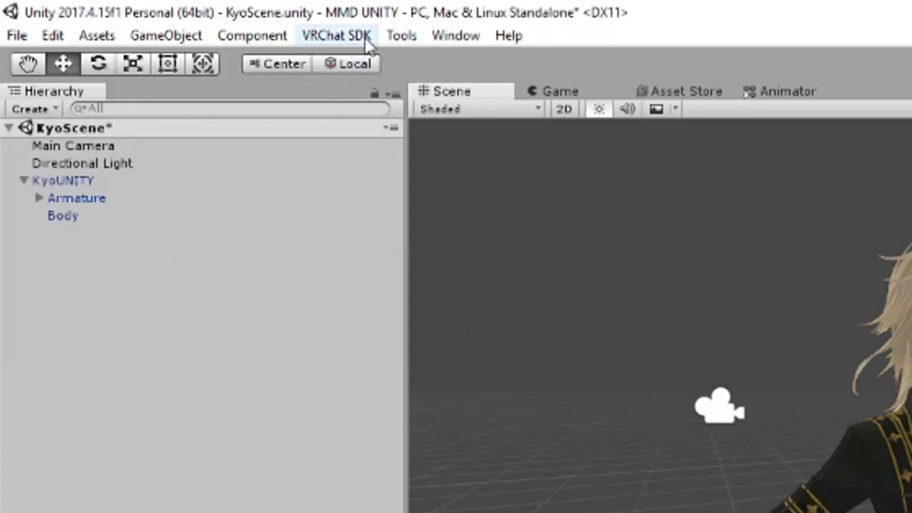
{"action": "left_click", "coordinate": [337, 34]}
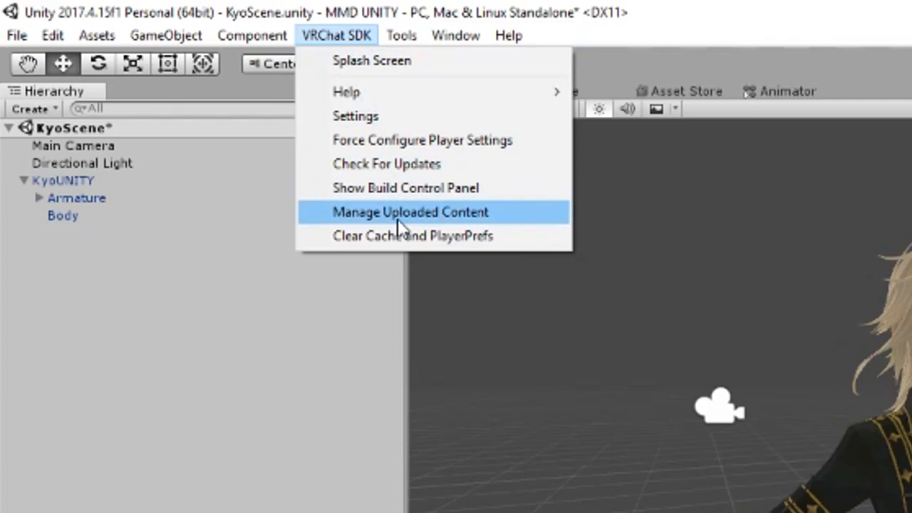
{"action": "left_click", "coordinate": [410, 211]}
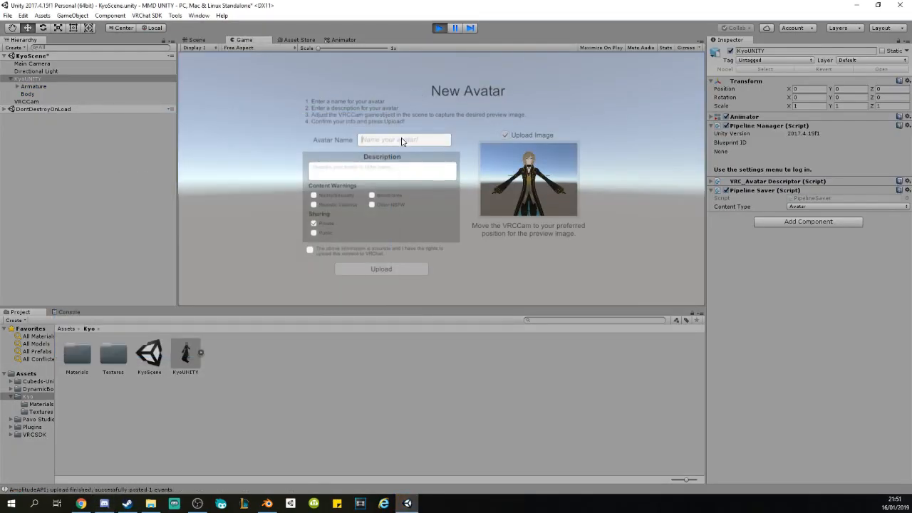
- Enter 'Kyo' as the Avatar Name in the New Avatar panel
{"action": "type", "text": "Kyo"}
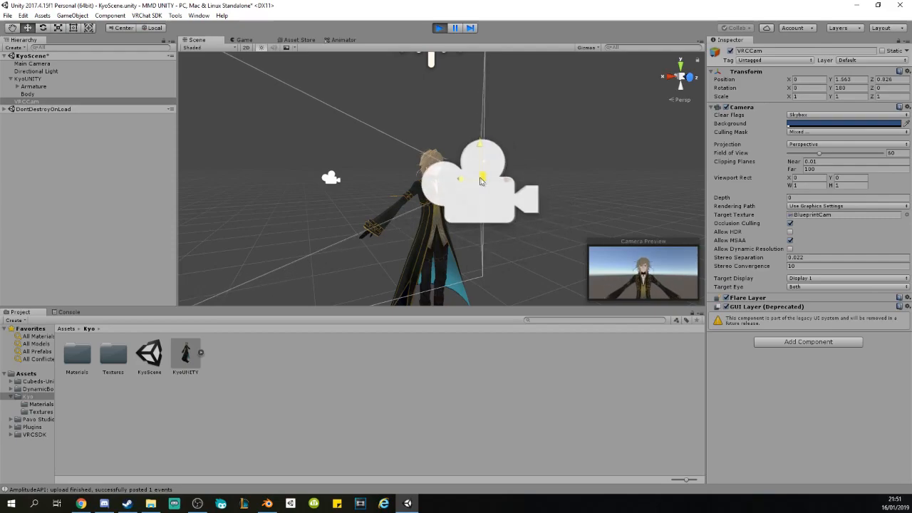
- Position VRCCam on Kyo's face with Solid Color clearing and a teal background for the preview
{"action": "left_click_drag", "start_coordinate": [482, 180], "coordinate": [449, 166]}
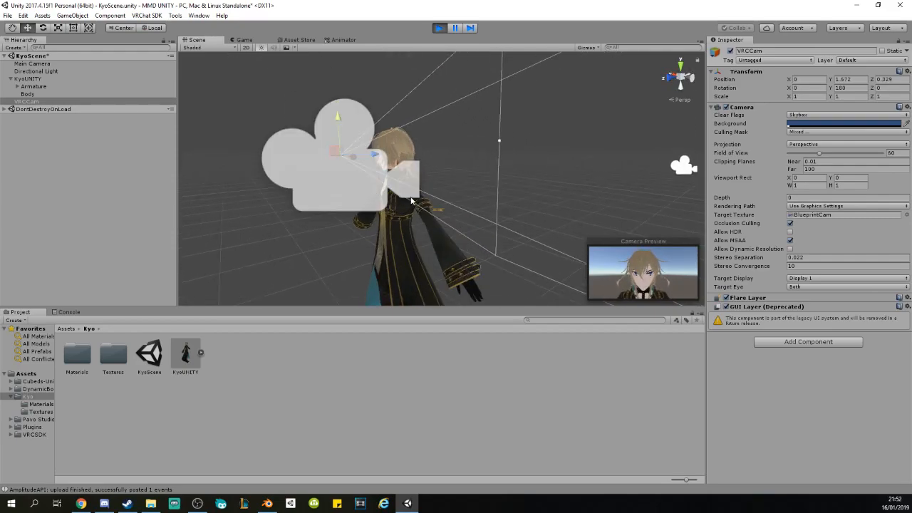
{"action": "left_click", "coordinate": [847, 114]}
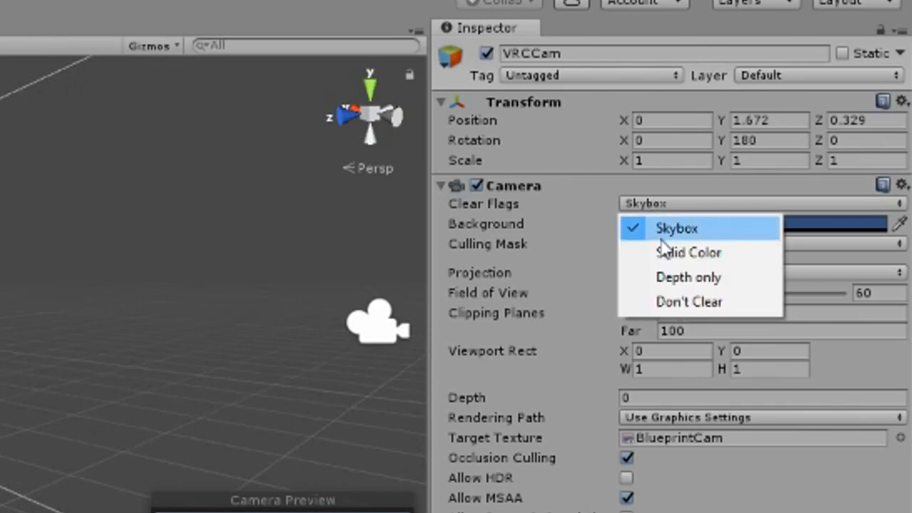
{"action": "left_click", "coordinate": [689, 251]}
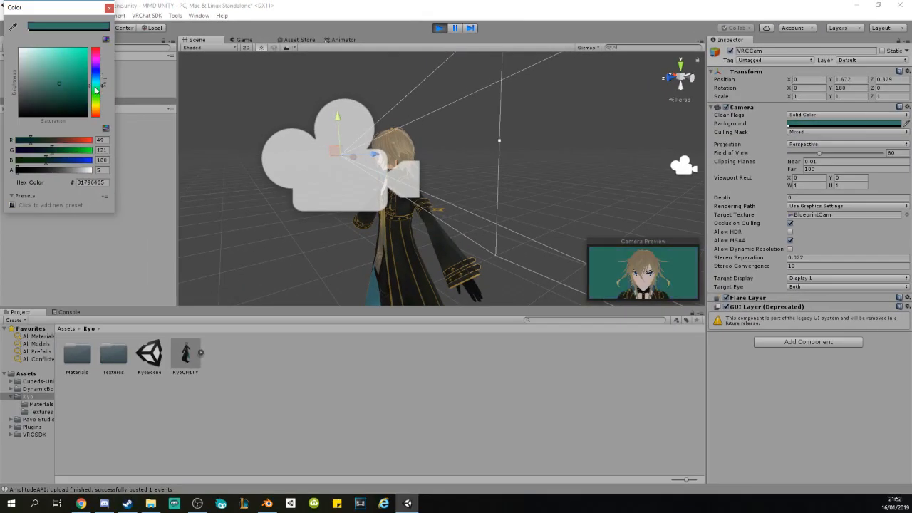
{"action": "left_click", "coordinate": [80, 91]}
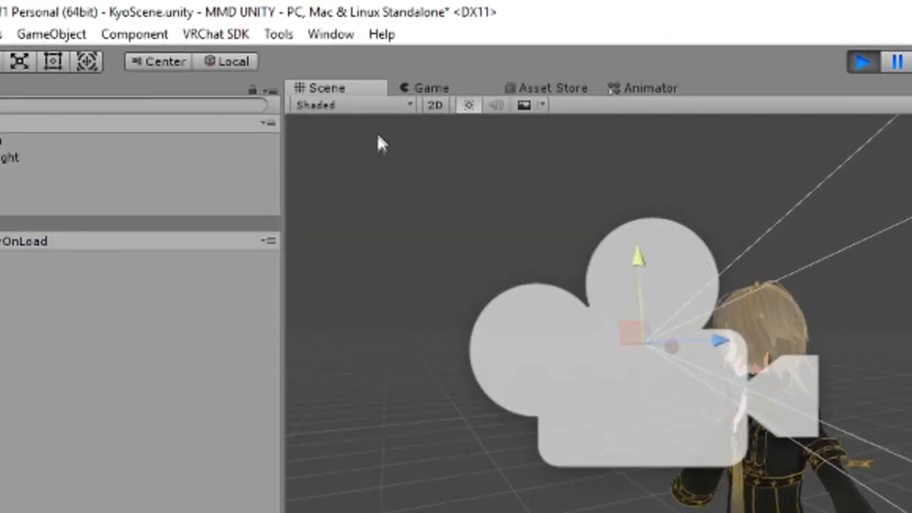
{"action": "left_click", "coordinate": [416, 87]}
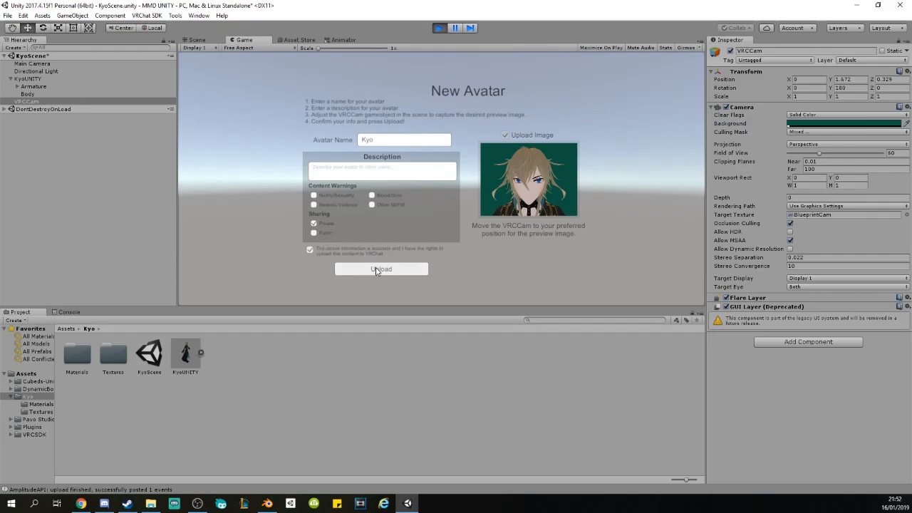
{"action": "mouse_move", "coordinate": [382, 274]}
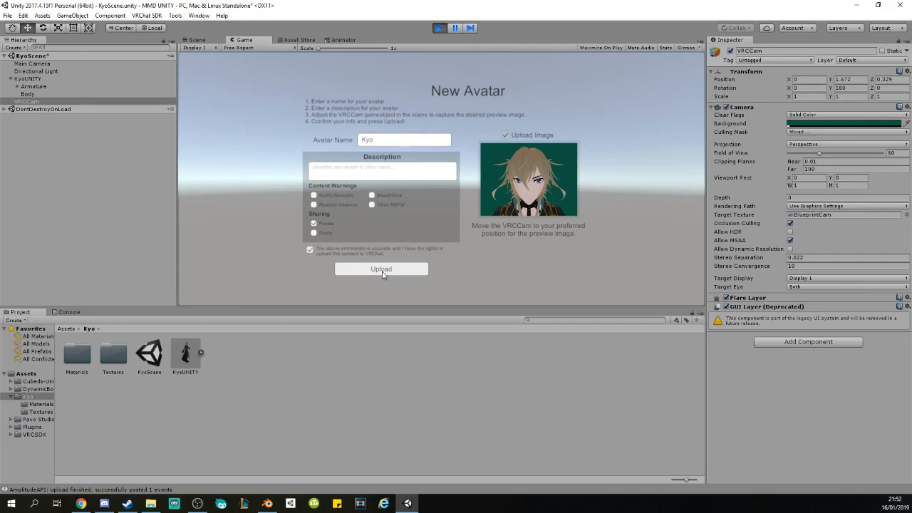
{"action": "mouse_move", "coordinate": [738, 314]}
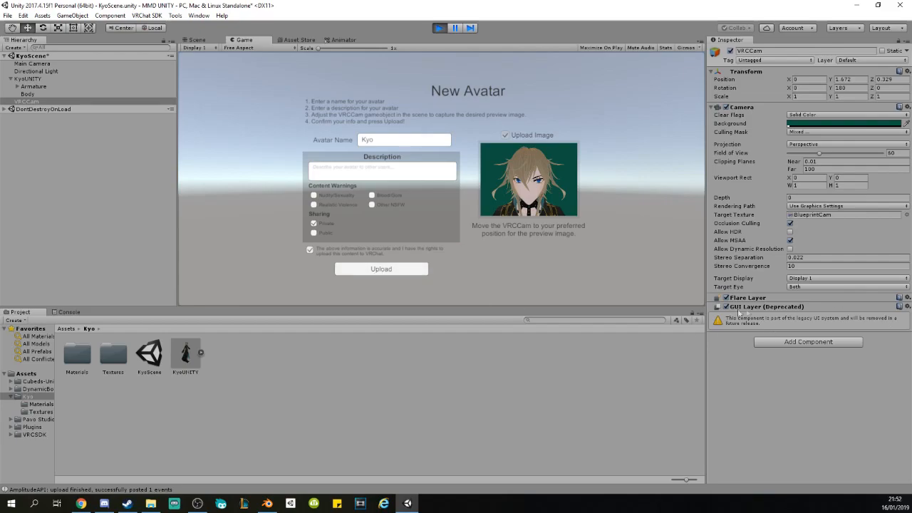
{"action": "mouse_move", "coordinate": [630, 314]}
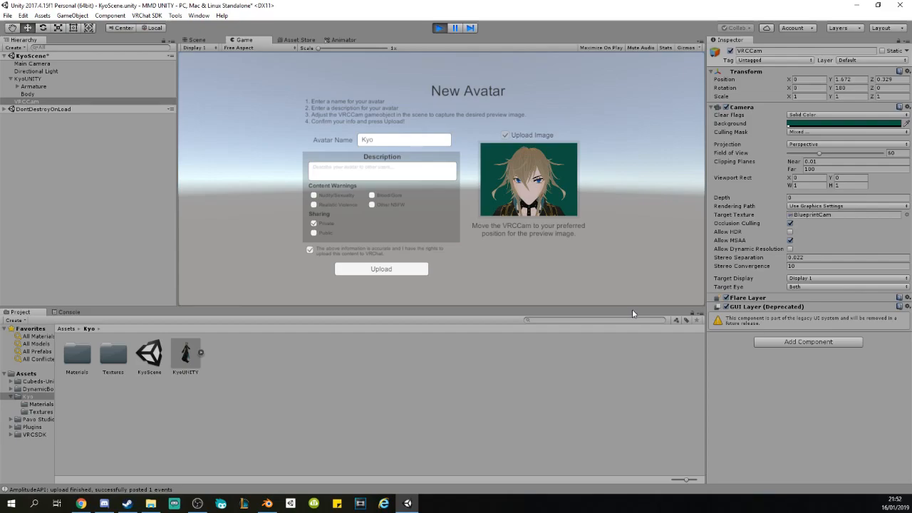
{"action": "mouse_move", "coordinate": [663, 315]}
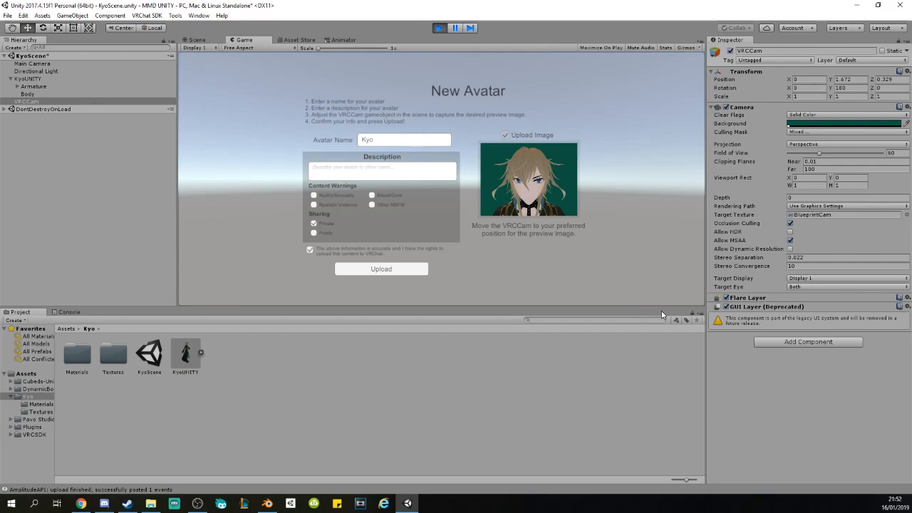